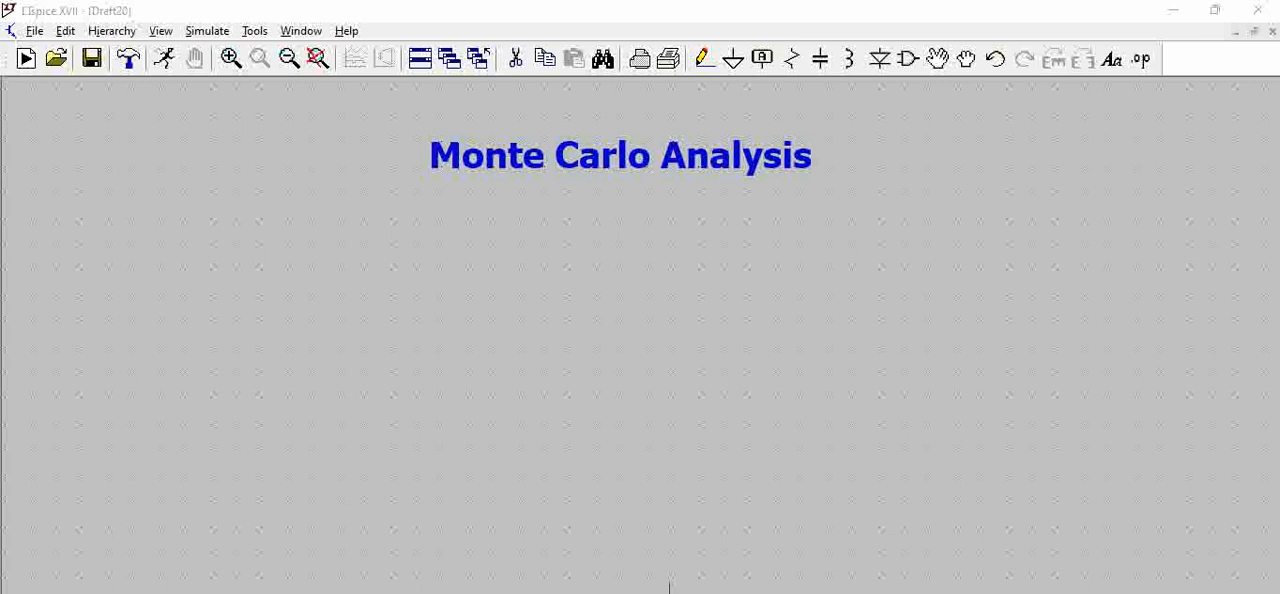
mouse_move(643, 583)
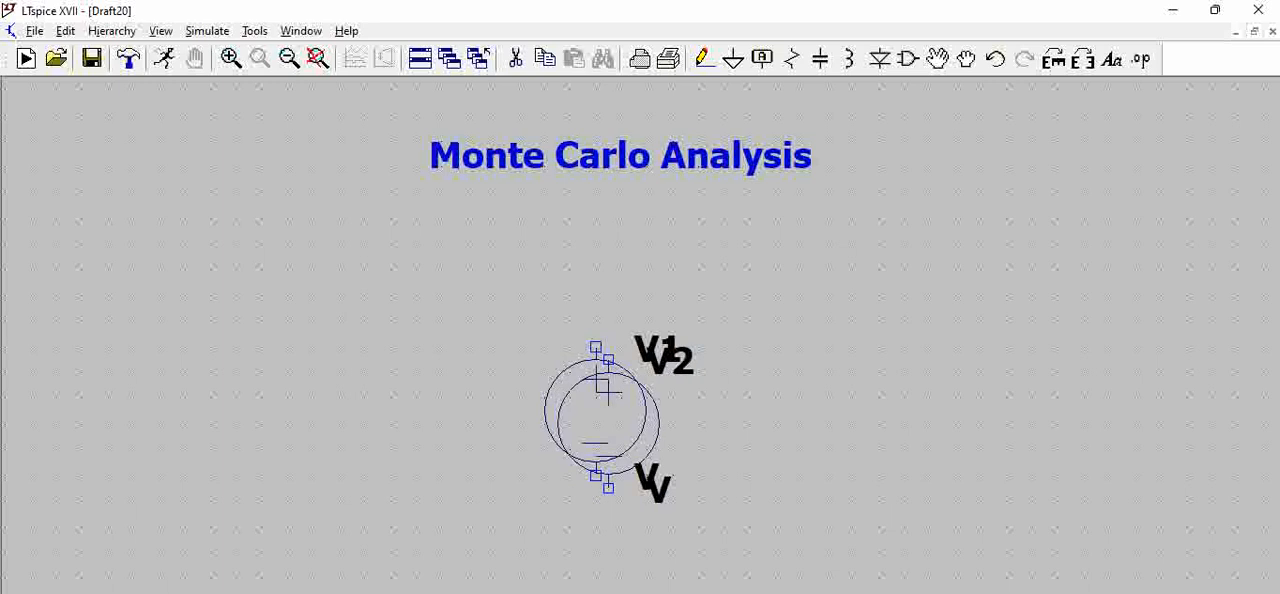
Step: Set V1 to 5 V, add 2.5K resistors R1 and R2 with ground, and wire the loop
double_click(600, 400)
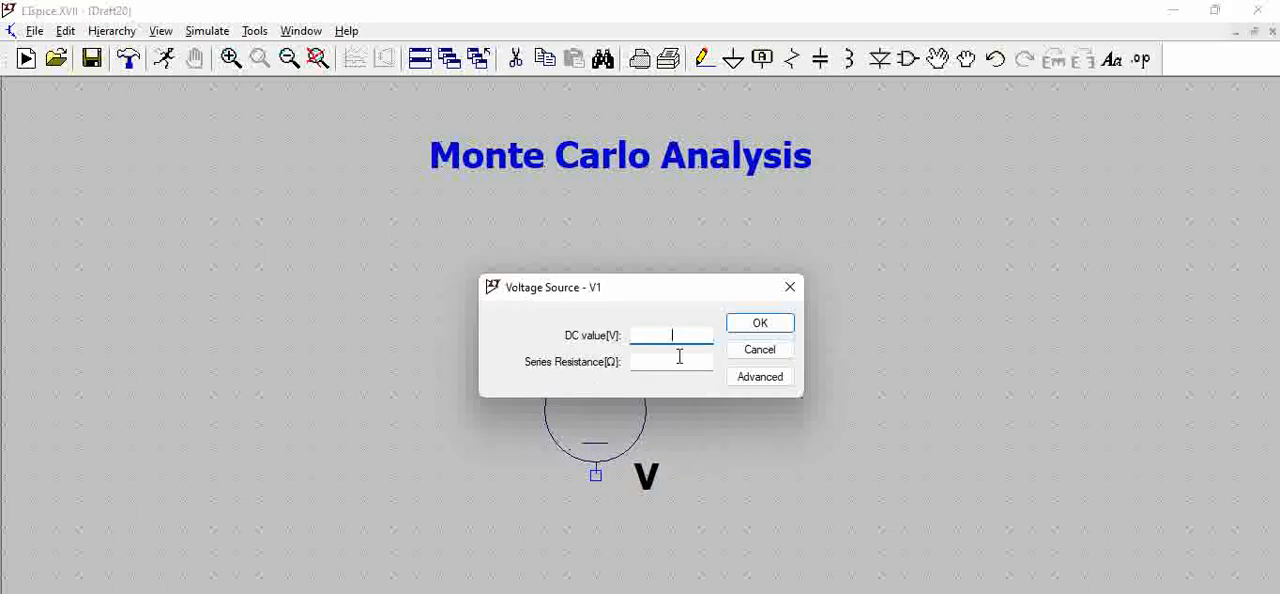
click(759, 322)
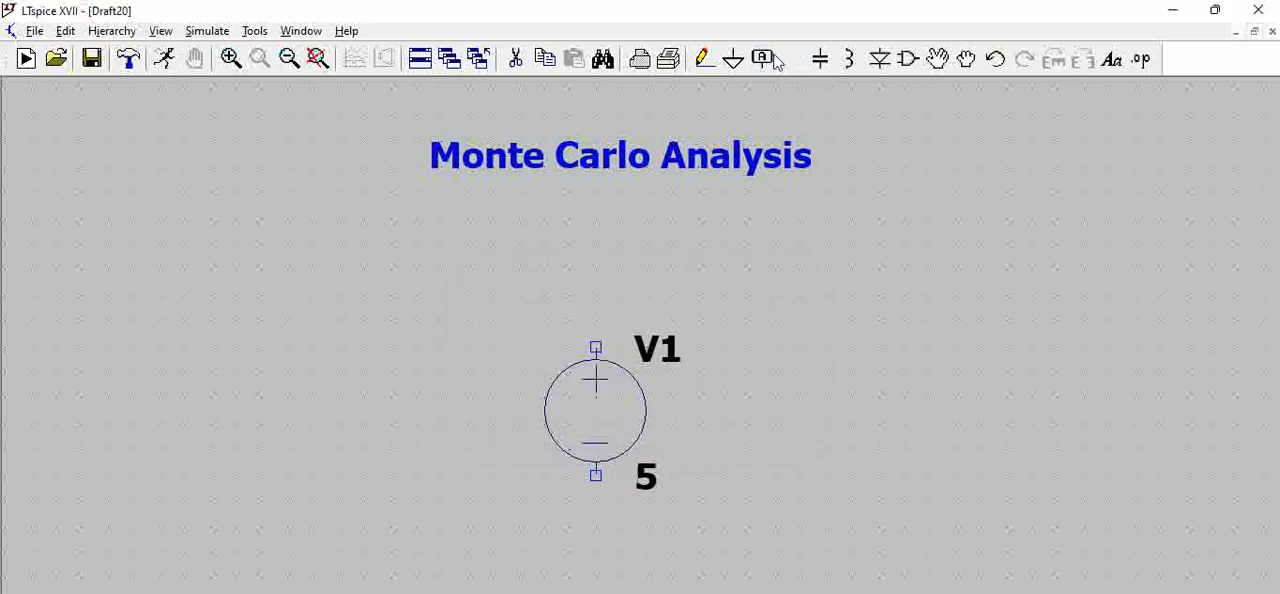
click(790, 58)
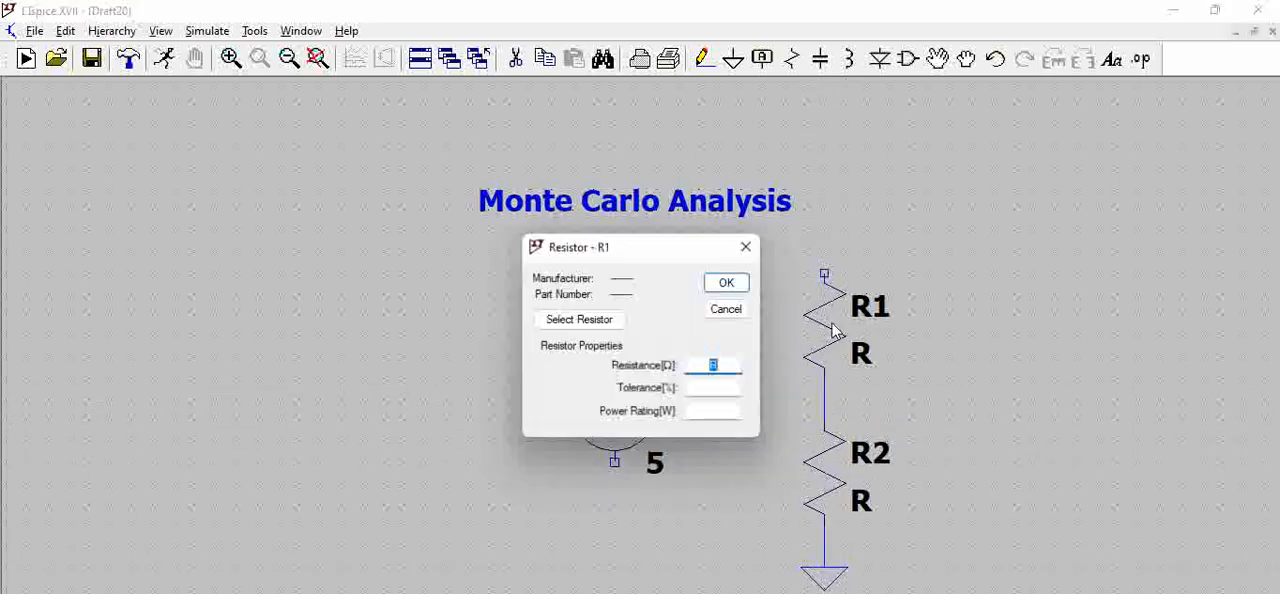
text(2.5K)
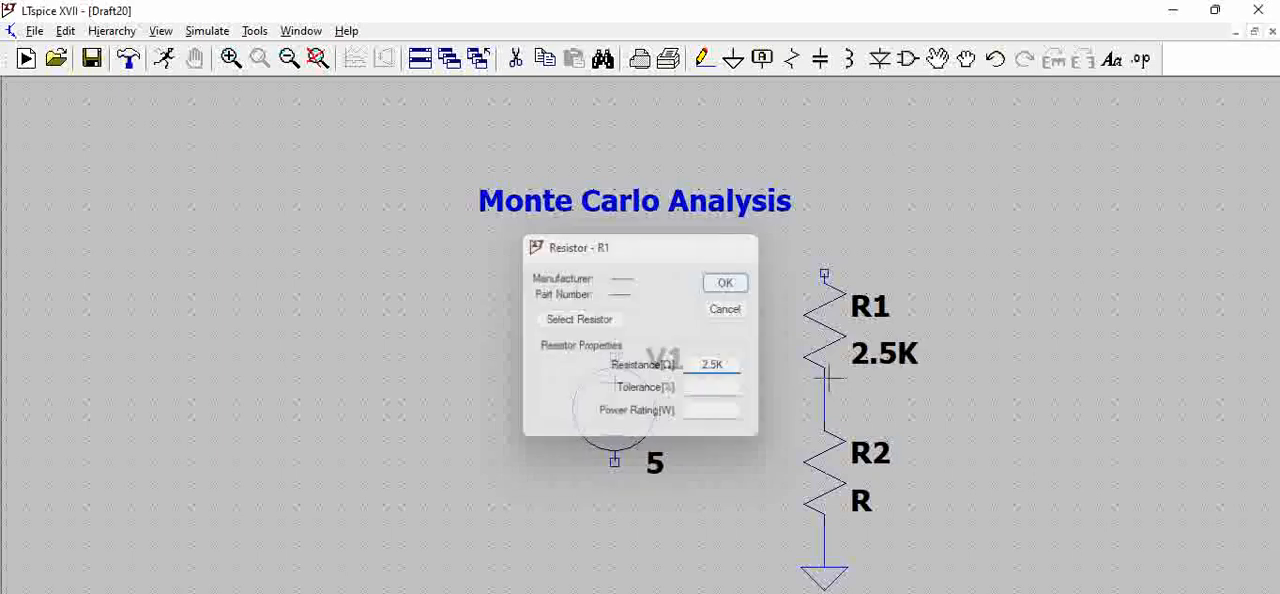
click(815, 453)
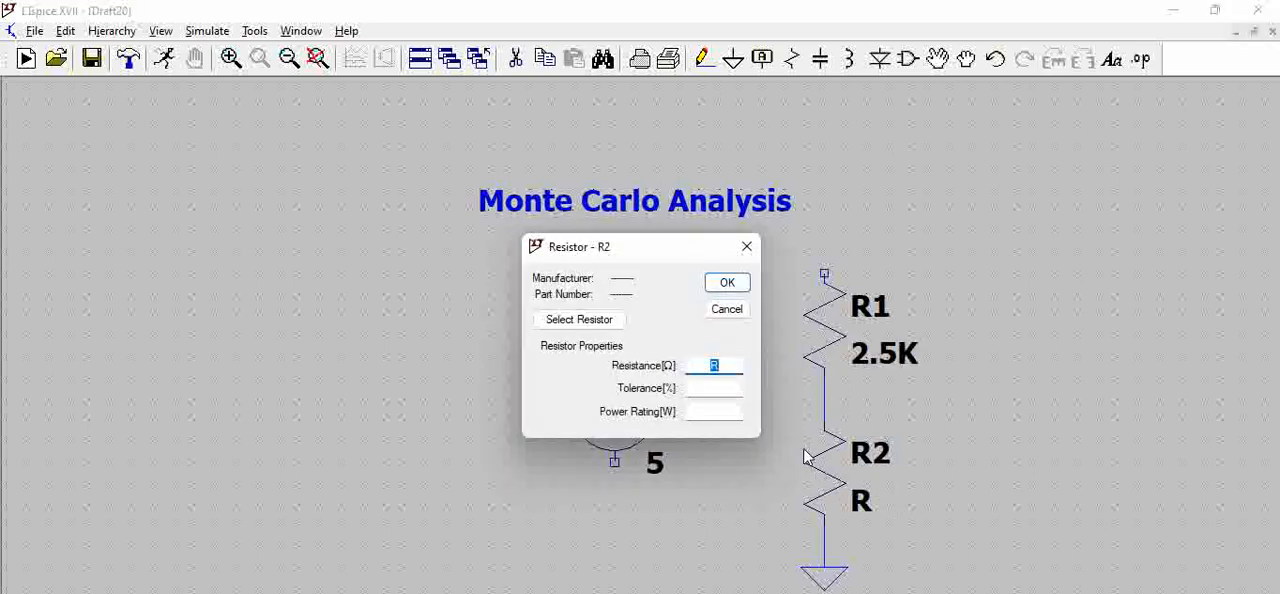
click(727, 282)
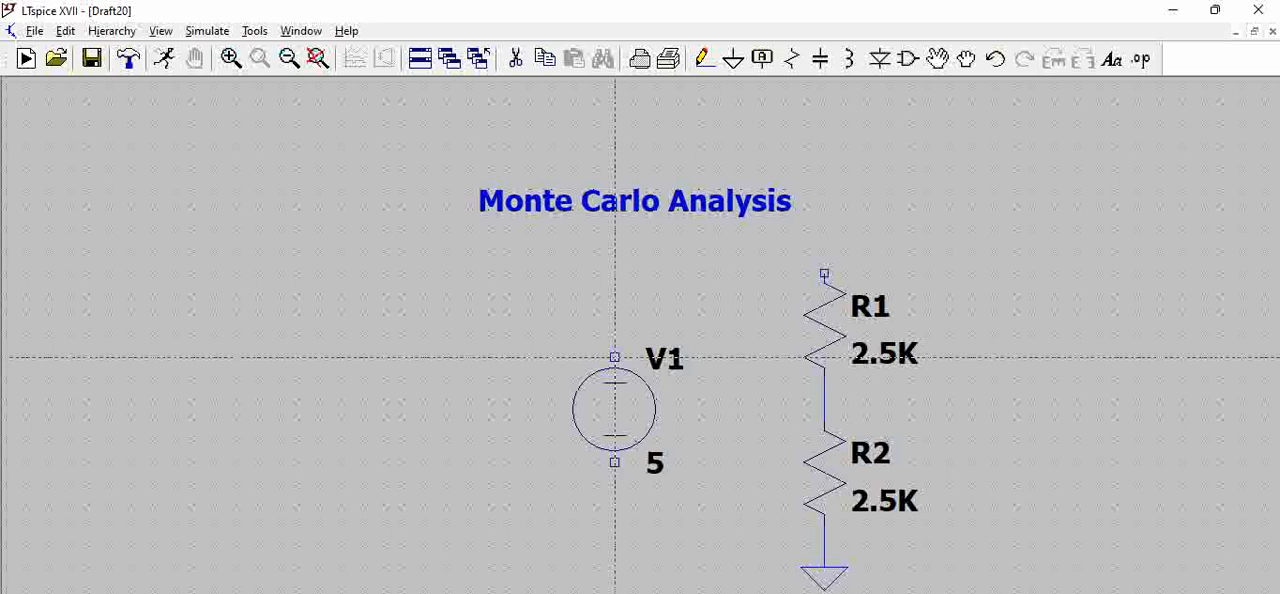
drag(613, 357, 823, 273)
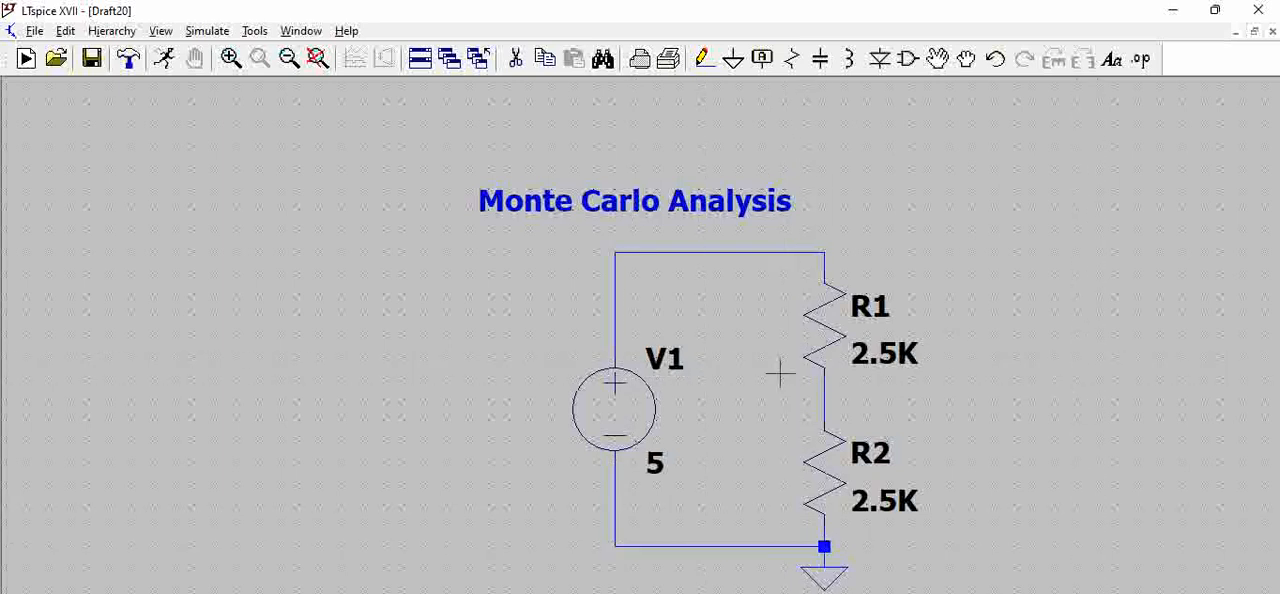
mouse_move(830, 395)
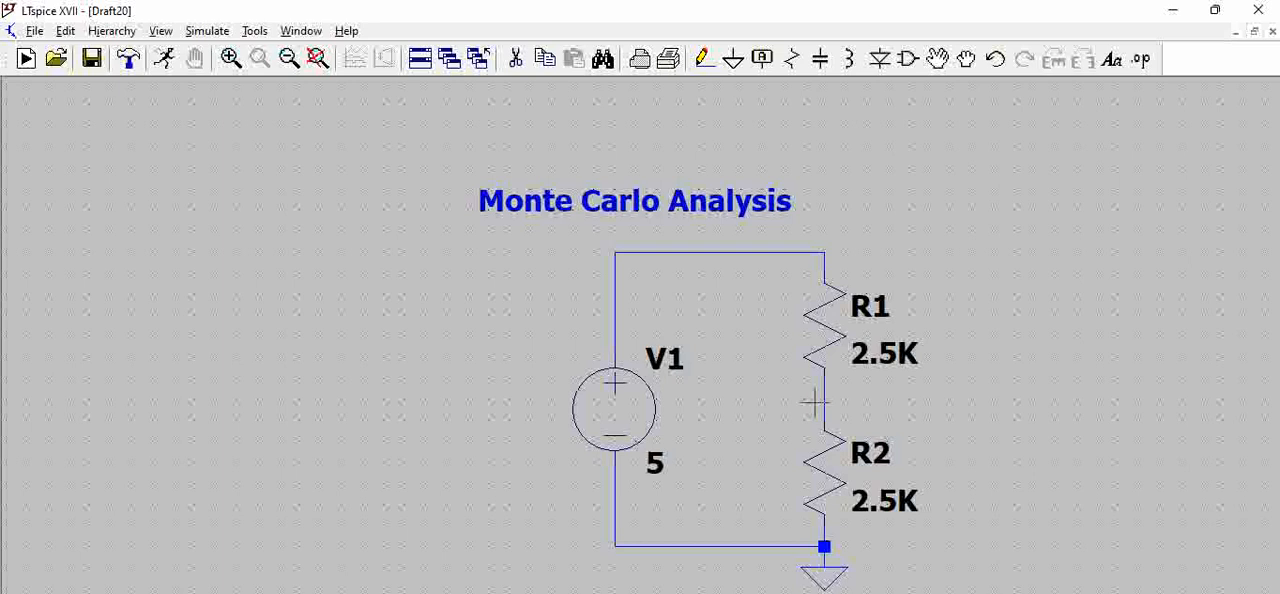
mouse_move(812, 400)
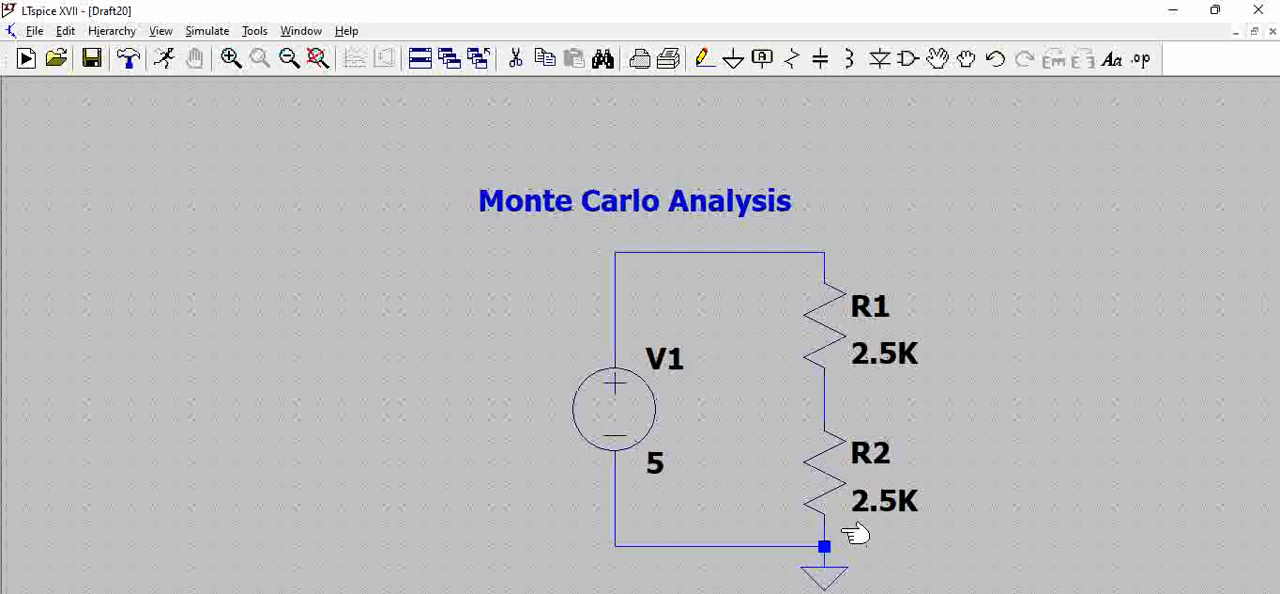
mouse_move(930, 515)
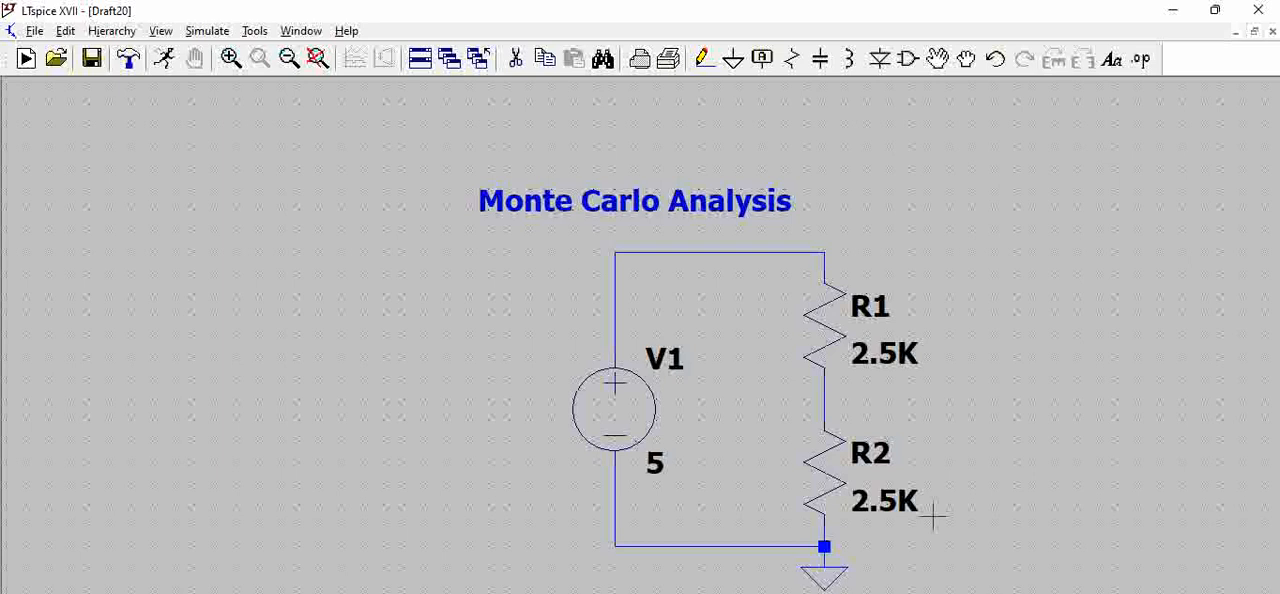
mouse_move(945, 520)
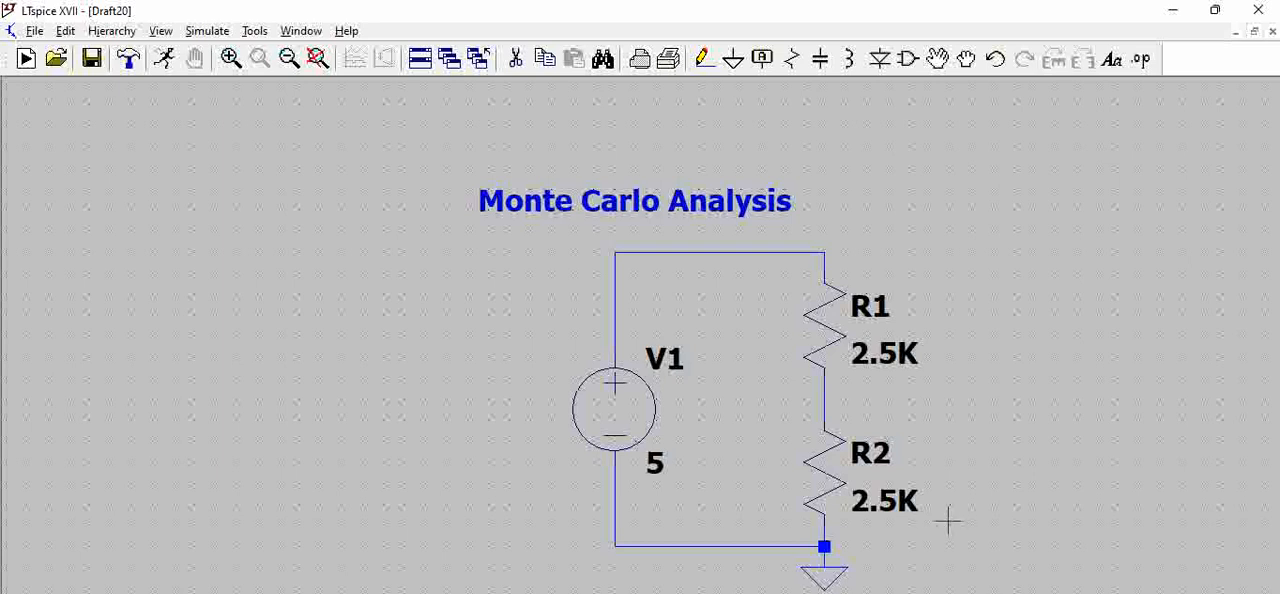
mouse_move(878, 410)
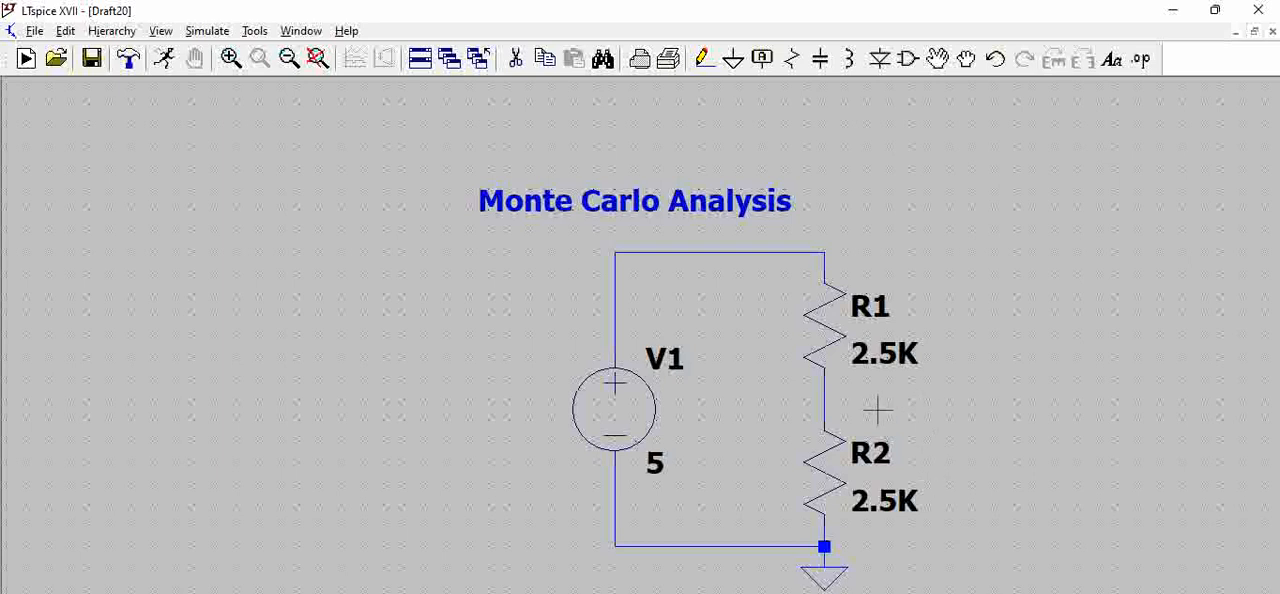
mouse_move(888, 415)
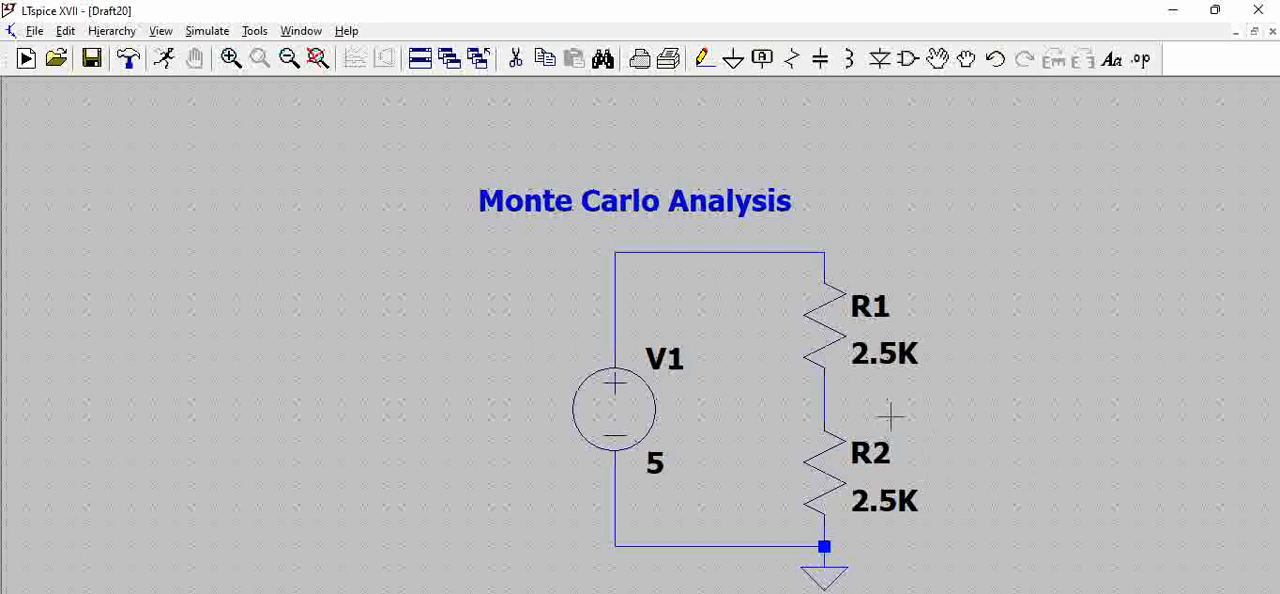
mouse_move(835, 403)
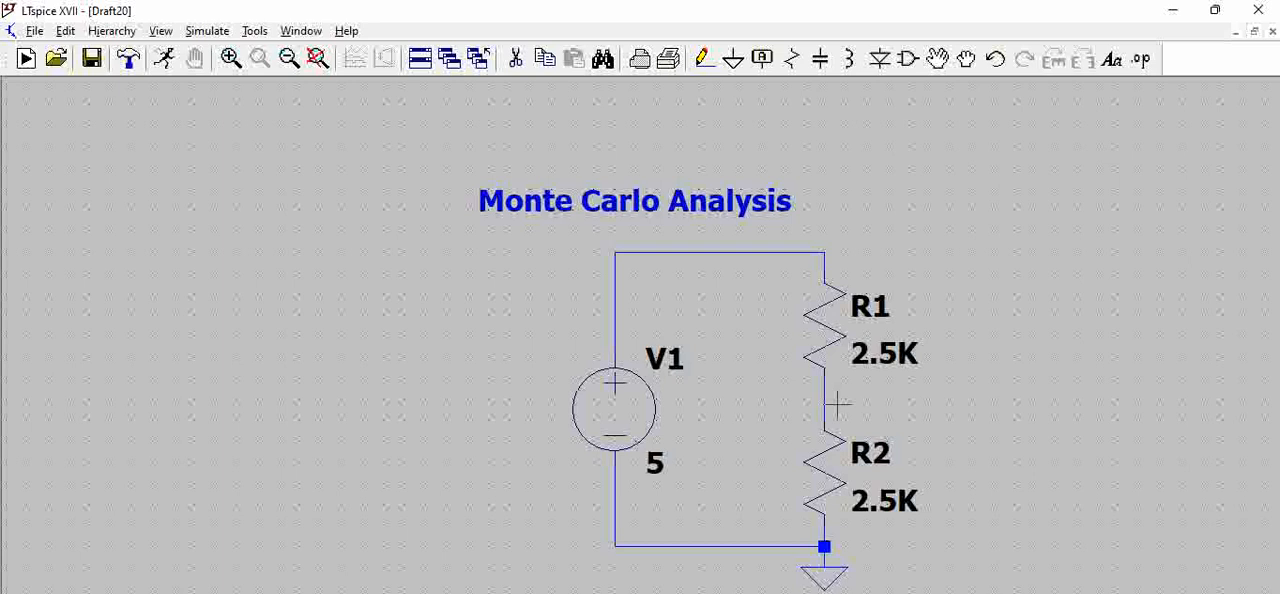
mouse_move(845, 510)
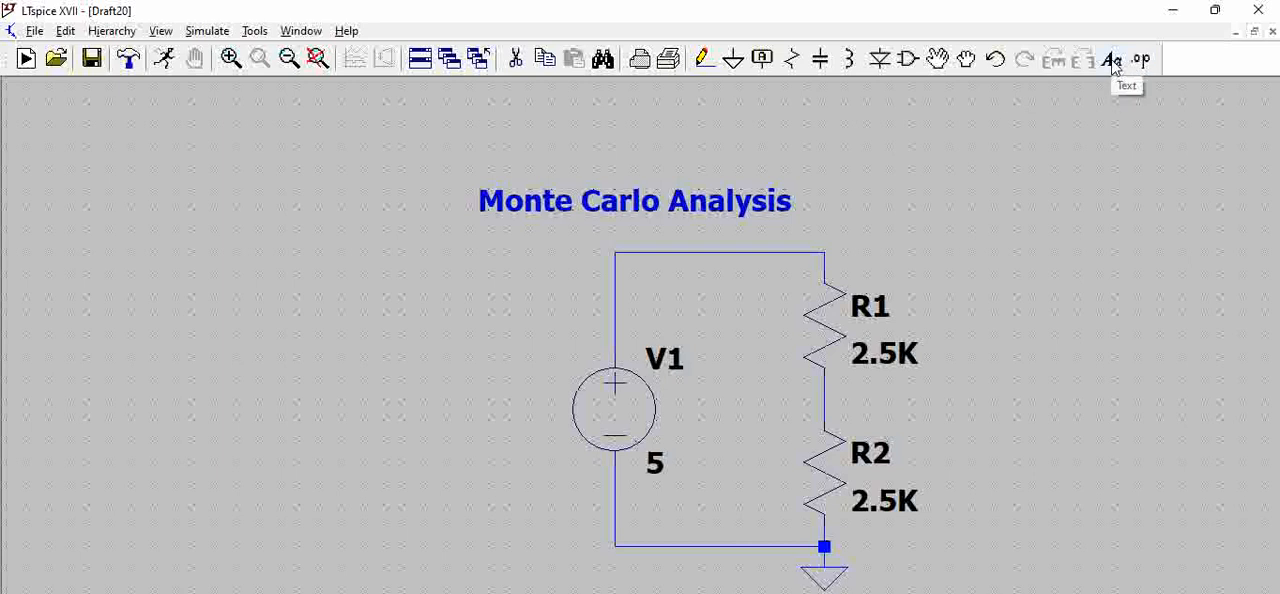
Step: Place the comment 'mc(value,variation)' just above the Monte Carlo Analysis title
click(1111, 59)
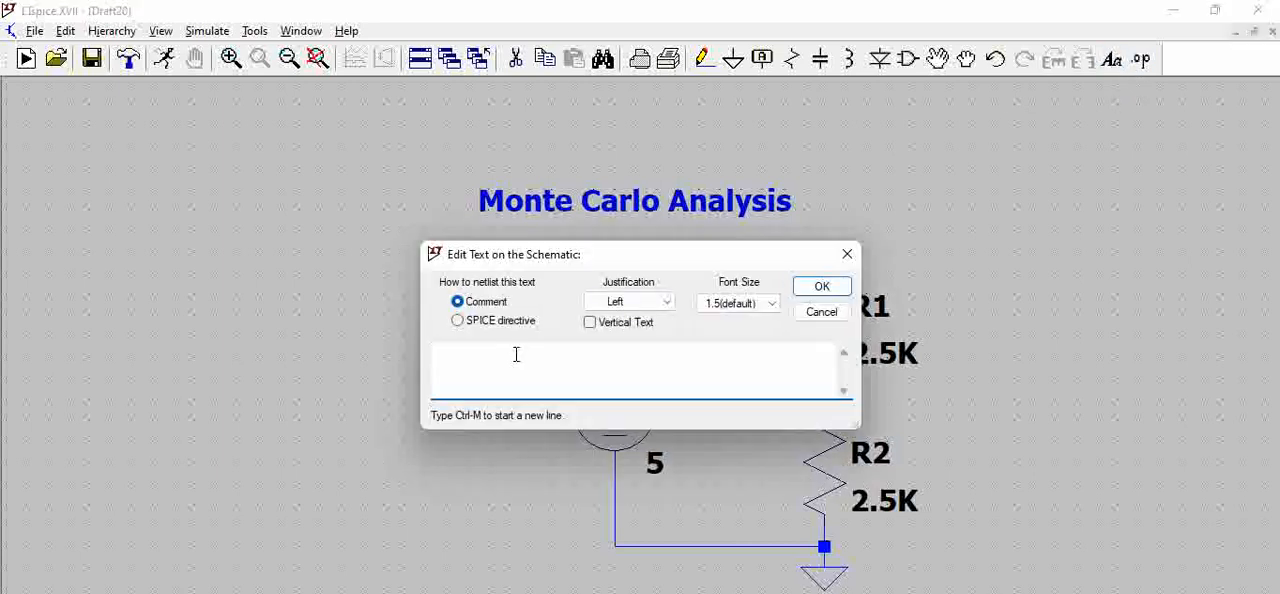
text(mc())
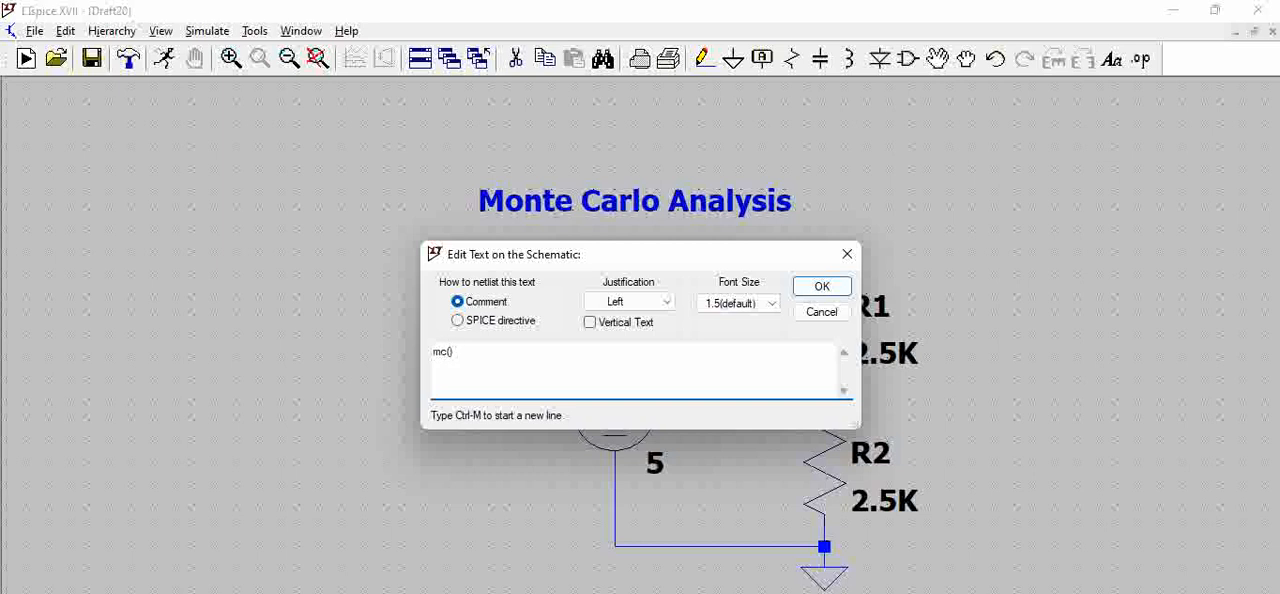
text(value,)
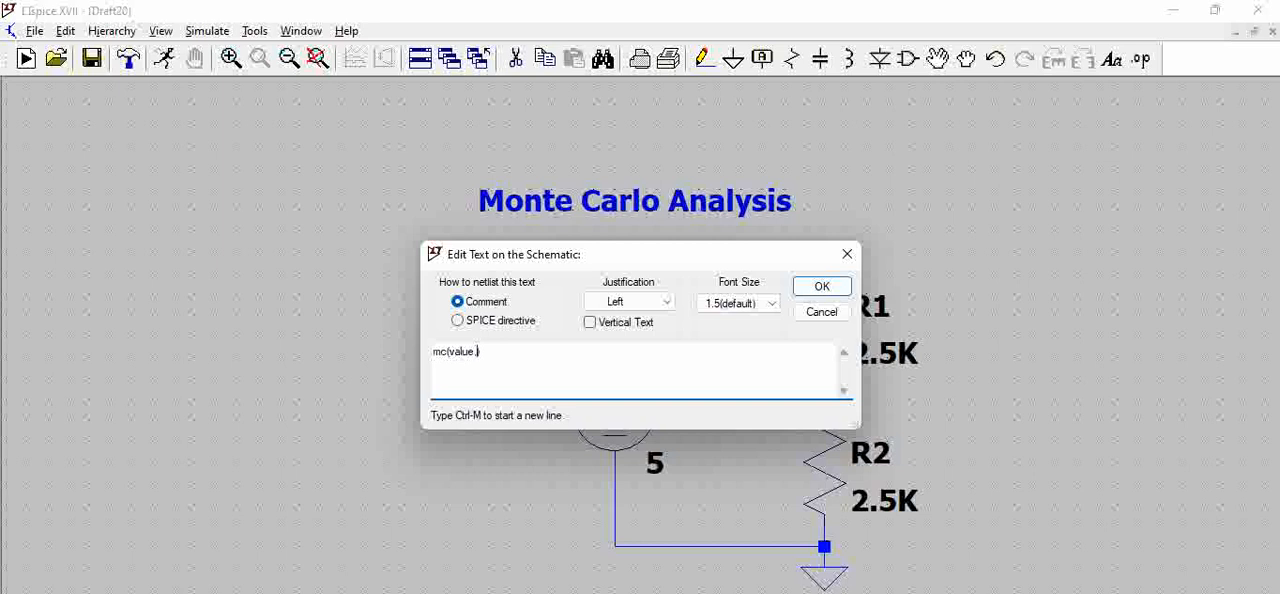
text(variati)
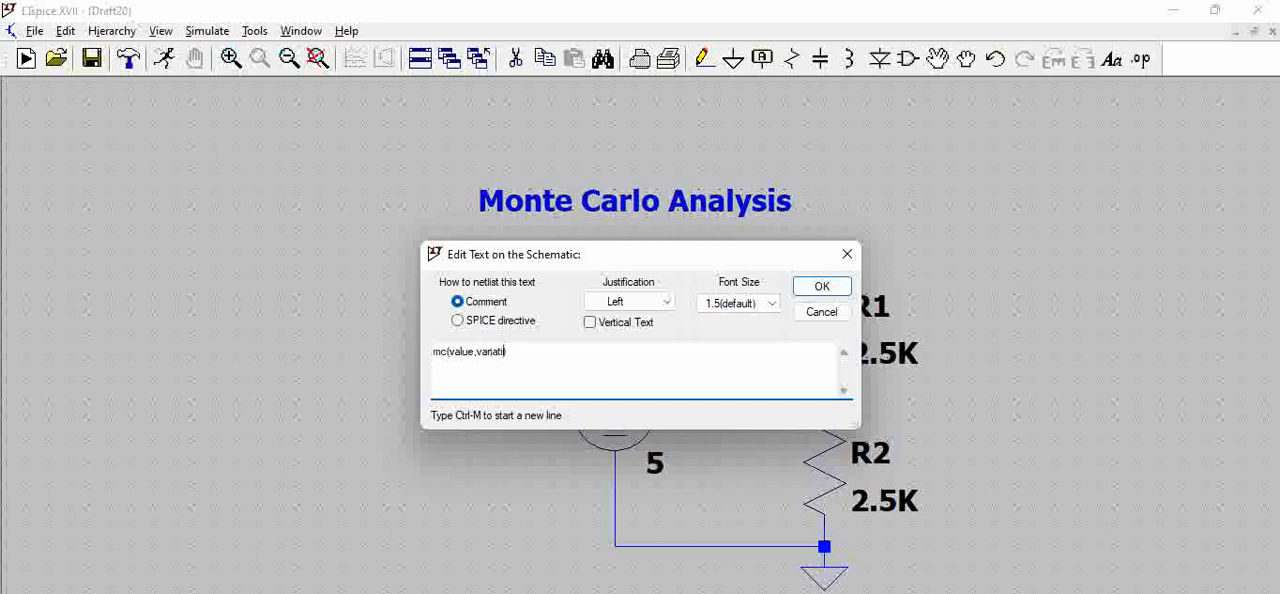
click(821, 286)
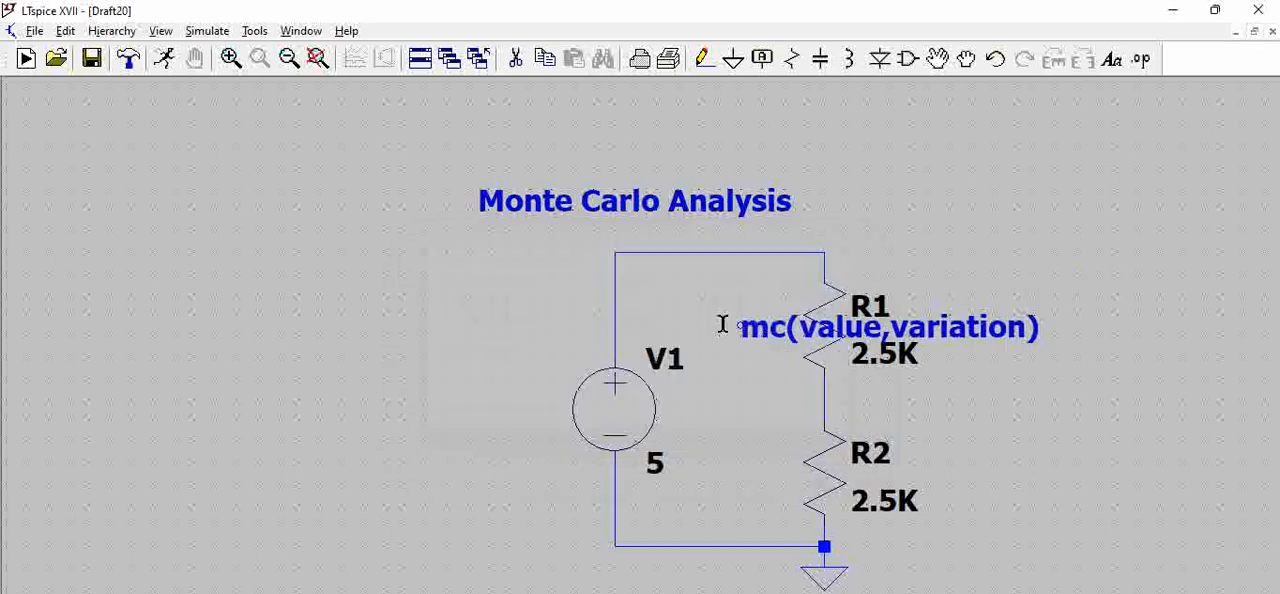
drag(888, 327, 632, 148)
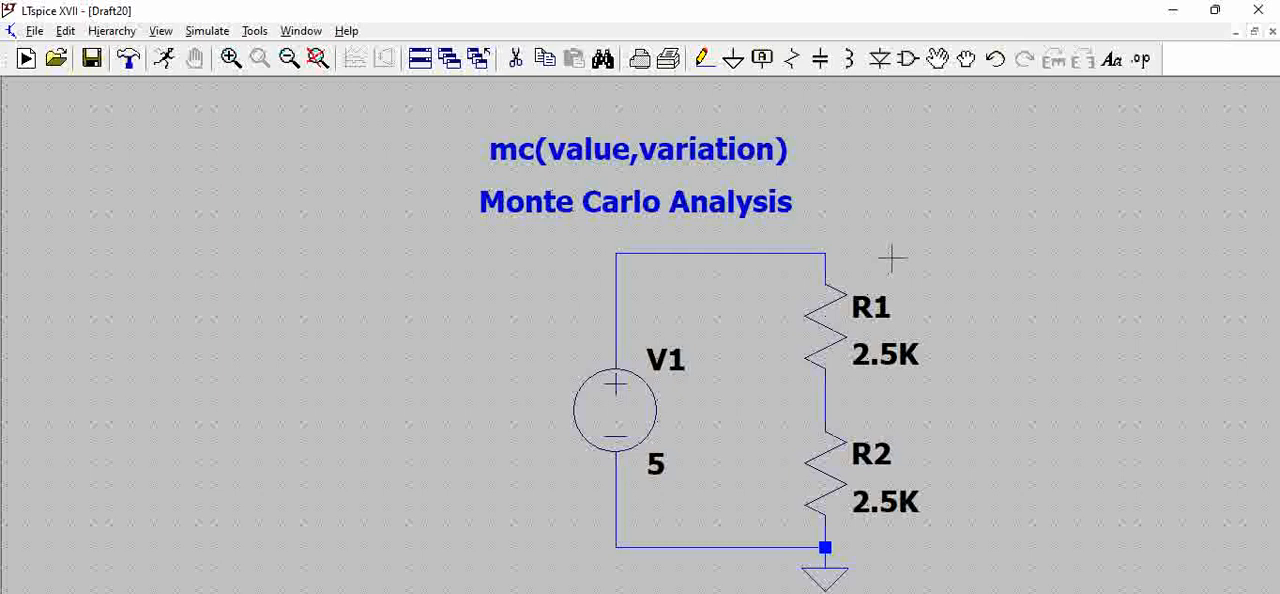
mouse_move(870, 417)
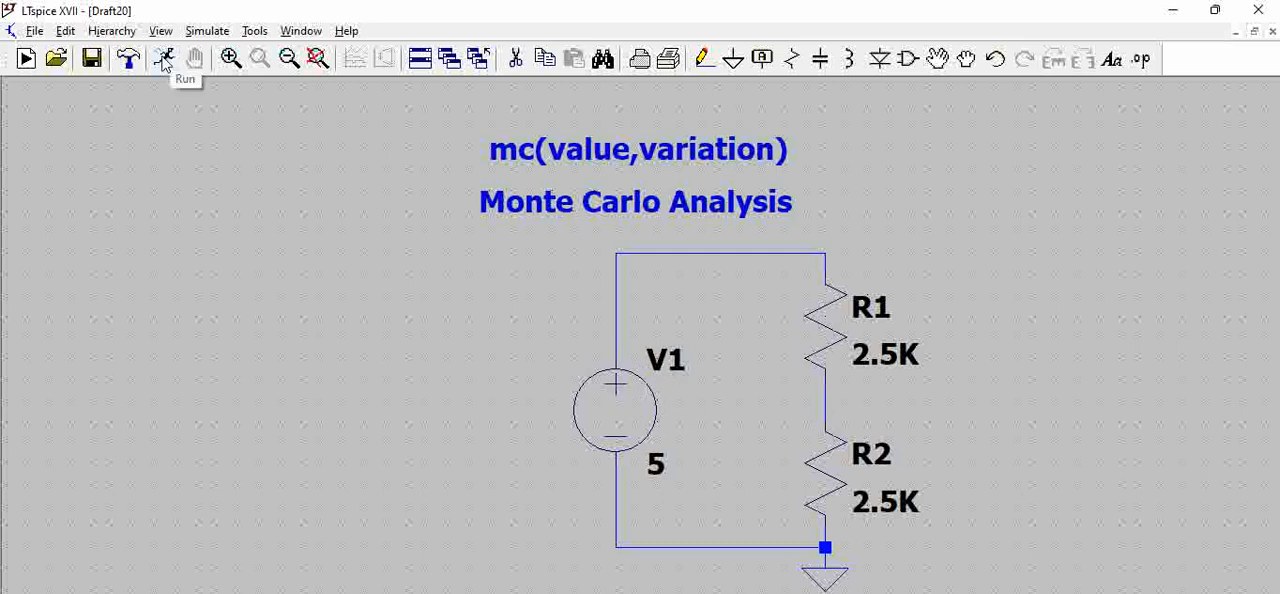
Step: Add a linear DC sweep of source 'DC' from 1 to 5 in 0.1 steps
click(164, 58)
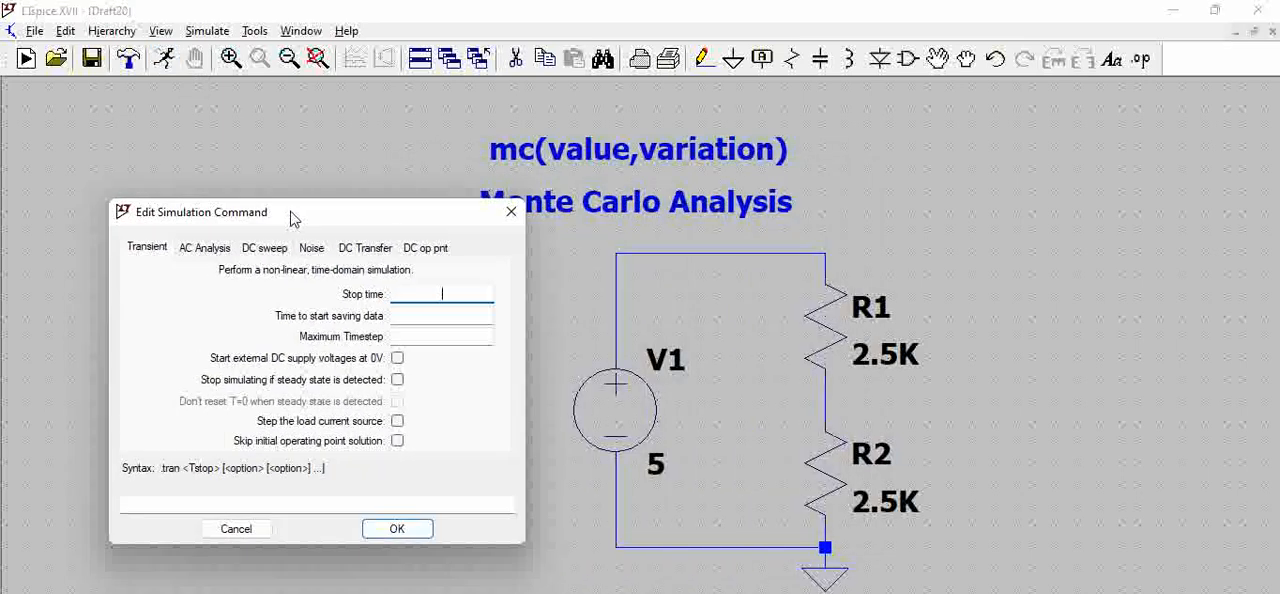
click(264, 247)
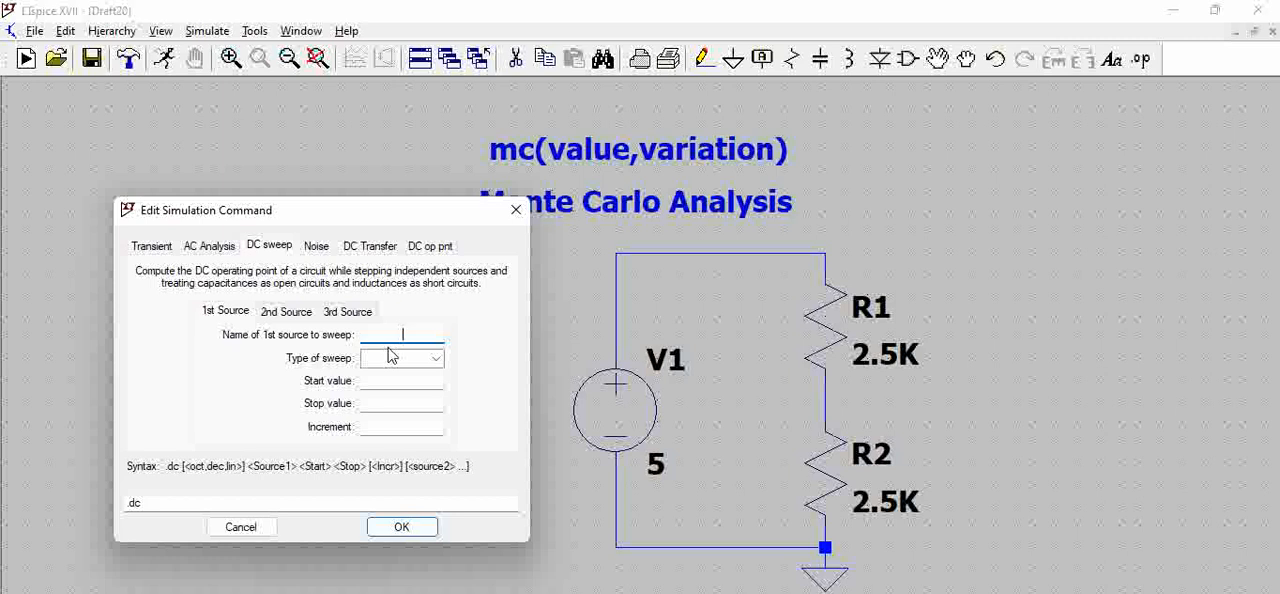
text(DC)
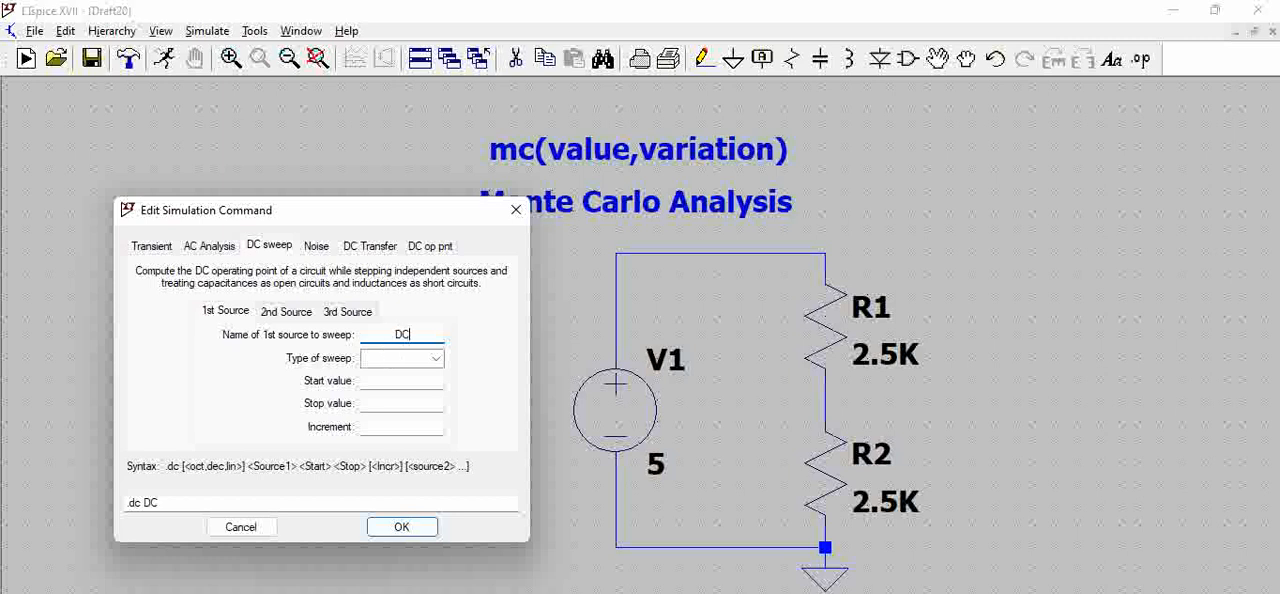
click(435, 358)
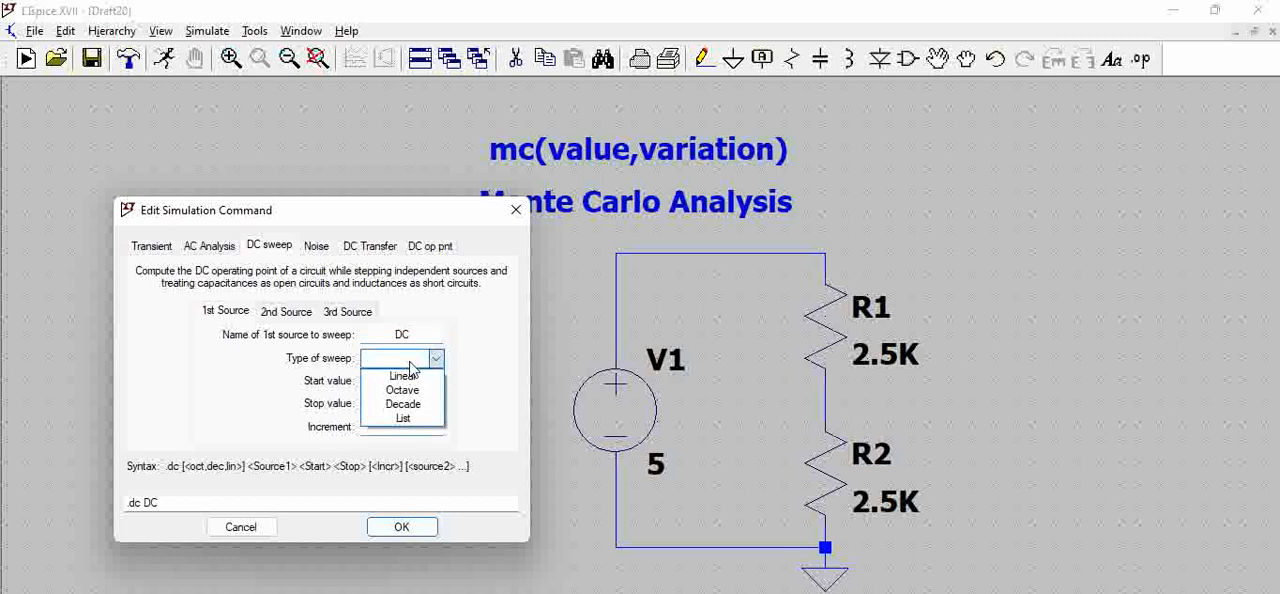
click(401, 375)
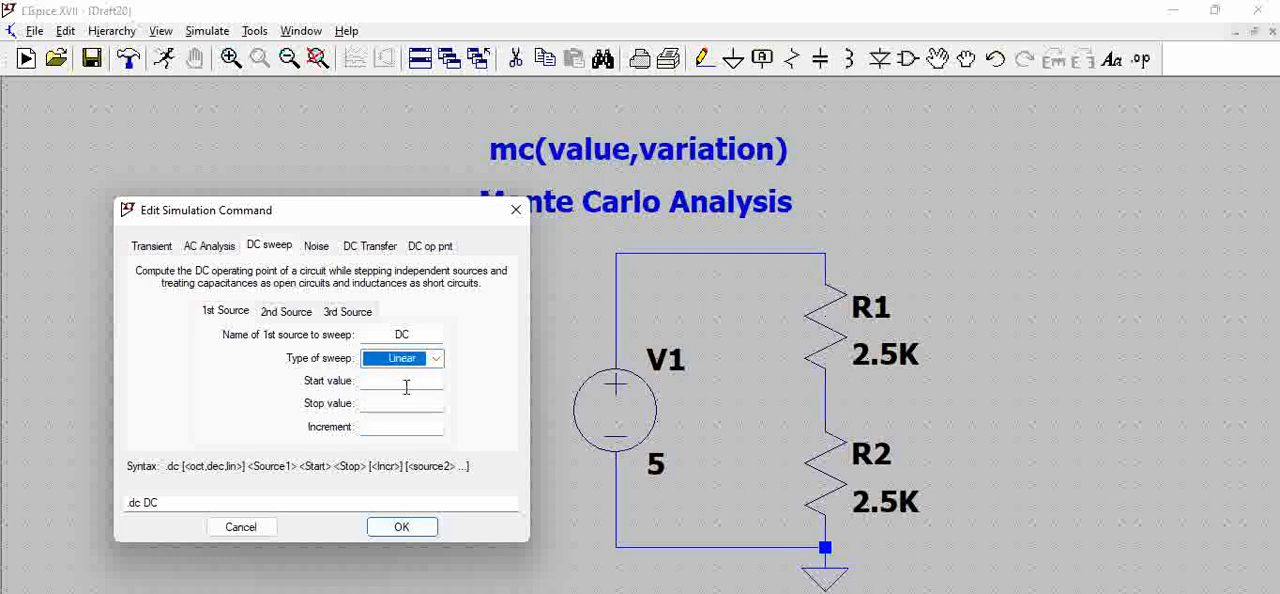
click(402, 380)
text(1)
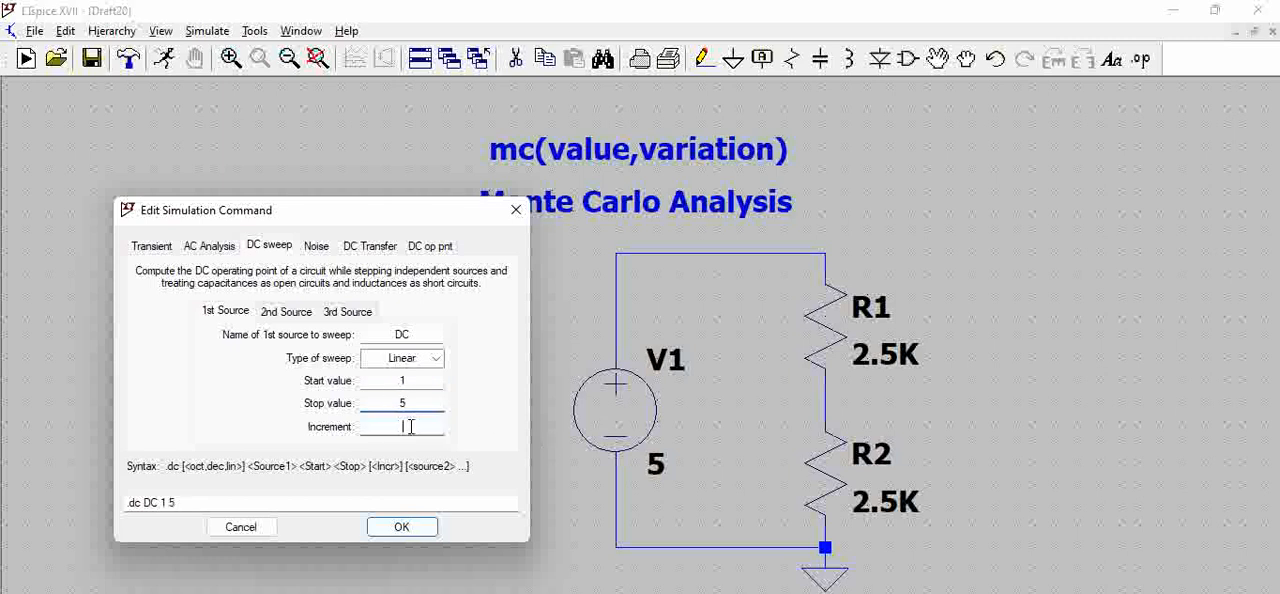
text(0.1)
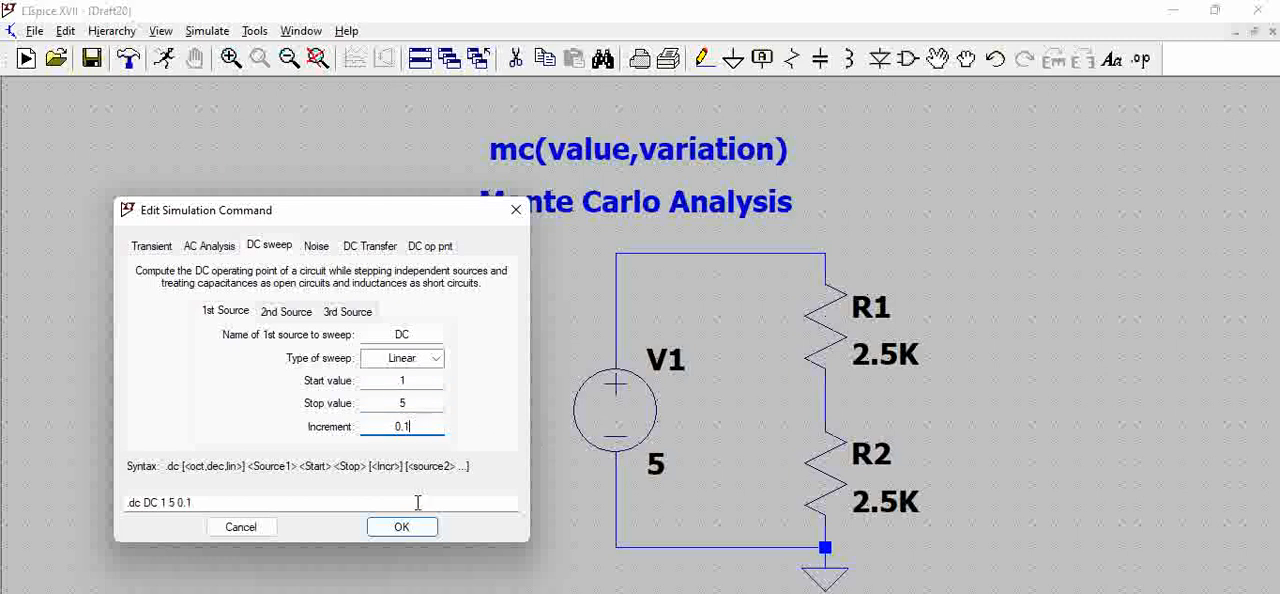
click(401, 527)
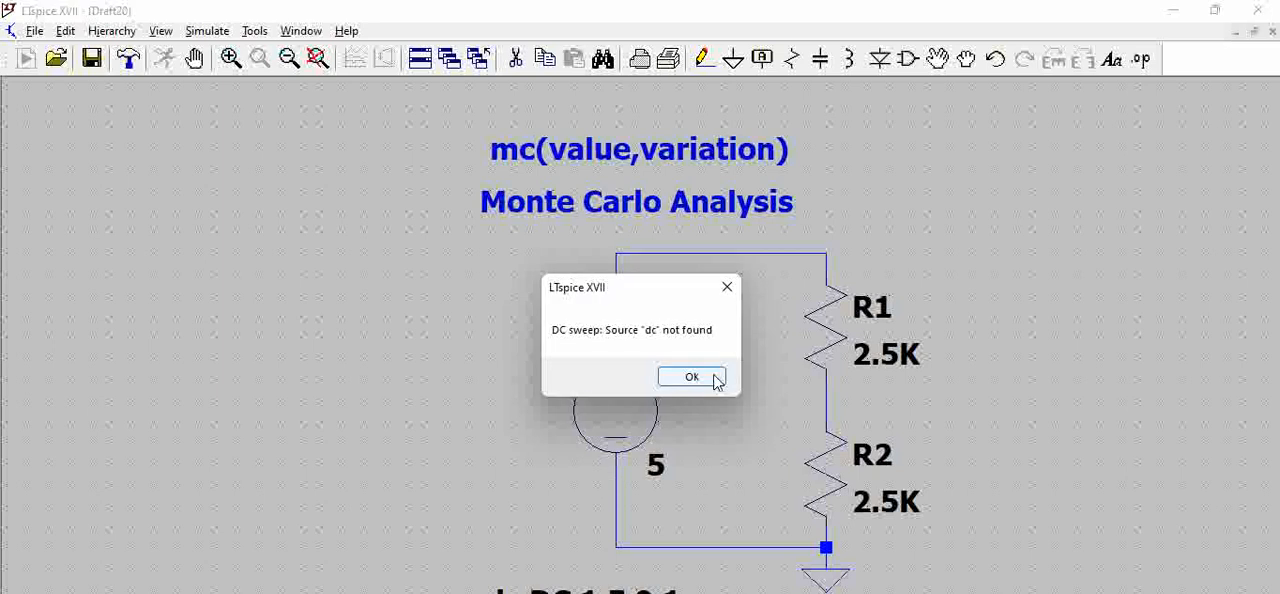
Step: Dismiss the source-not-found errors, move the .dc command beside V1, and rerun
click(691, 377)
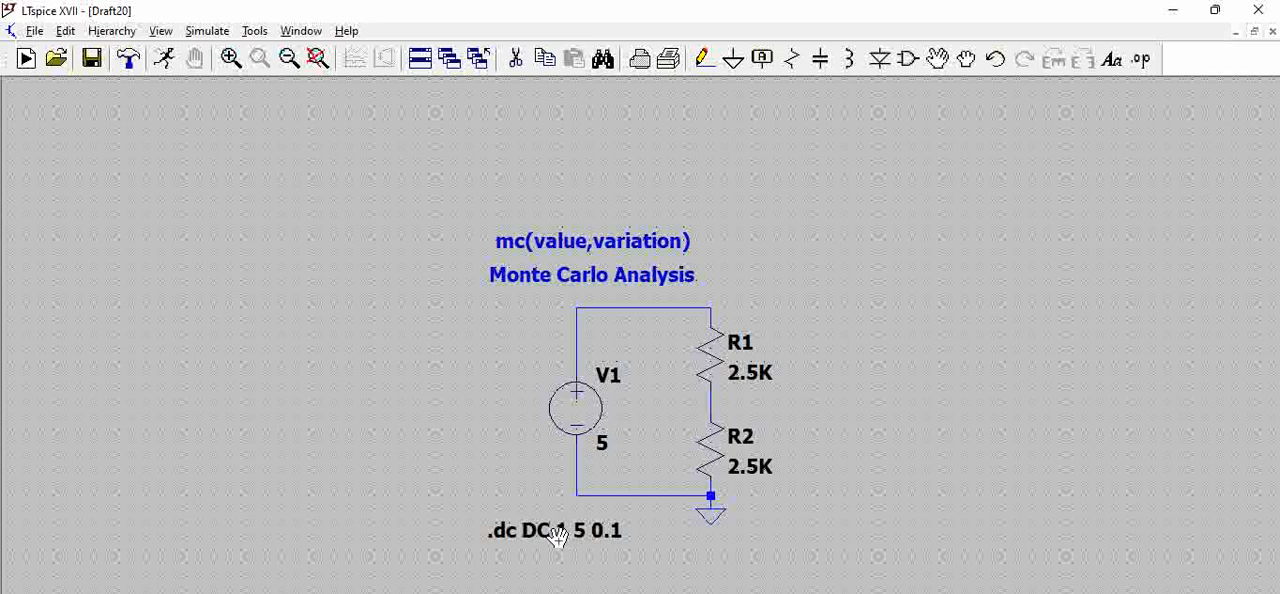
drag(555, 530, 495, 368)
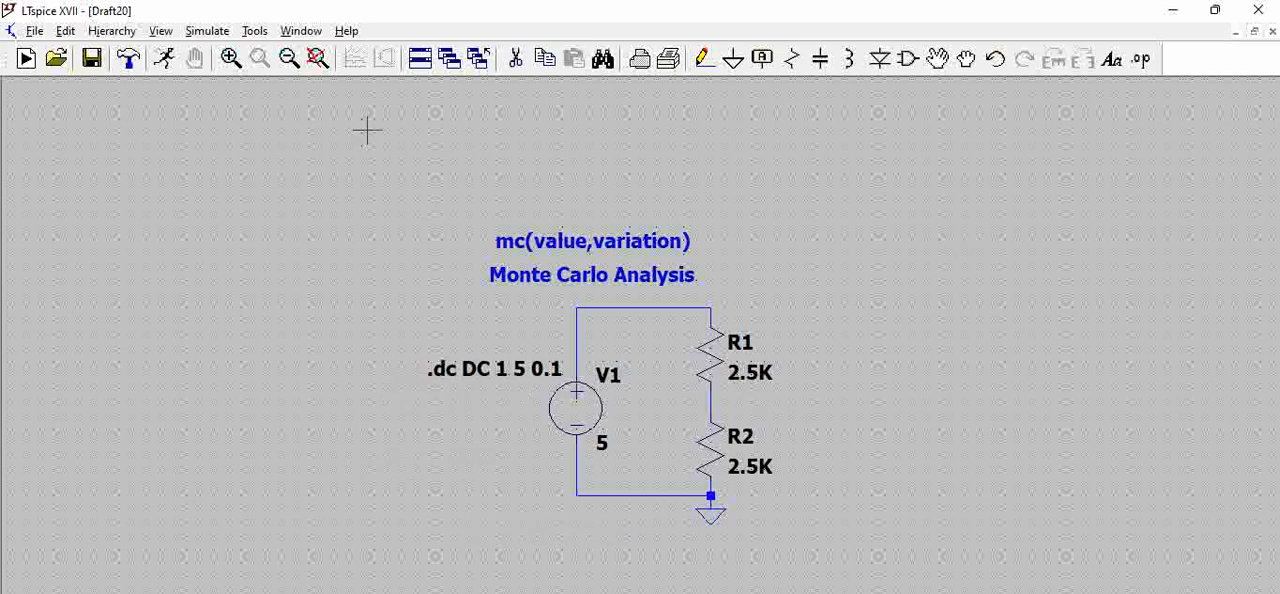
click(25, 58)
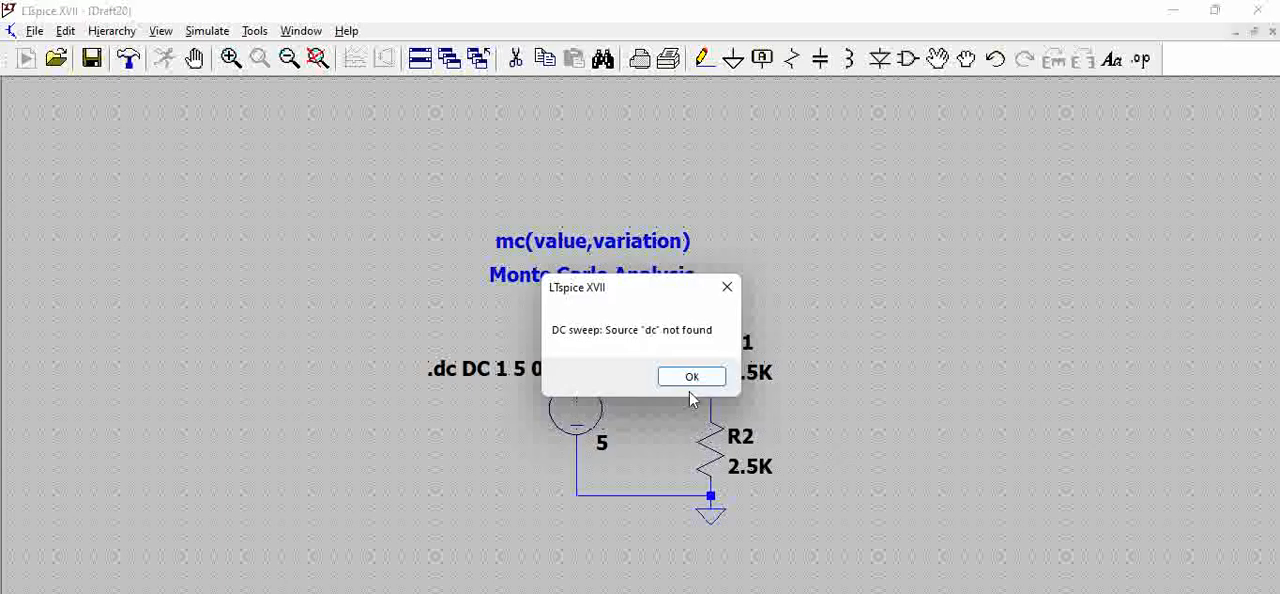
click(691, 376)
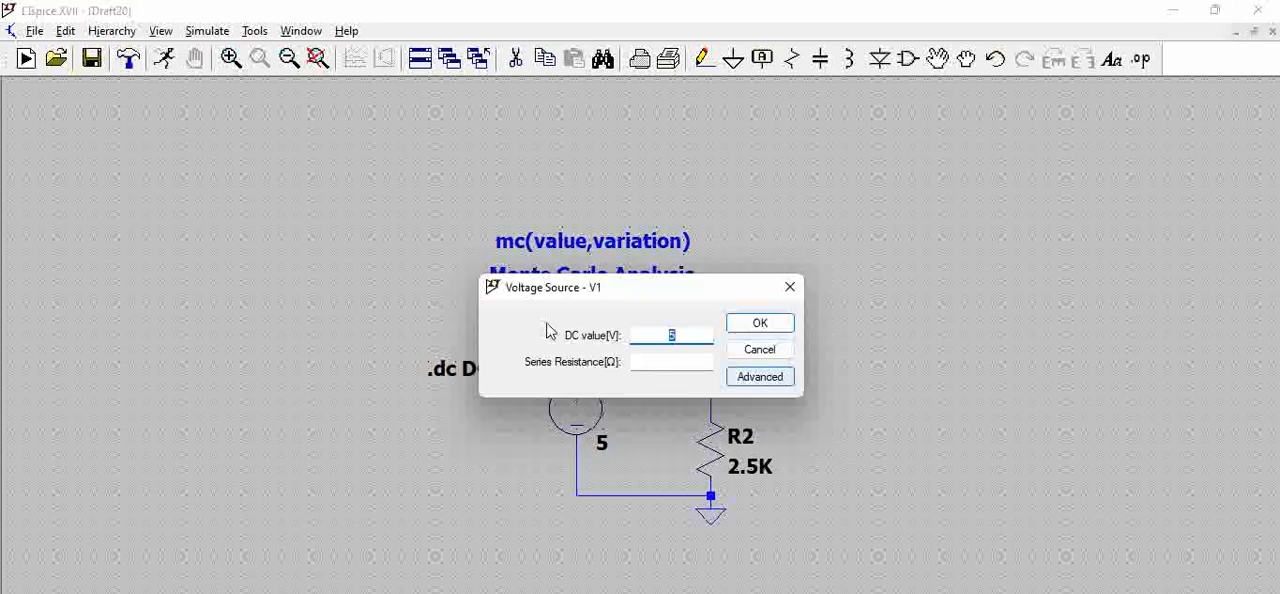
click(759, 322)
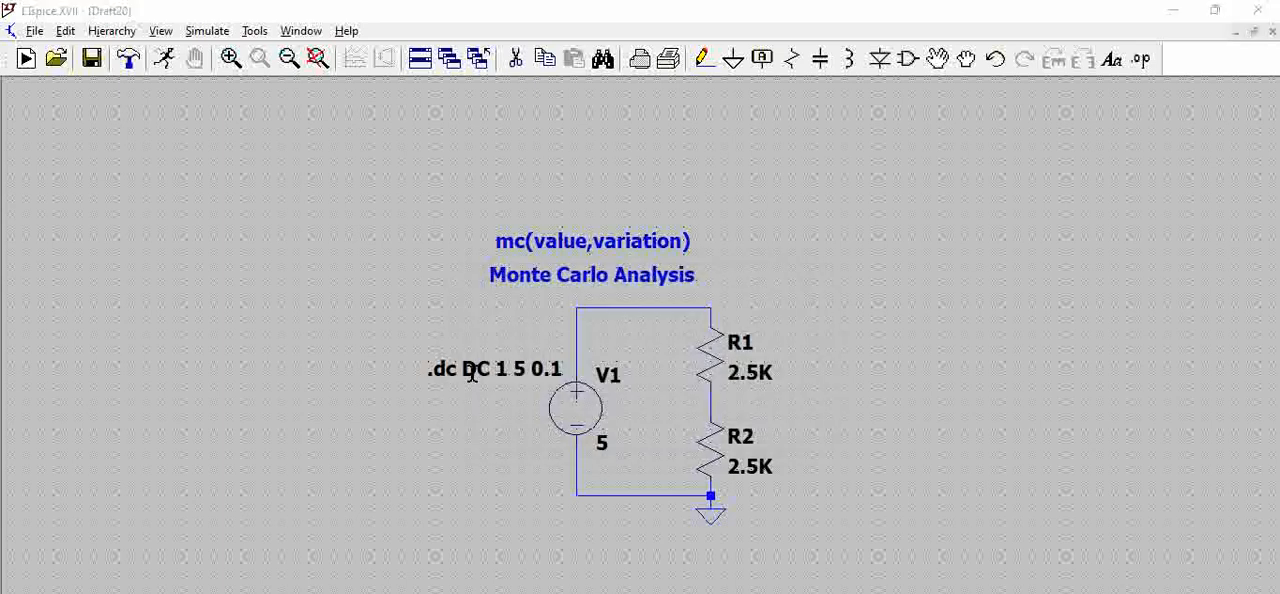
Step: Change the sweep source to V1, making it '.dc V1 1 5 0.1'
double_click(494, 368)
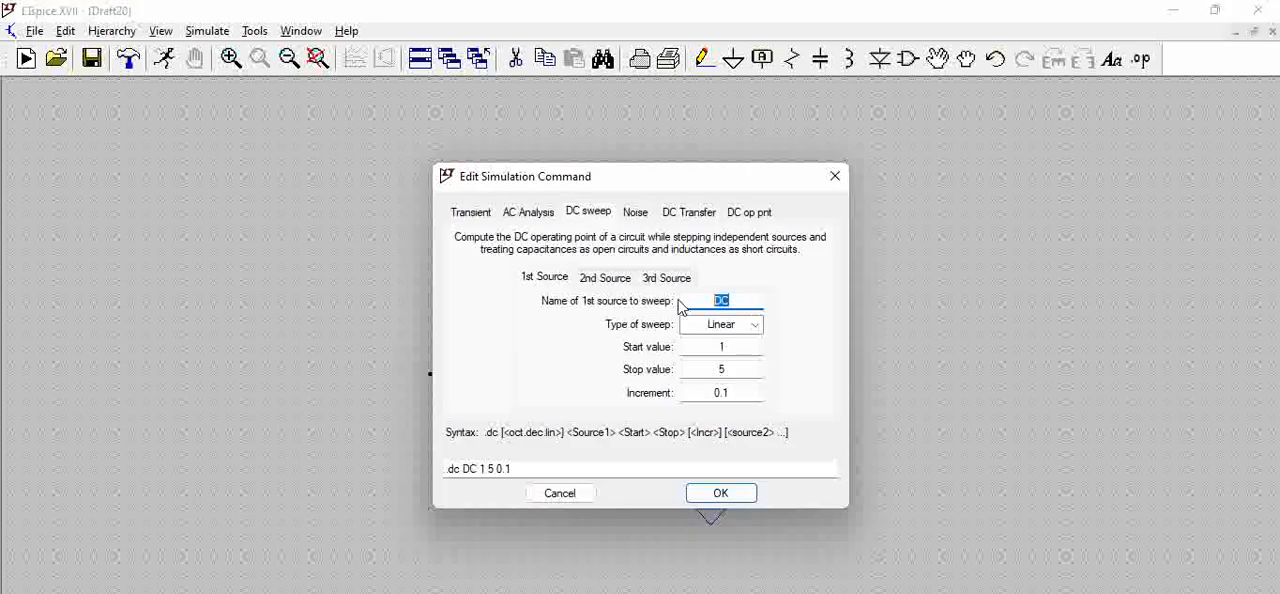
text(V1)
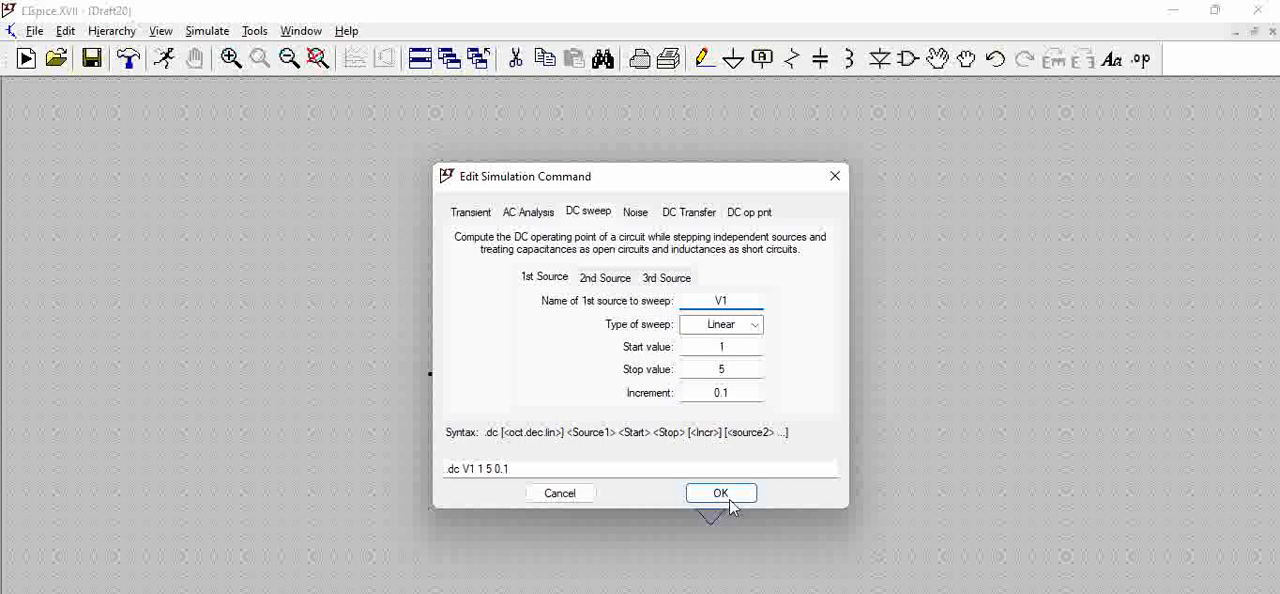
click(720, 492)
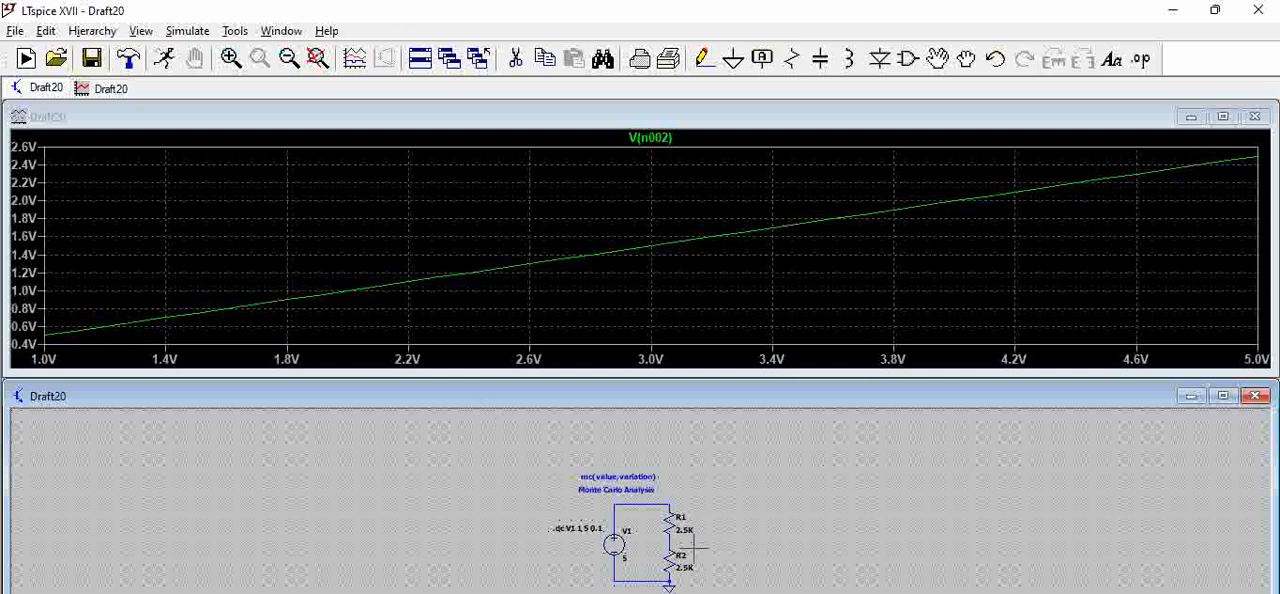
mouse_move(690, 535)
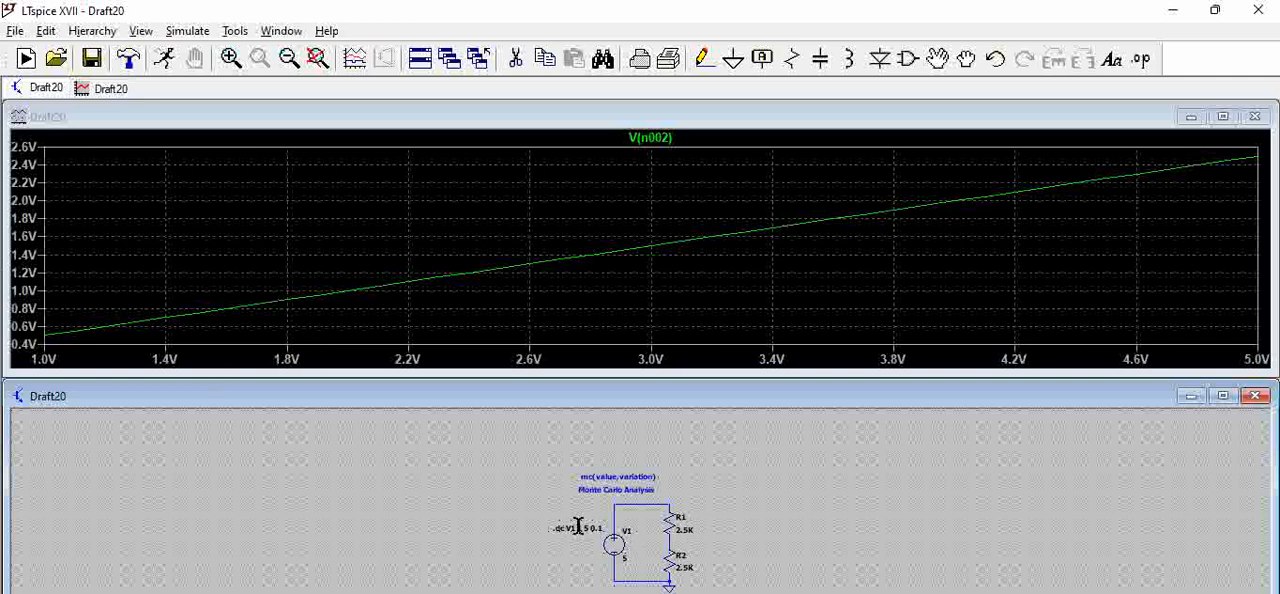
Step: Reopen the '.dc V1 1 5 0.1' directive and close it unchanged
double_click(578, 527)
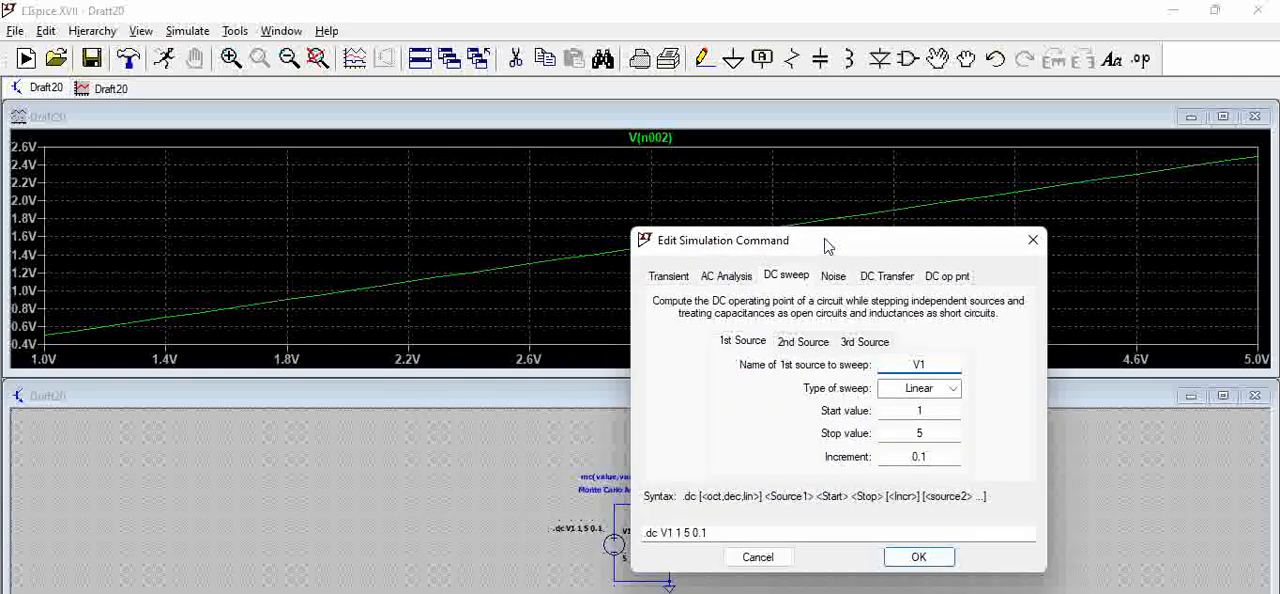
mouse_move(1115, 330)
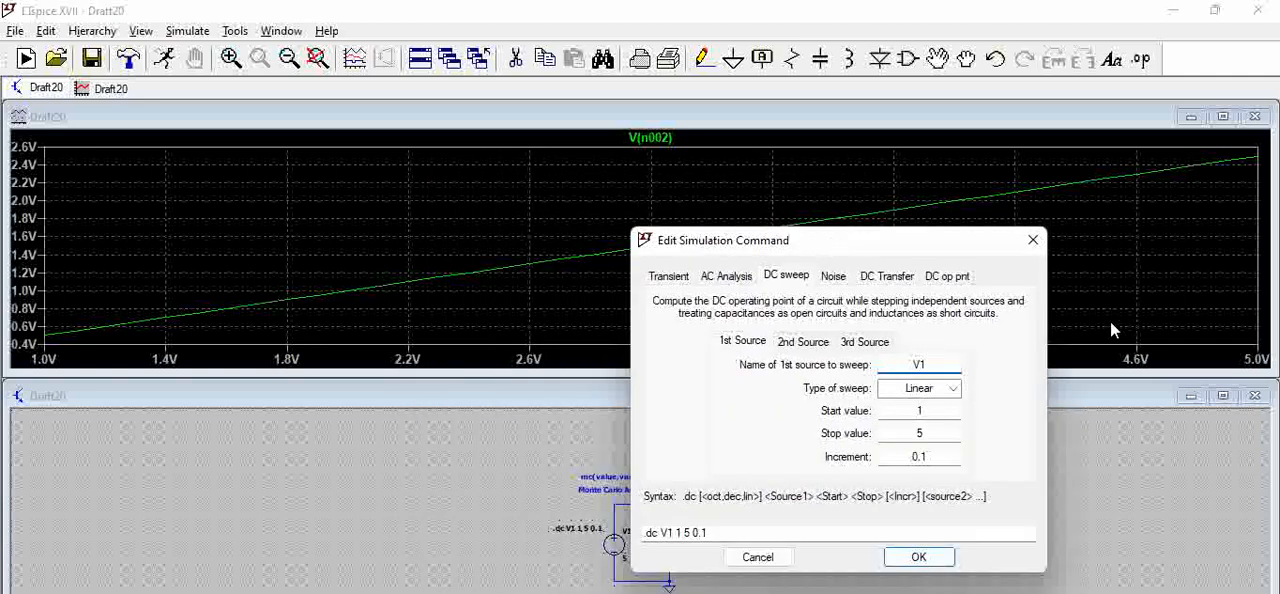
mouse_move(573, 400)
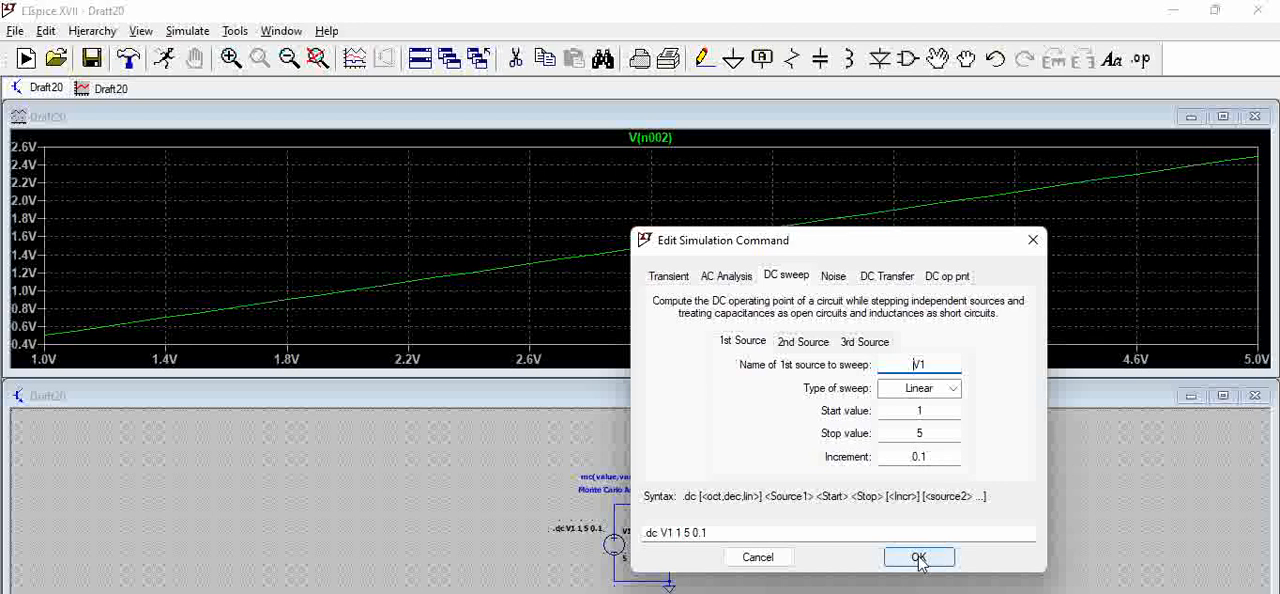
click(918, 557)
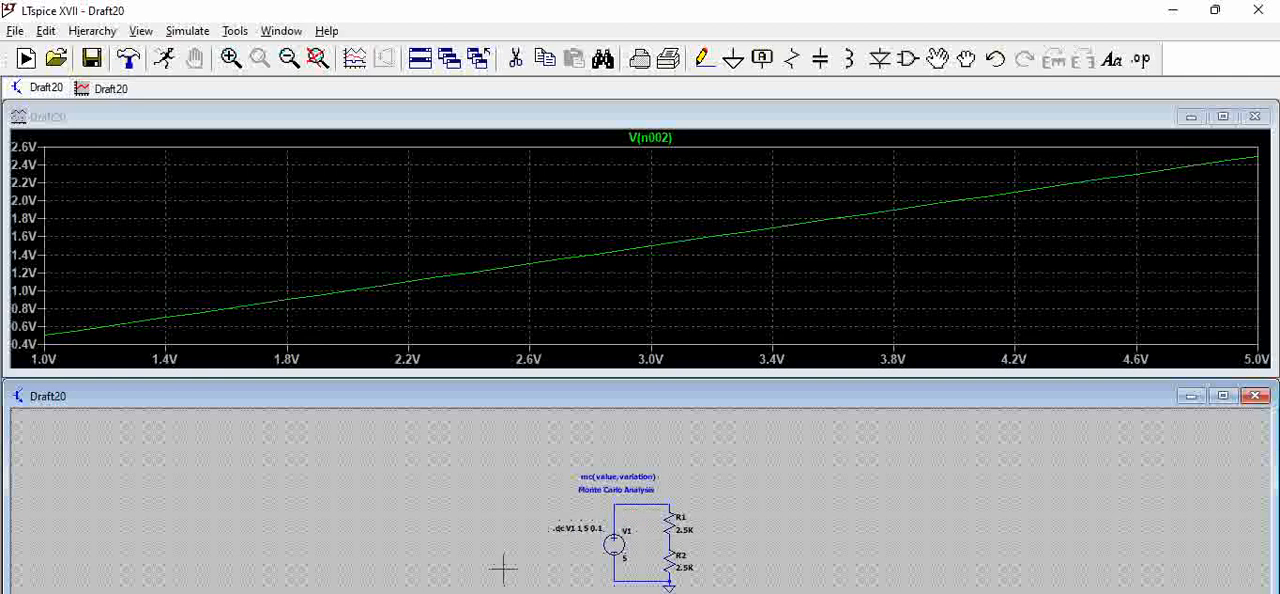
mouse_move(713, 520)
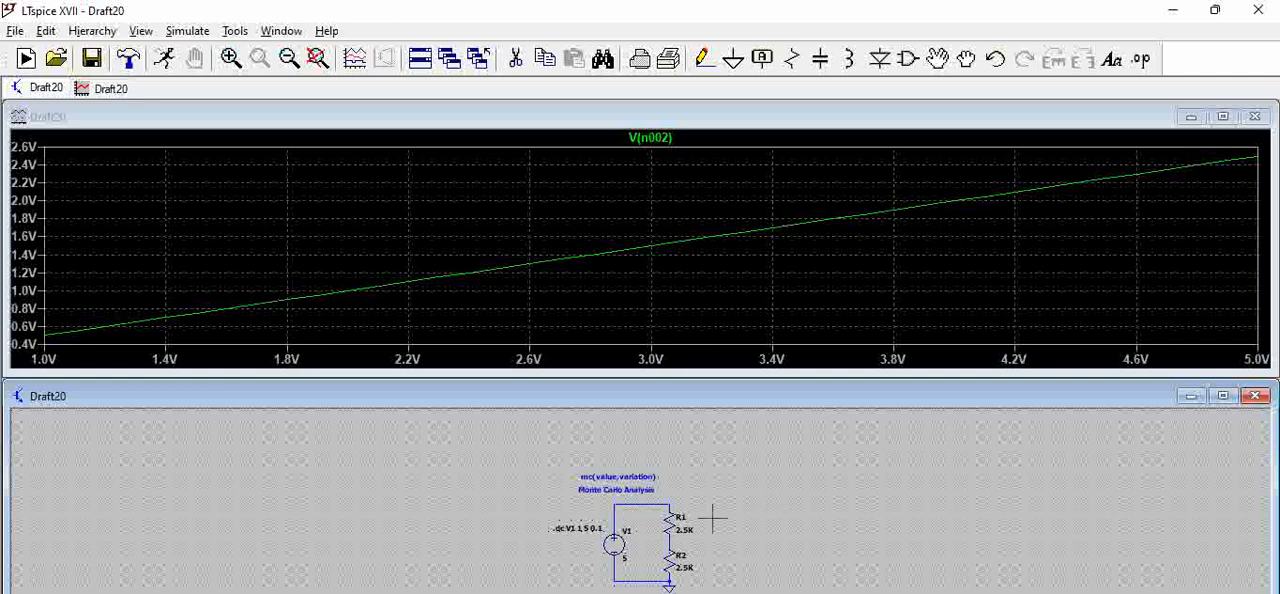
mouse_move(713, 550)
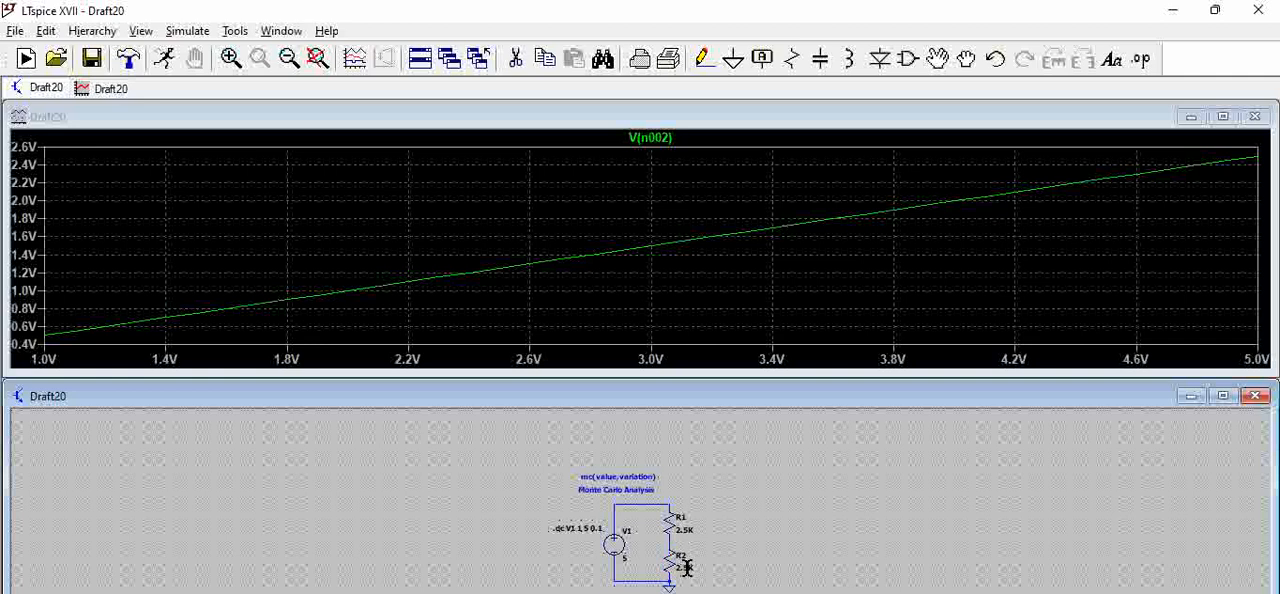
Step: Change R2's value to {mc(2.5K,0.1)}, a 10% Monte Carlo tolerance
double_click(683, 567)
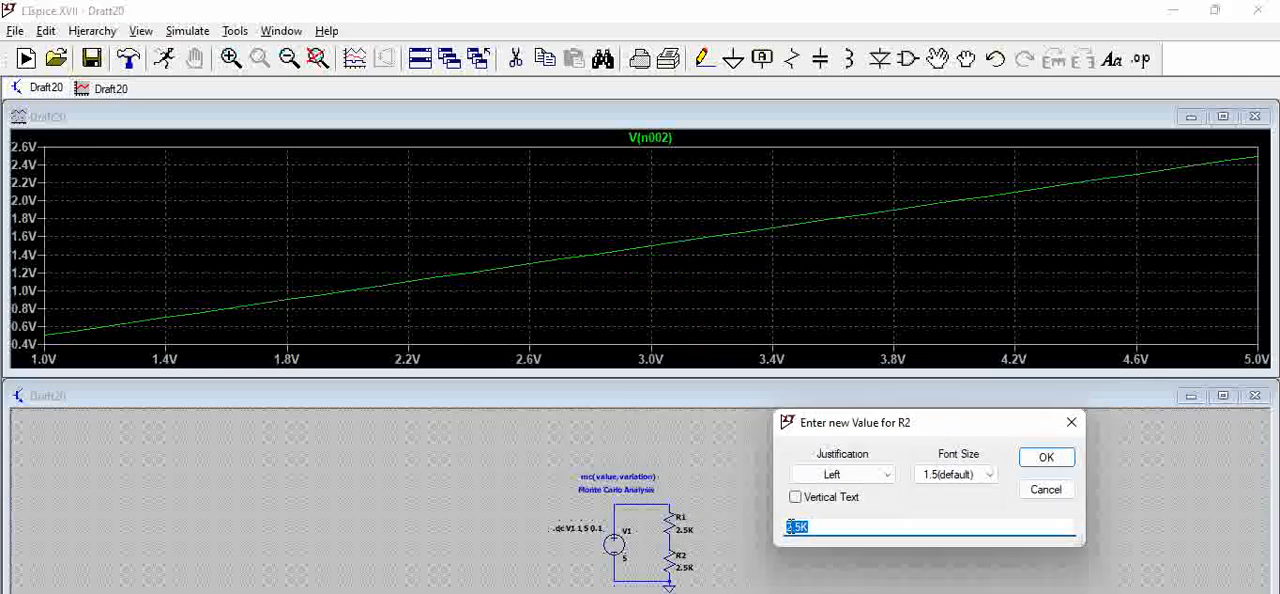
text(m)
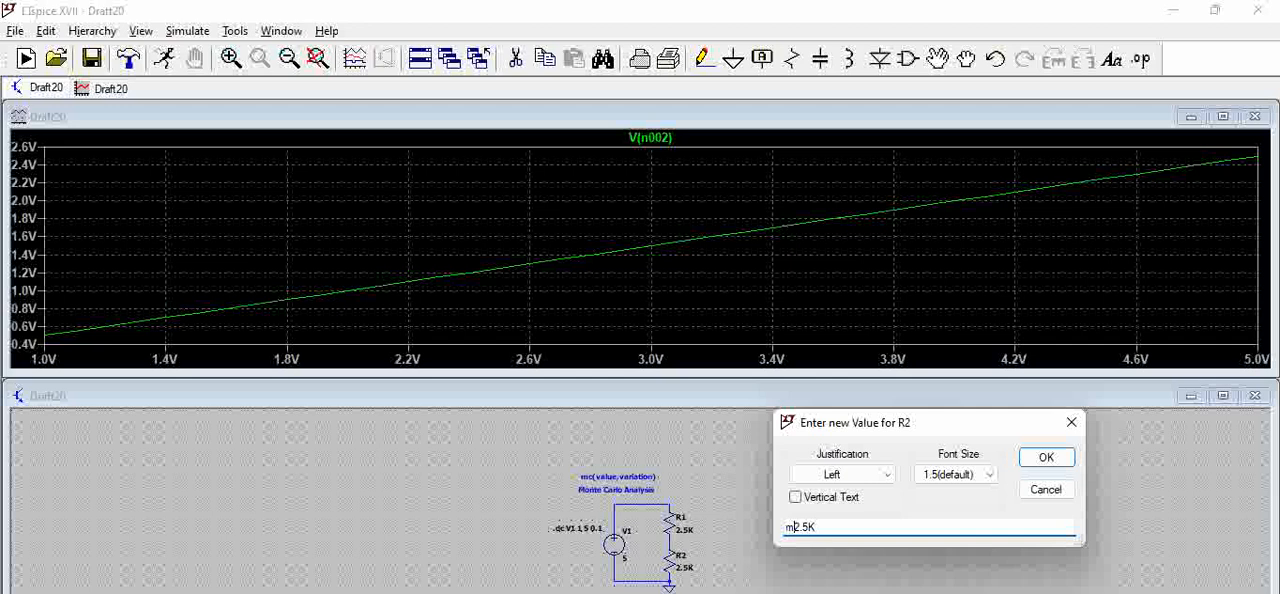
text(c()
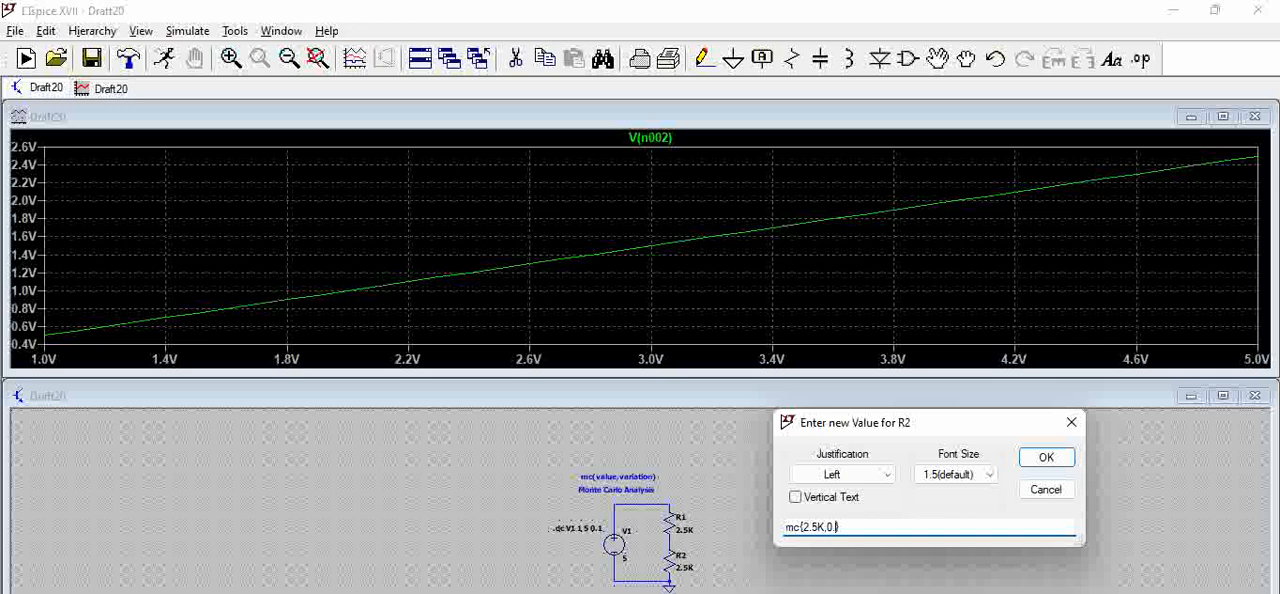
text(1))
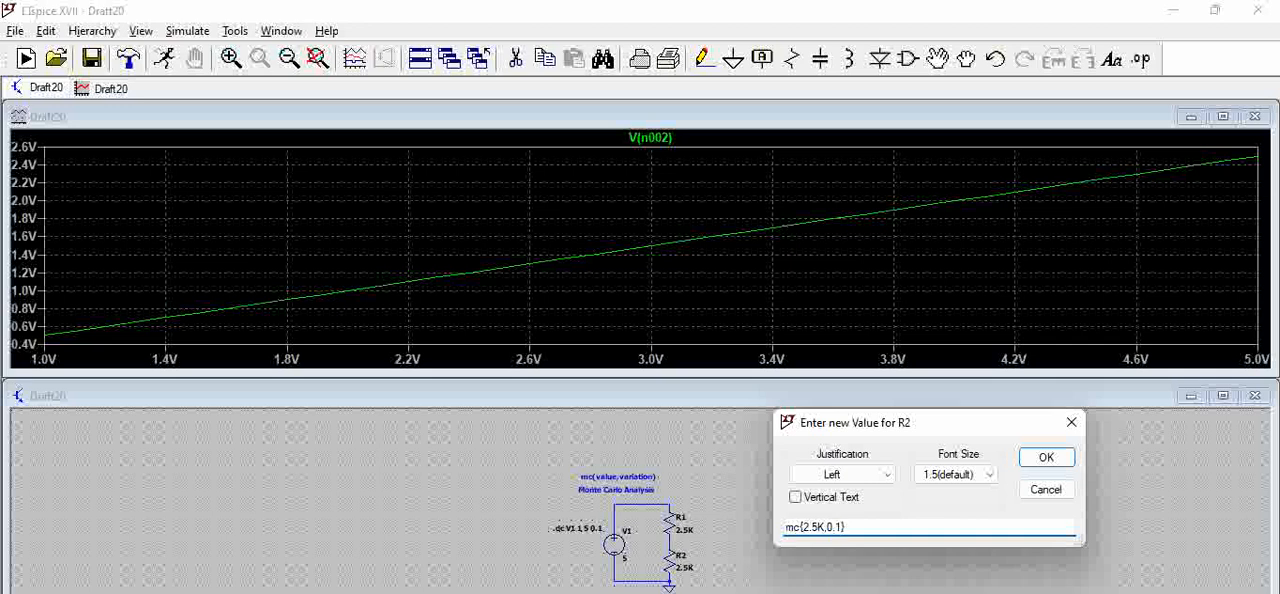
click(806, 527)
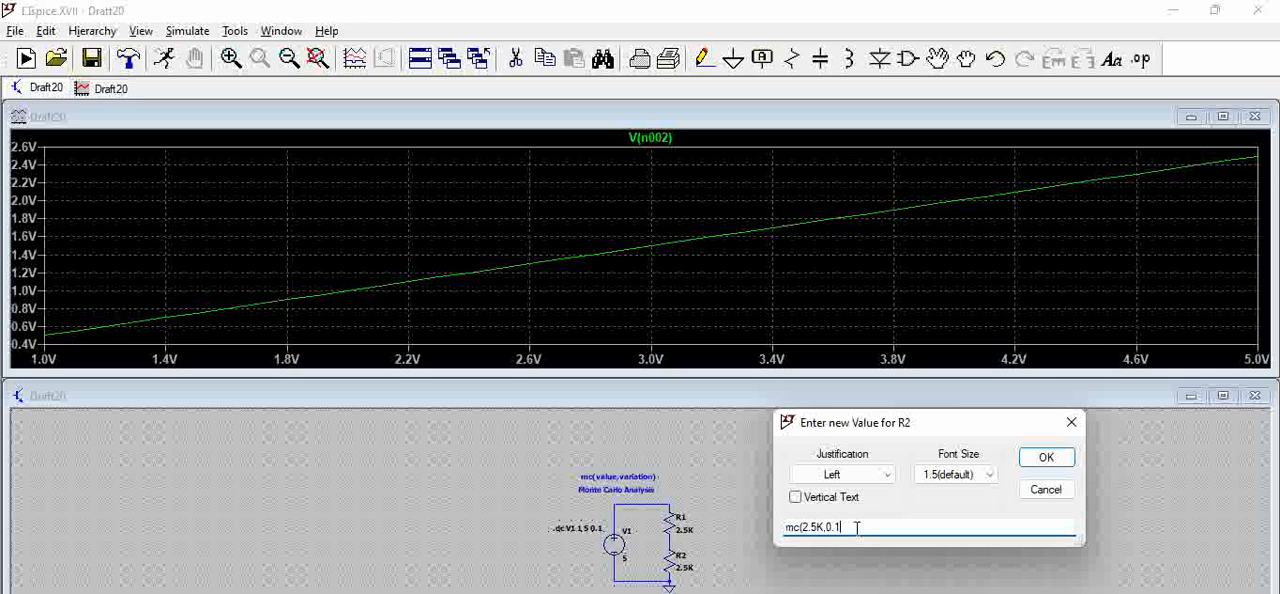
text()))
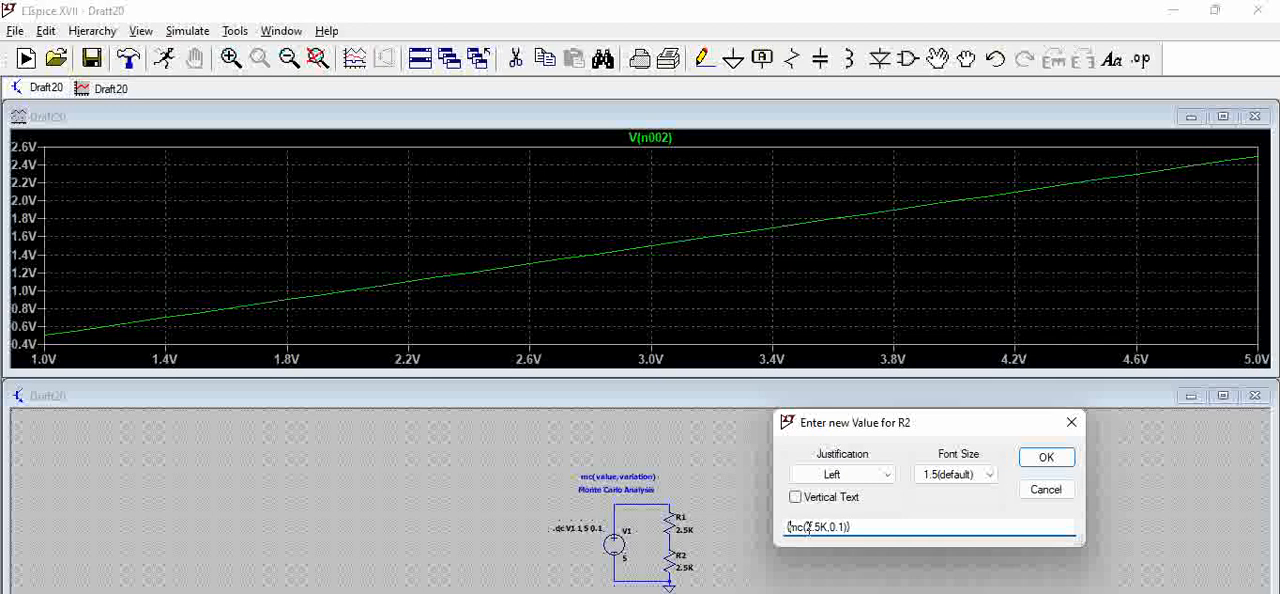
click(1045, 457)
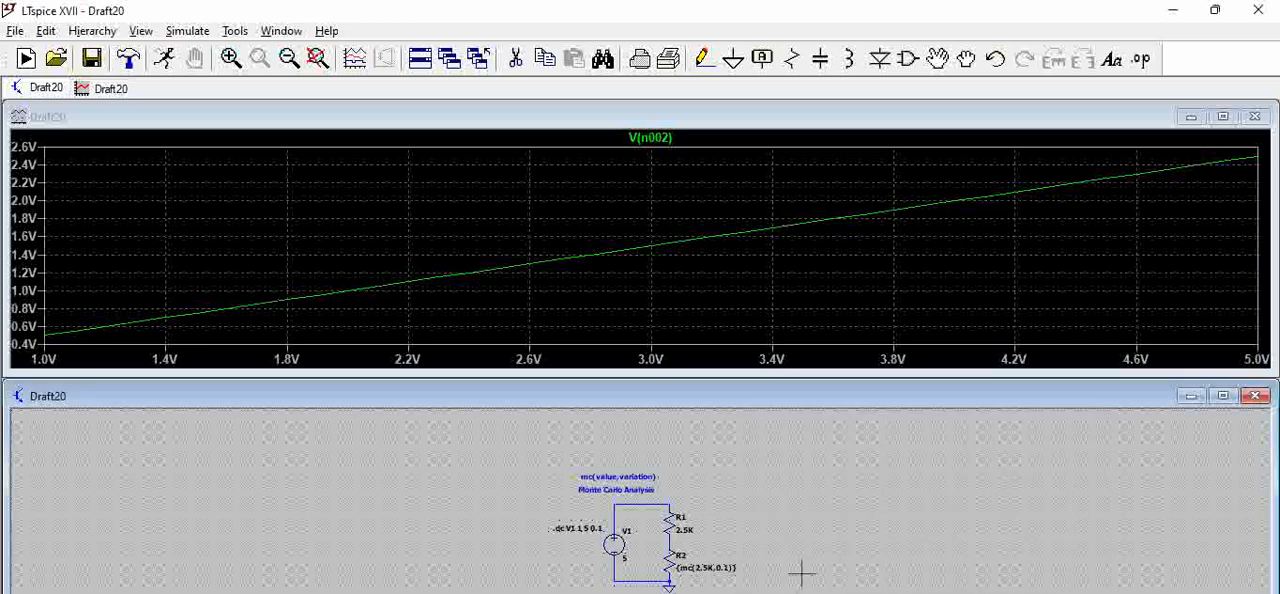
mouse_move(690, 570)
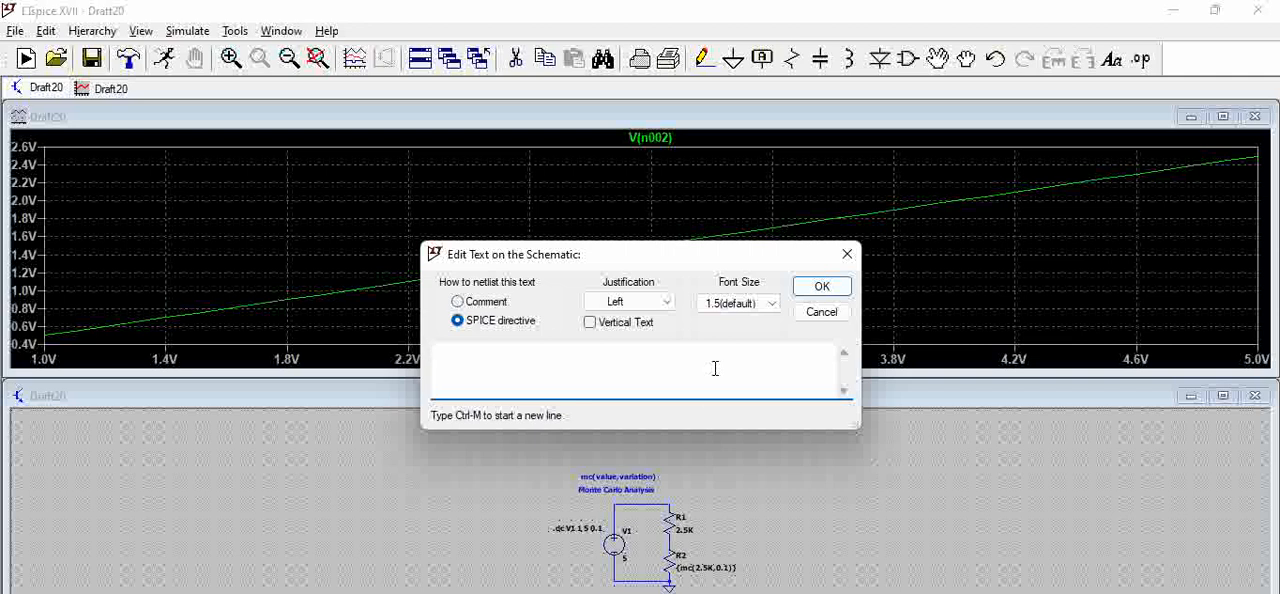
Step: Enter the SPICE directive '.step param R2 1 50 1' and place it beside R2
text(.step p)
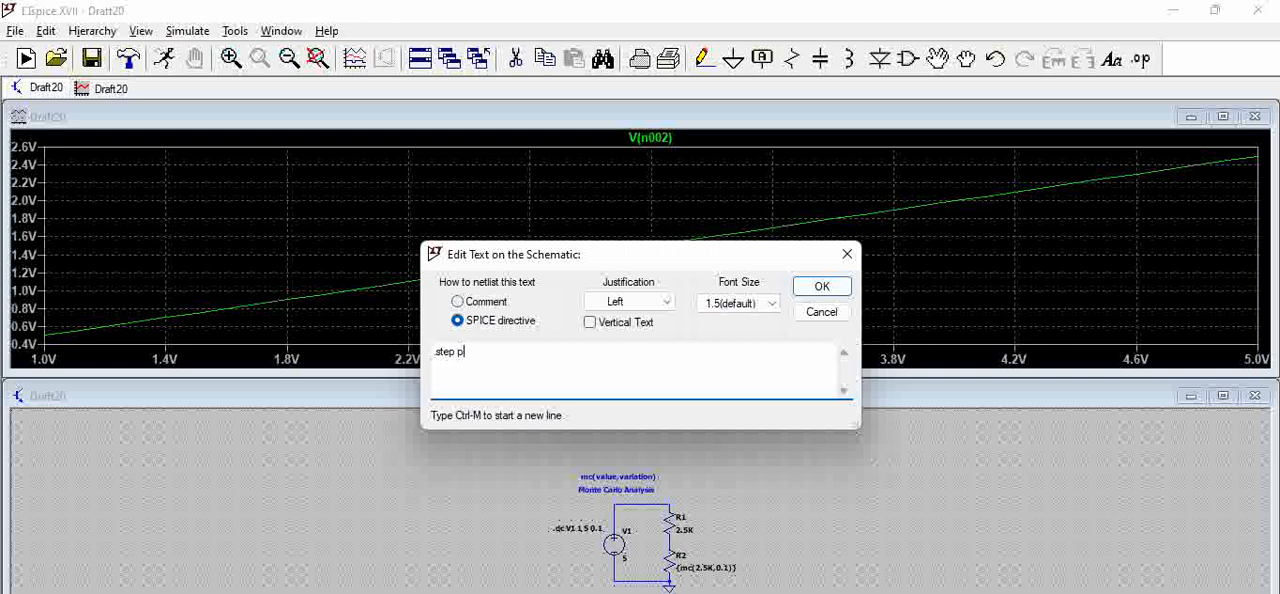
text(aram)
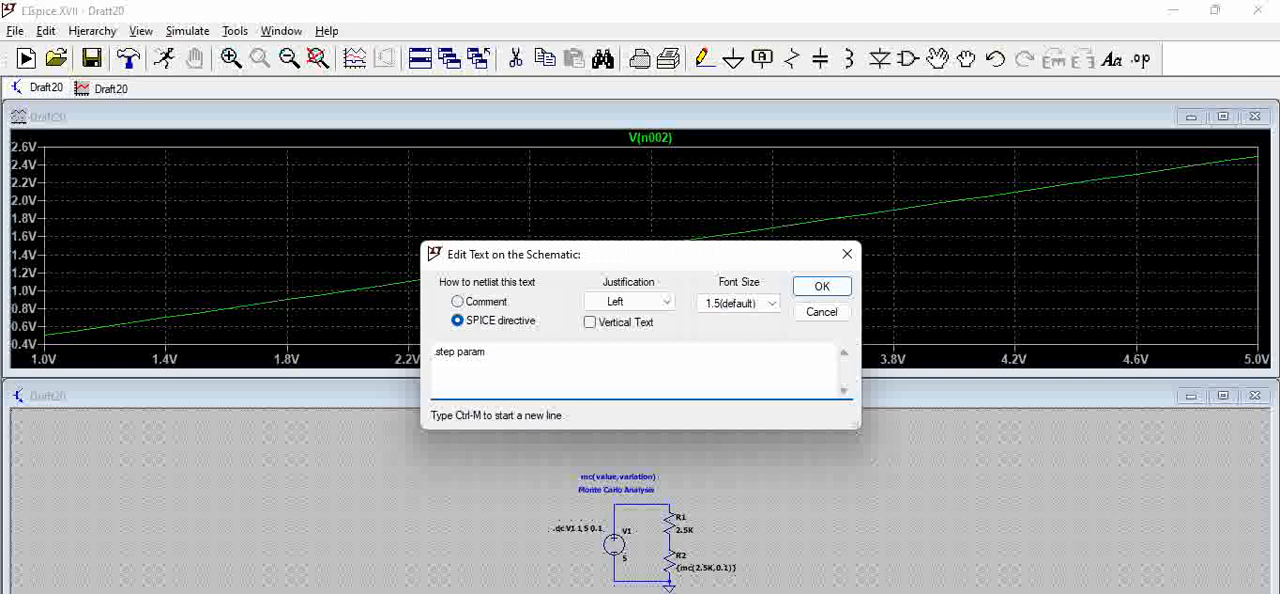
text(R2)
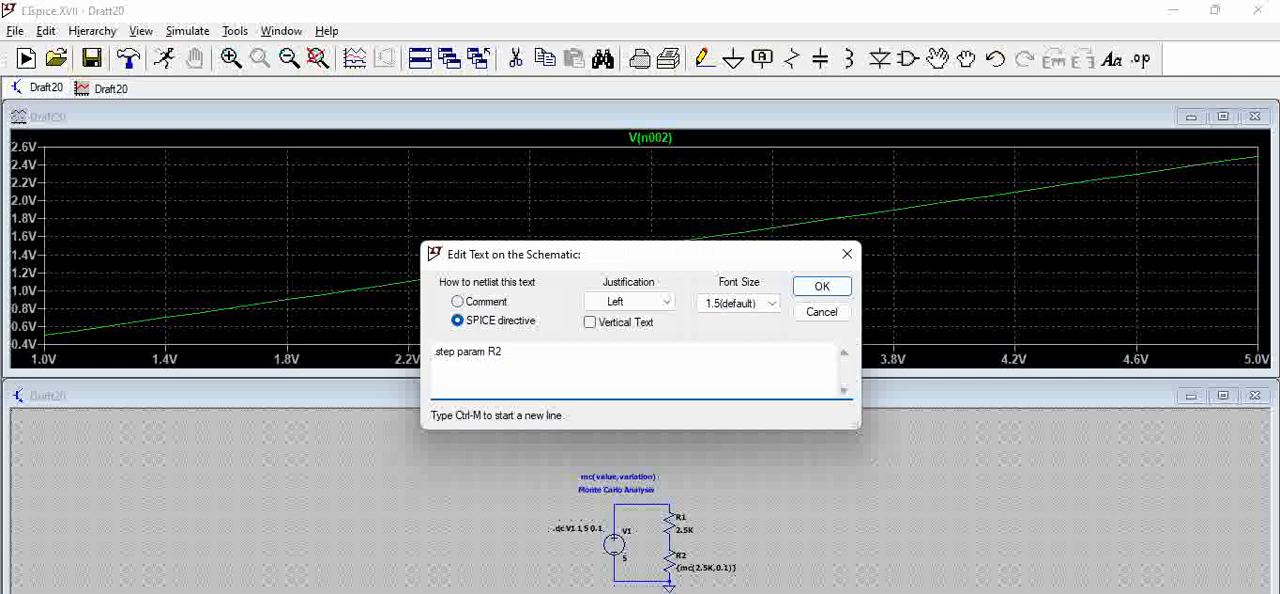
text(1)
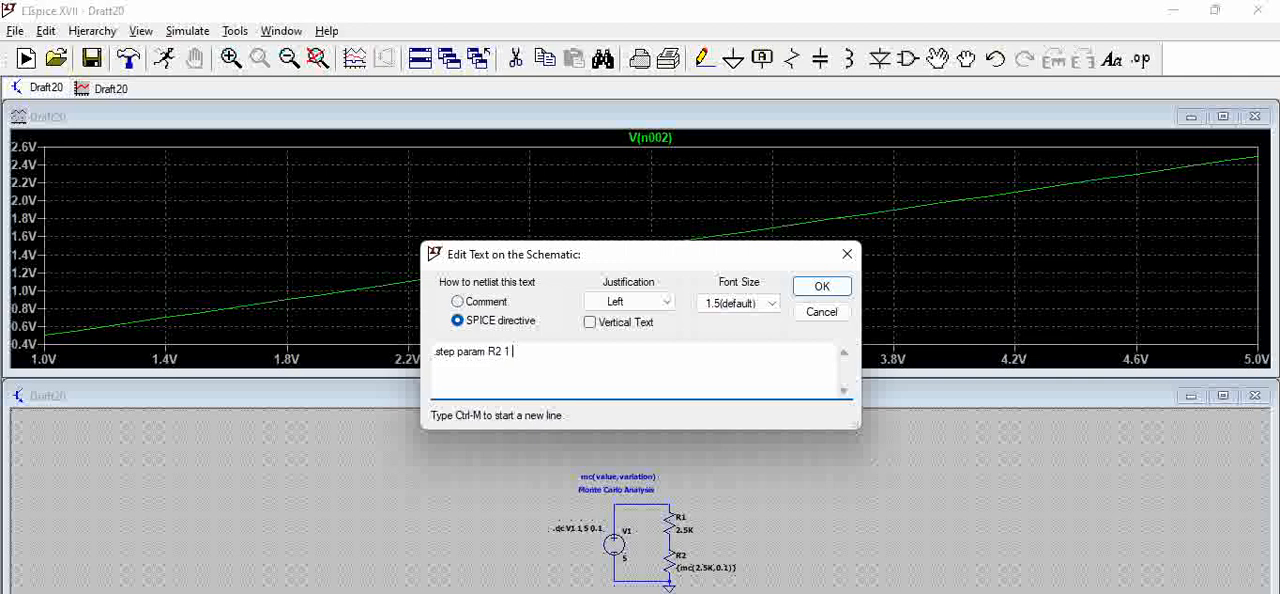
text(50)
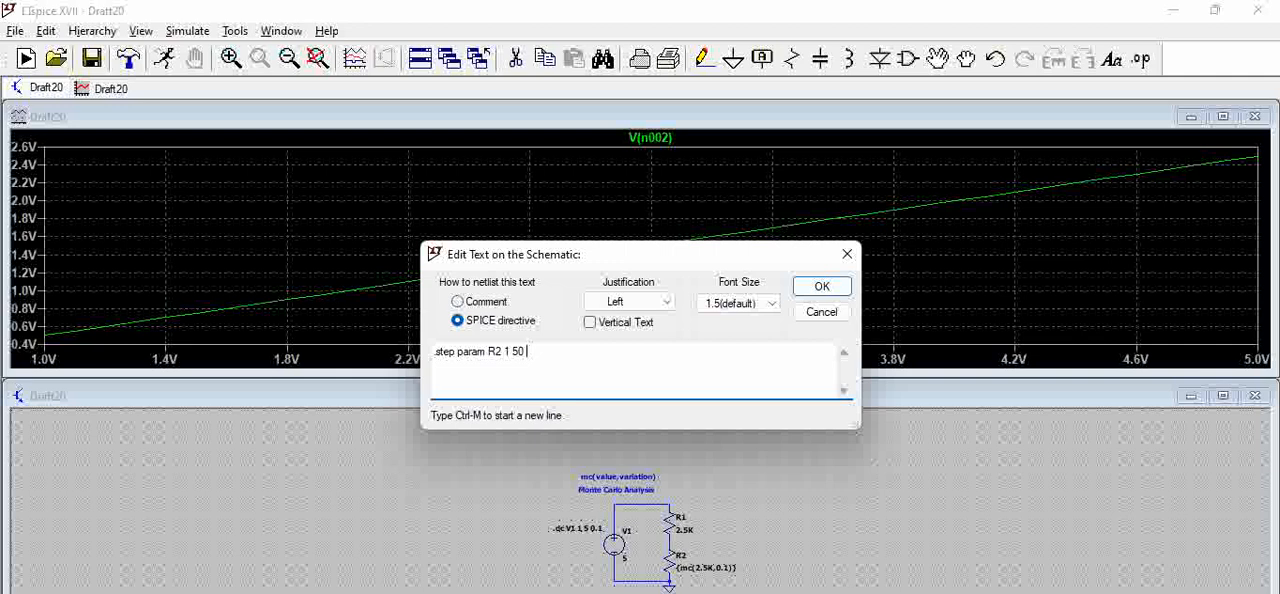
text(1)
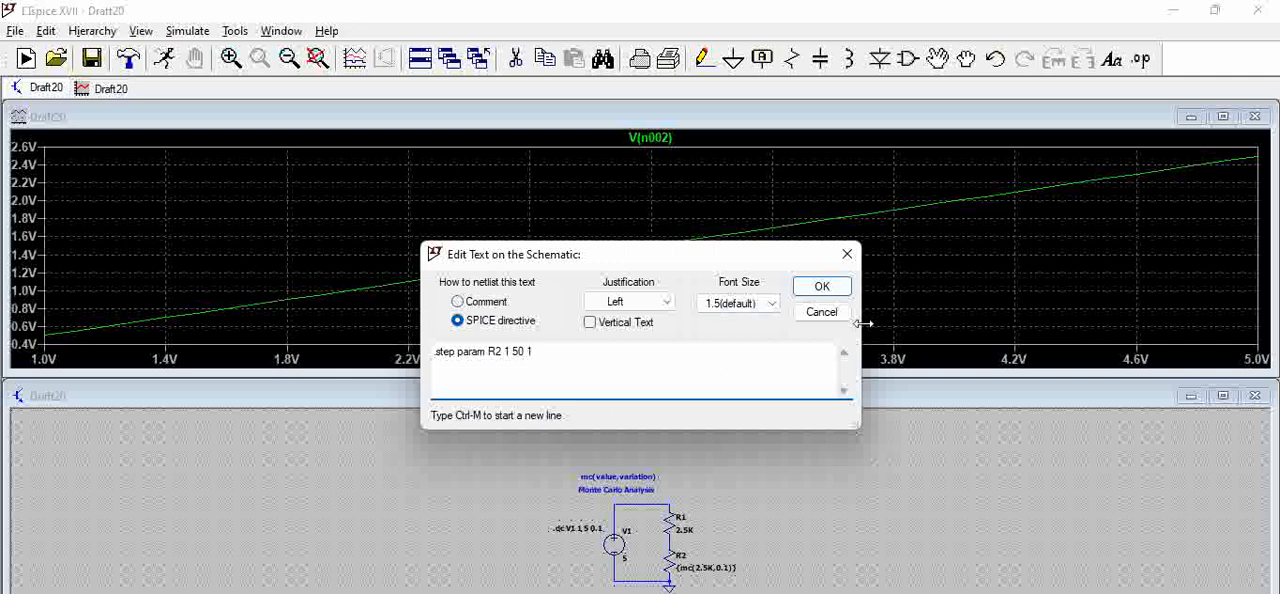
click(821, 286)
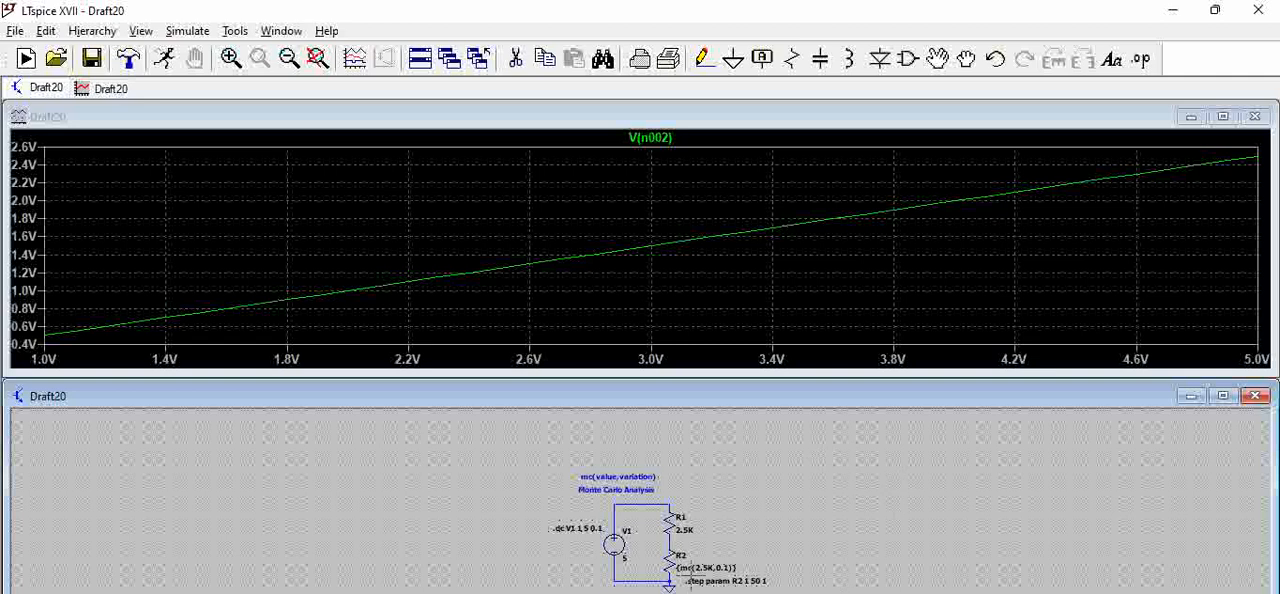
mouse_move(810, 330)
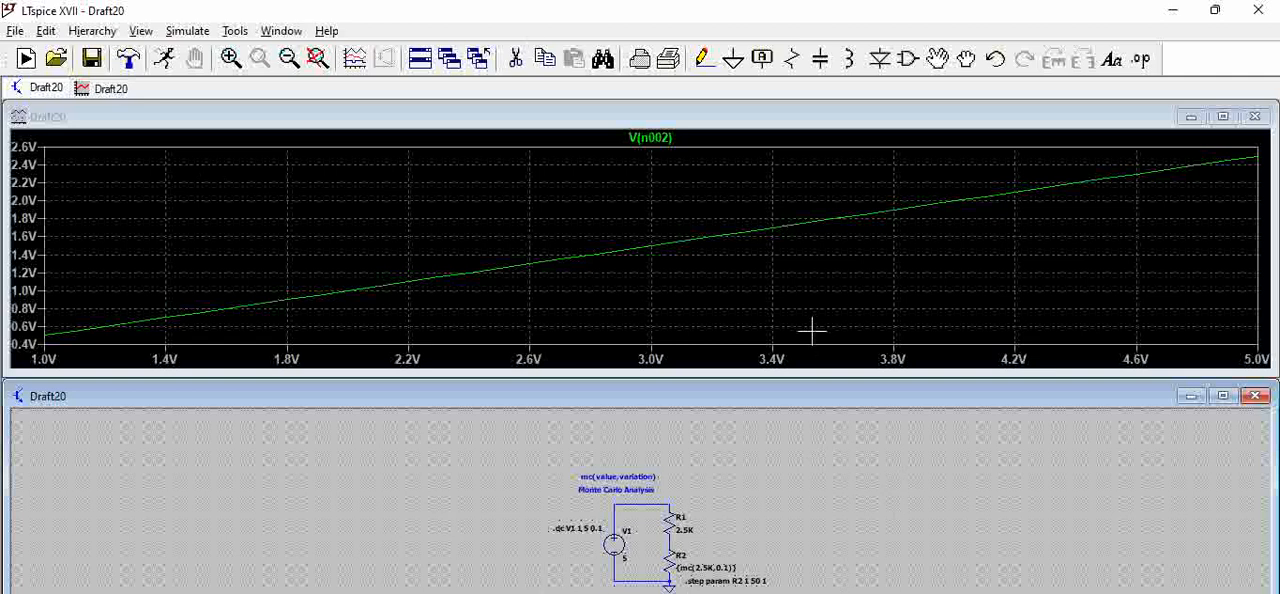
mouse_move(164, 59)
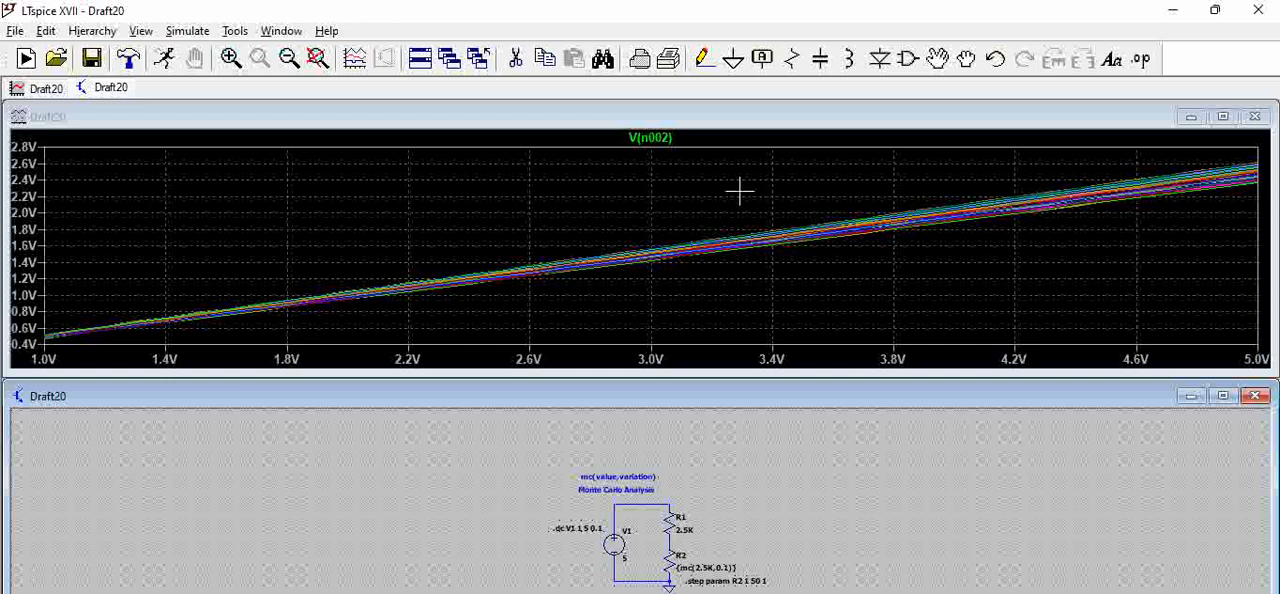
mouse_move(928, 107)
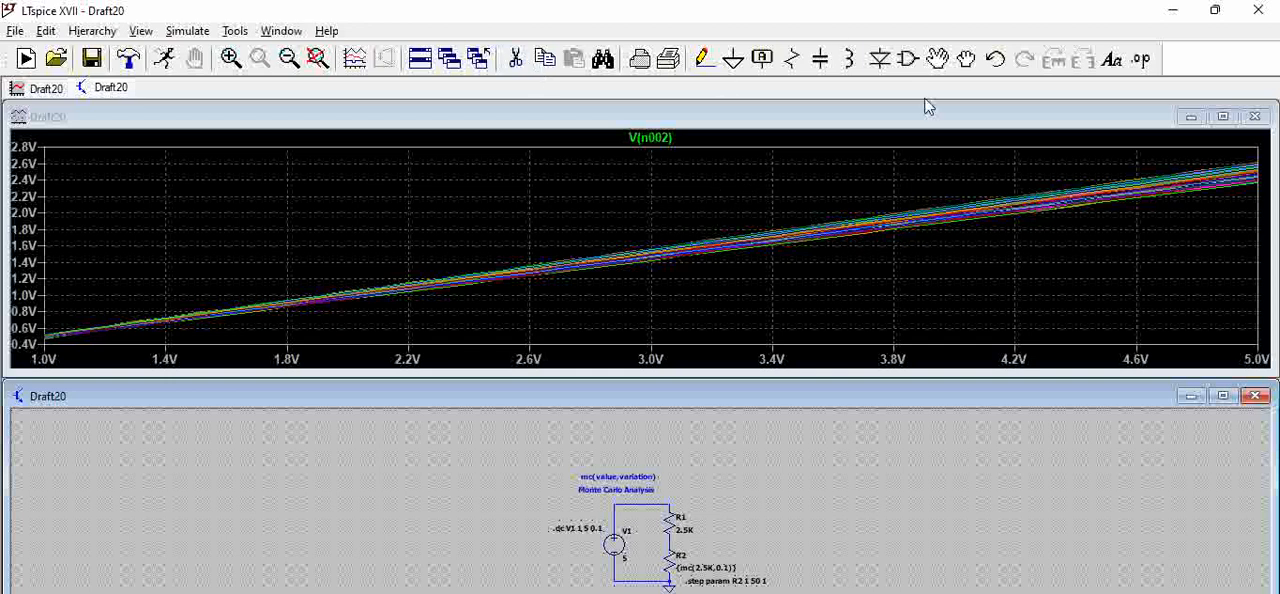
mouse_move(230, 58)
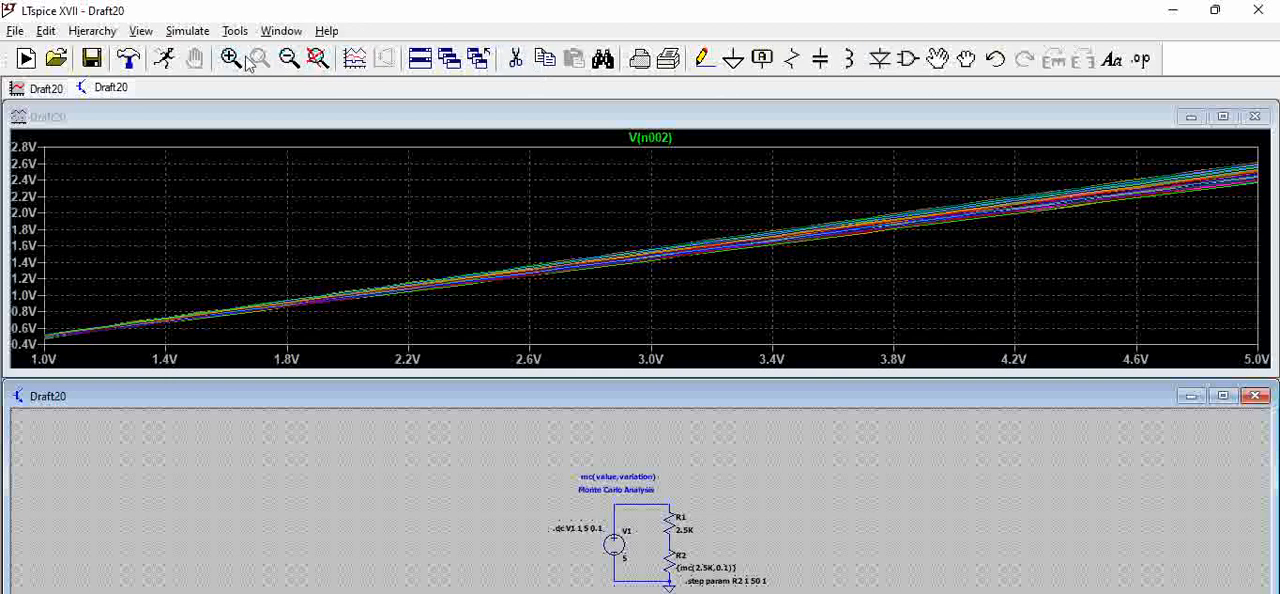
Step: Zoom into the stepped V(n002) traces between about 3.57 V and 3.96 V
drag(833, 185, 937, 312)
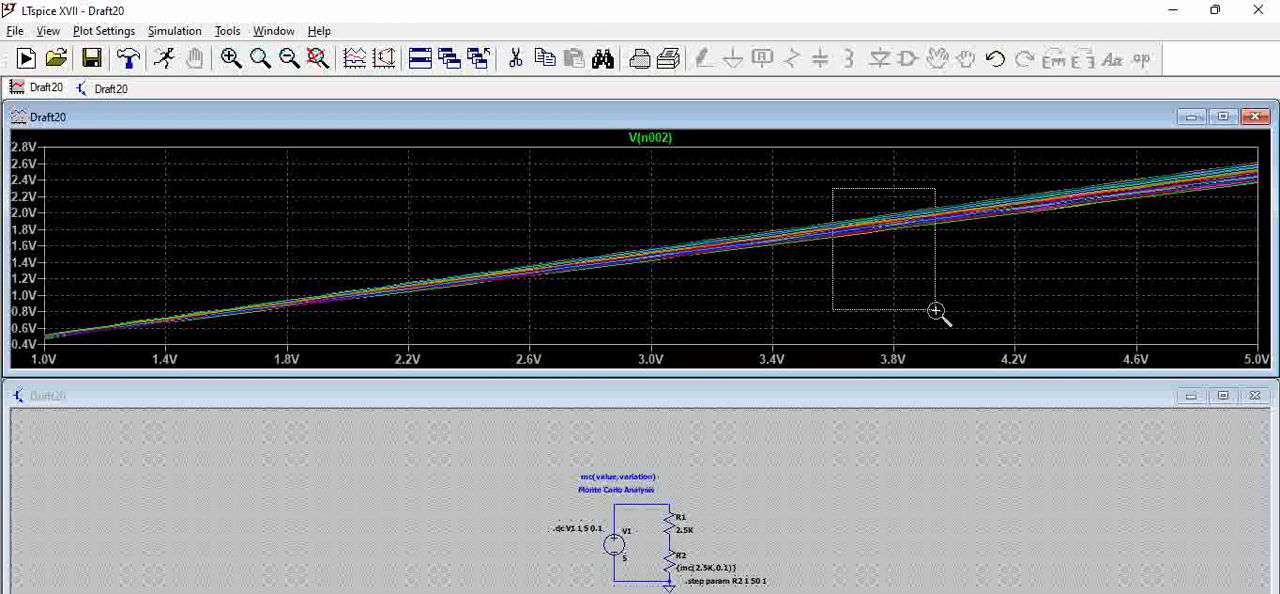
drag(833, 186, 935, 312)
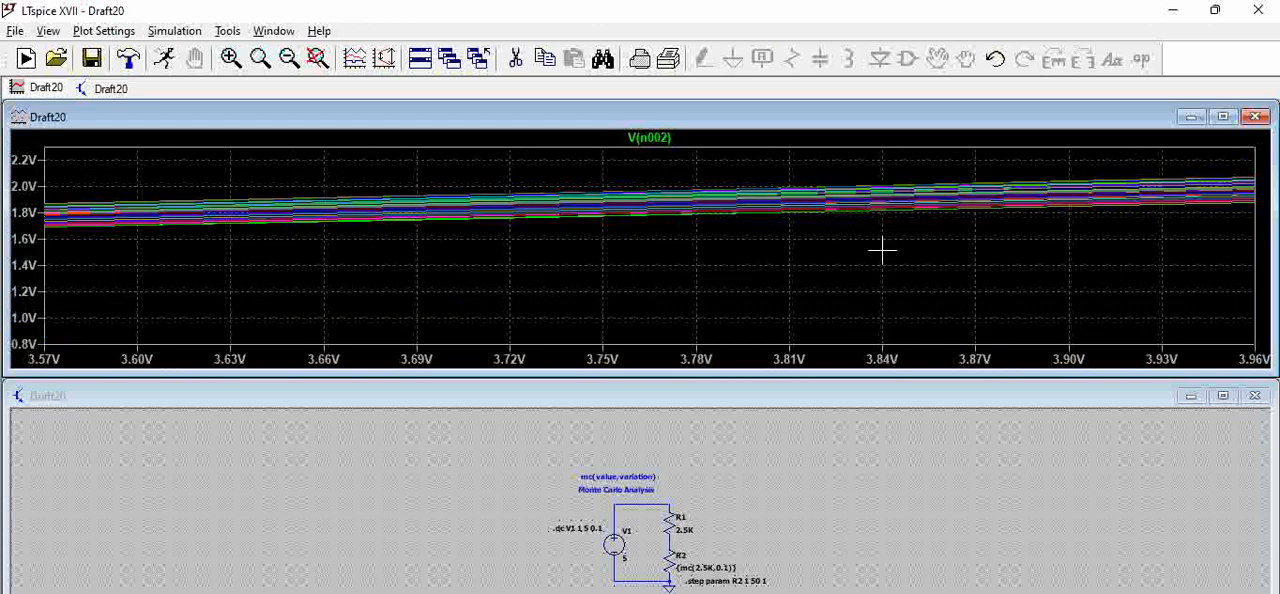
mouse_move(868, 305)
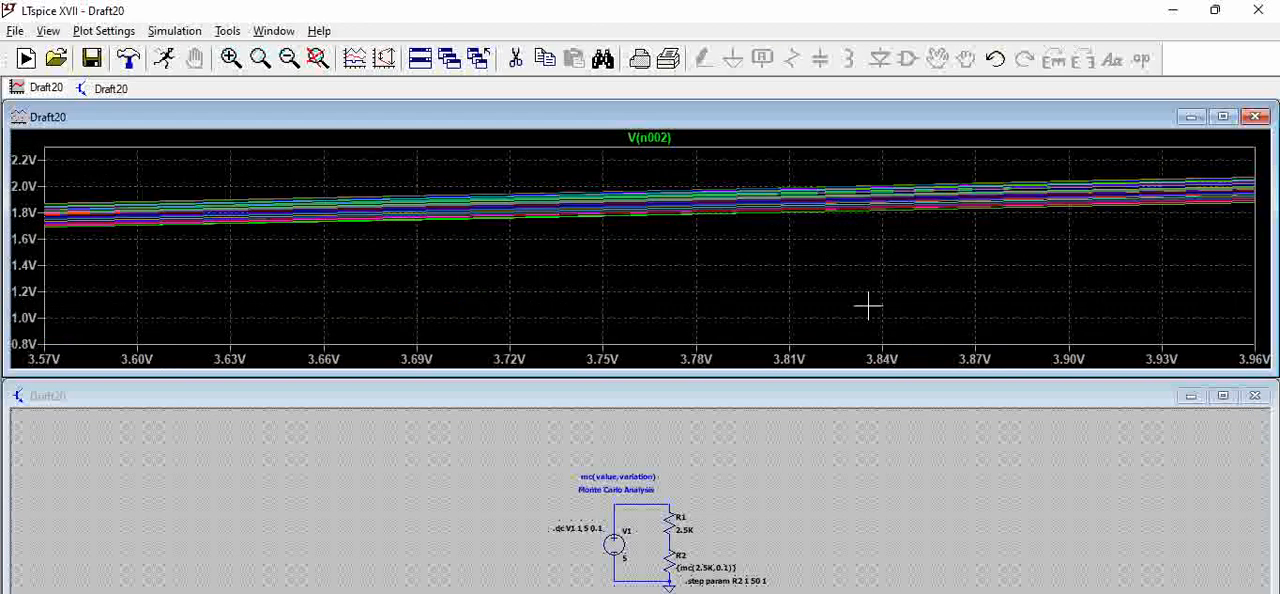
mouse_move(875, 239)
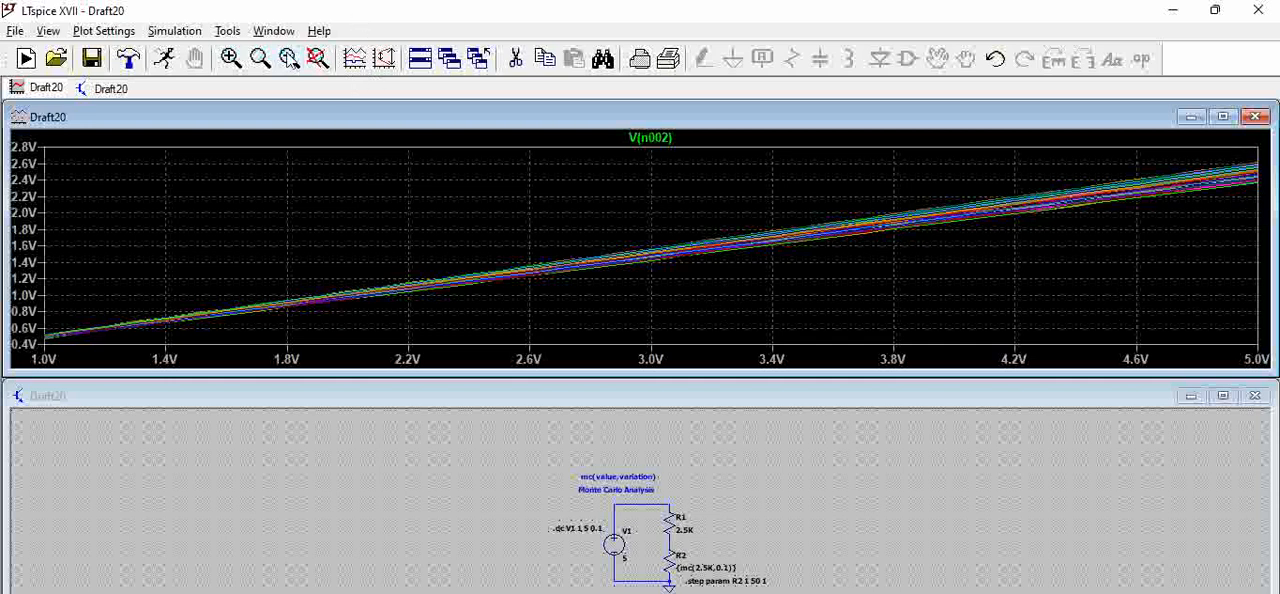
mouse_move(231, 59)
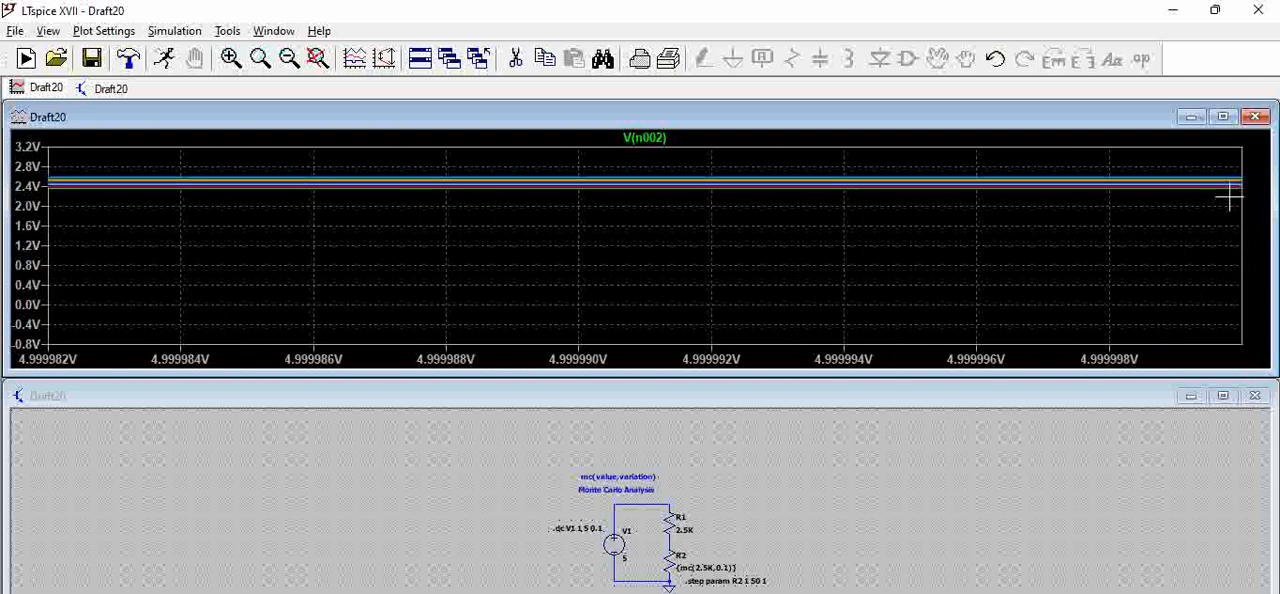
mouse_move(60, 210)
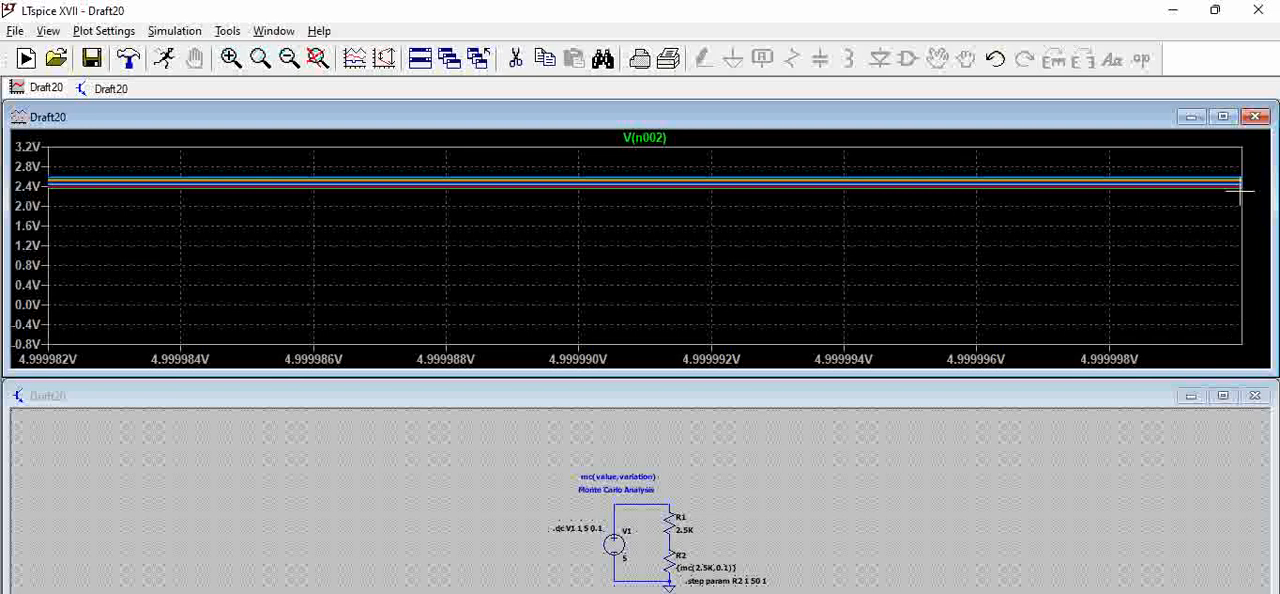
mouse_move(49, 198)
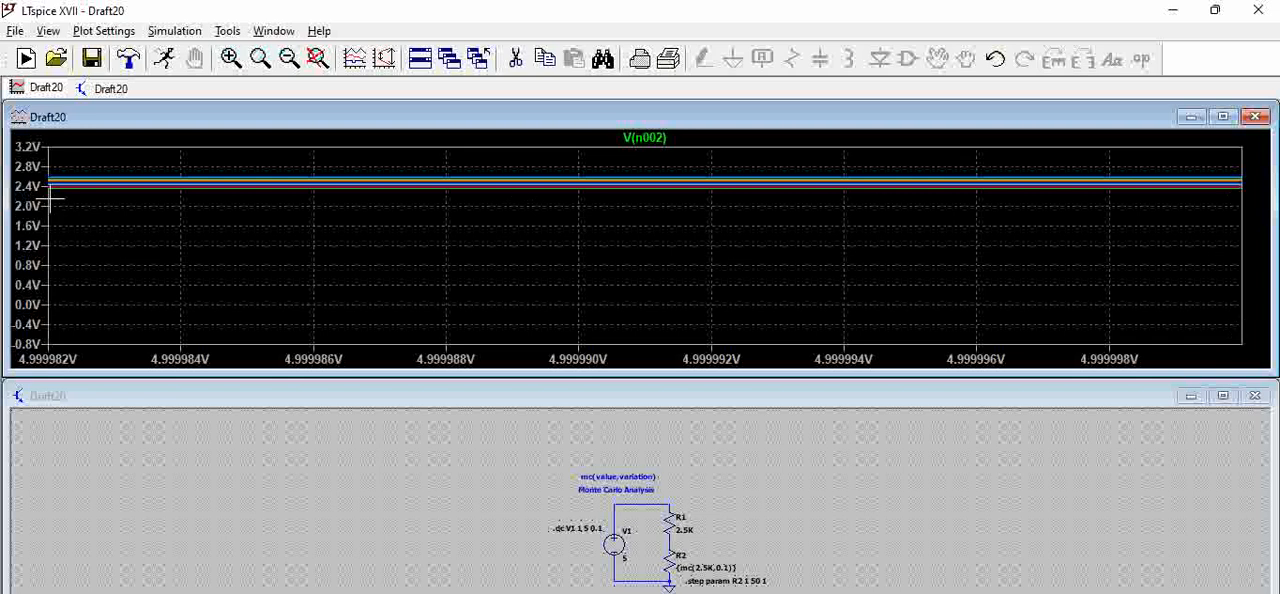
mouse_move(55, 186)
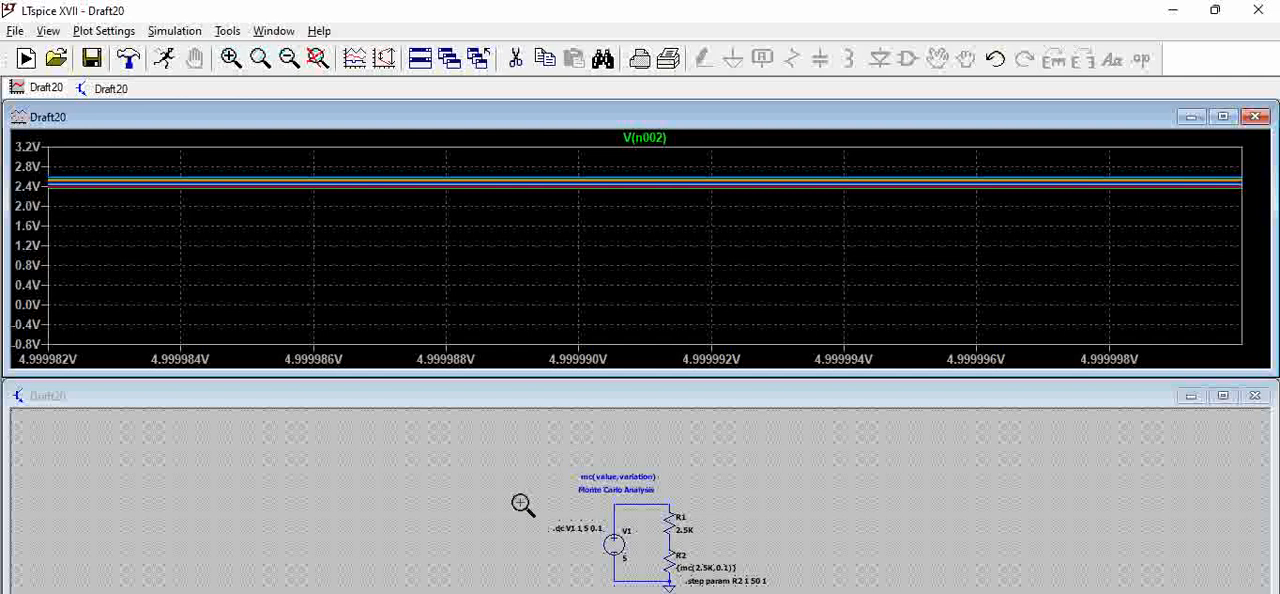
mouse_move(1175, 429)
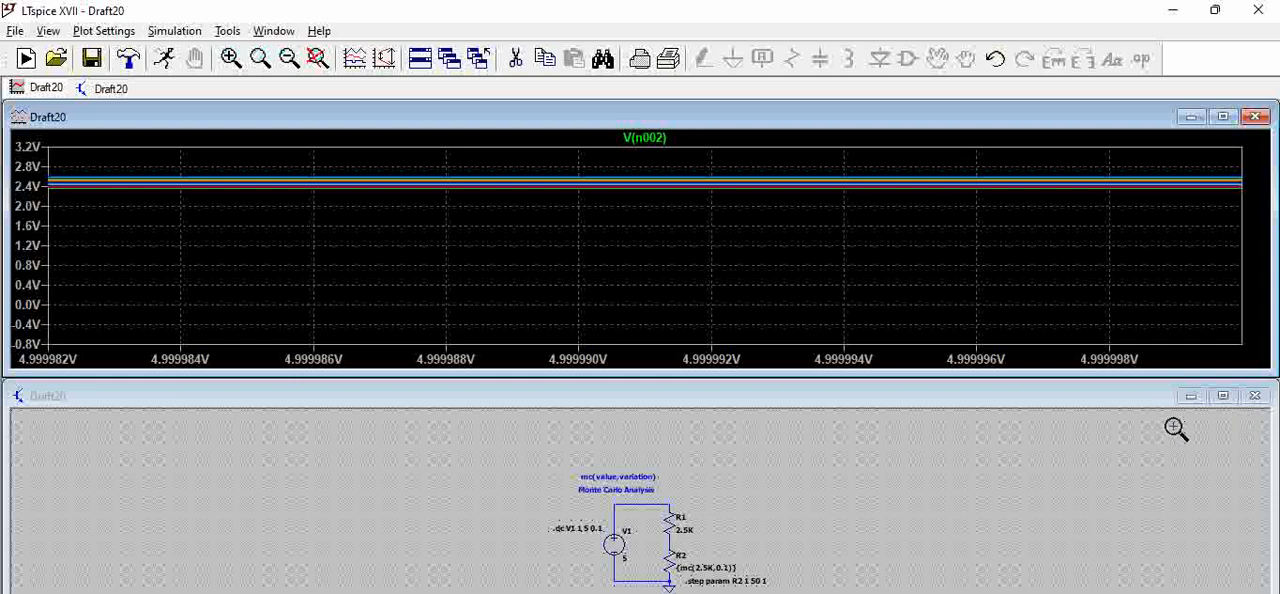
mouse_move(814, 508)
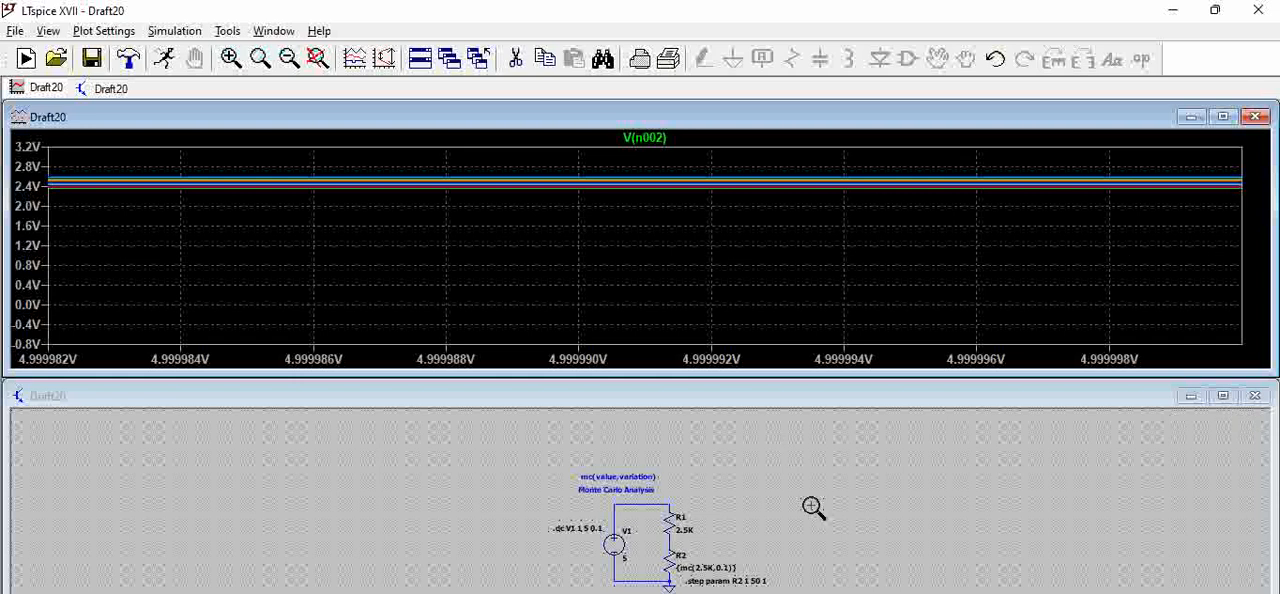
mouse_move(790, 246)
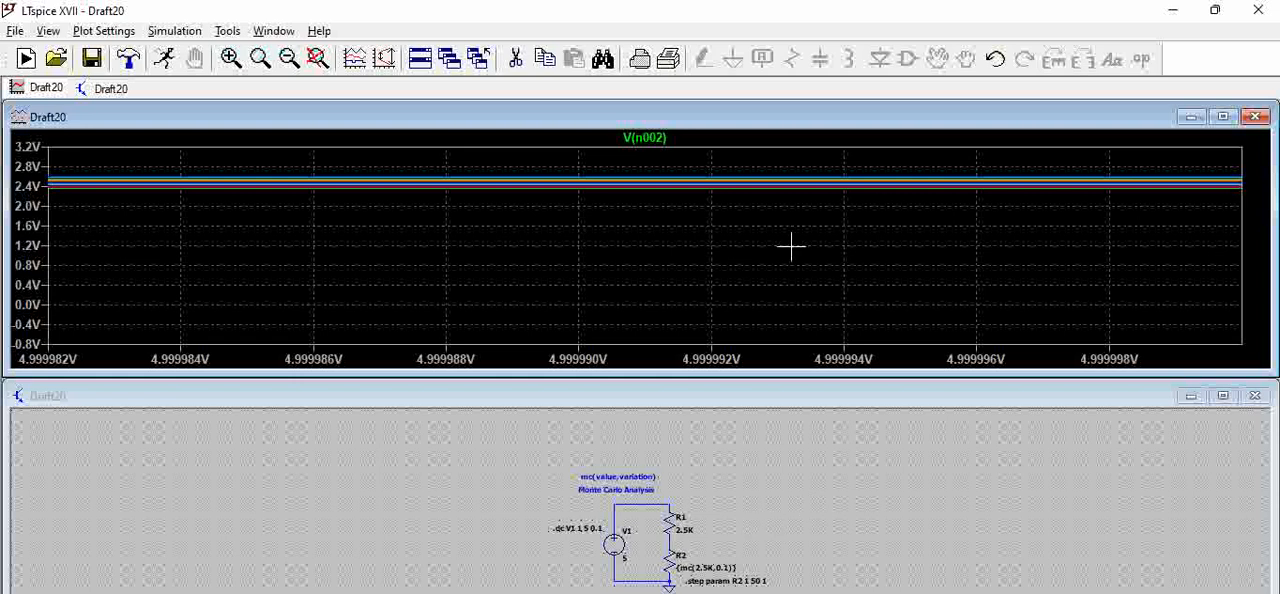
right_click(790, 247)
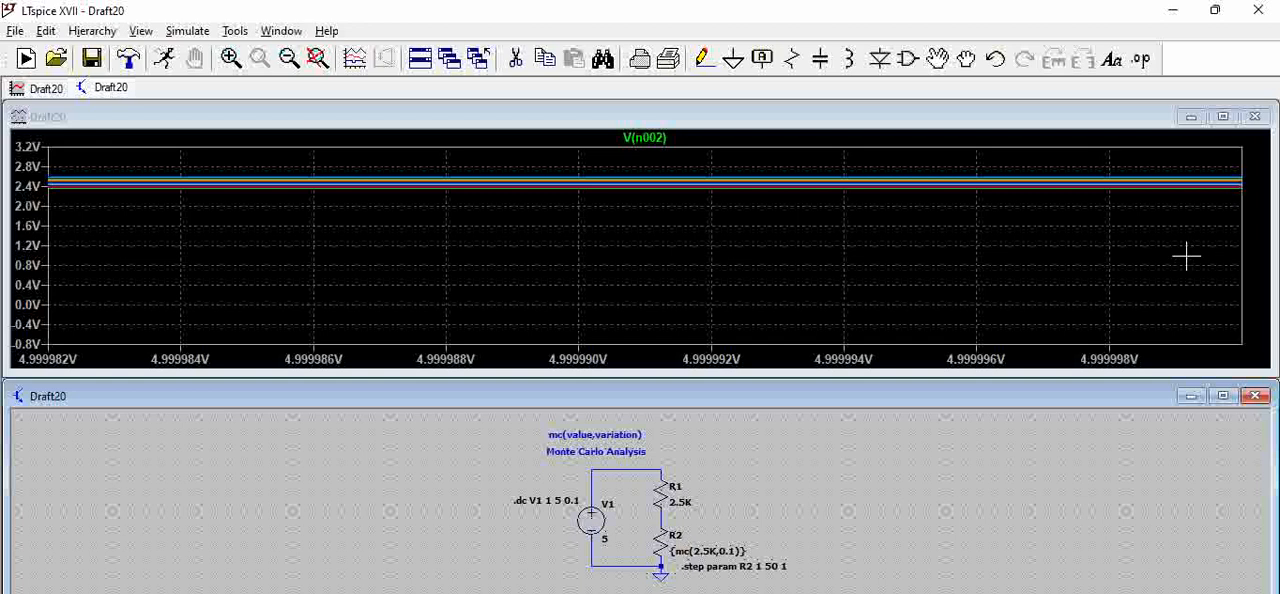
mouse_move(1247, 200)
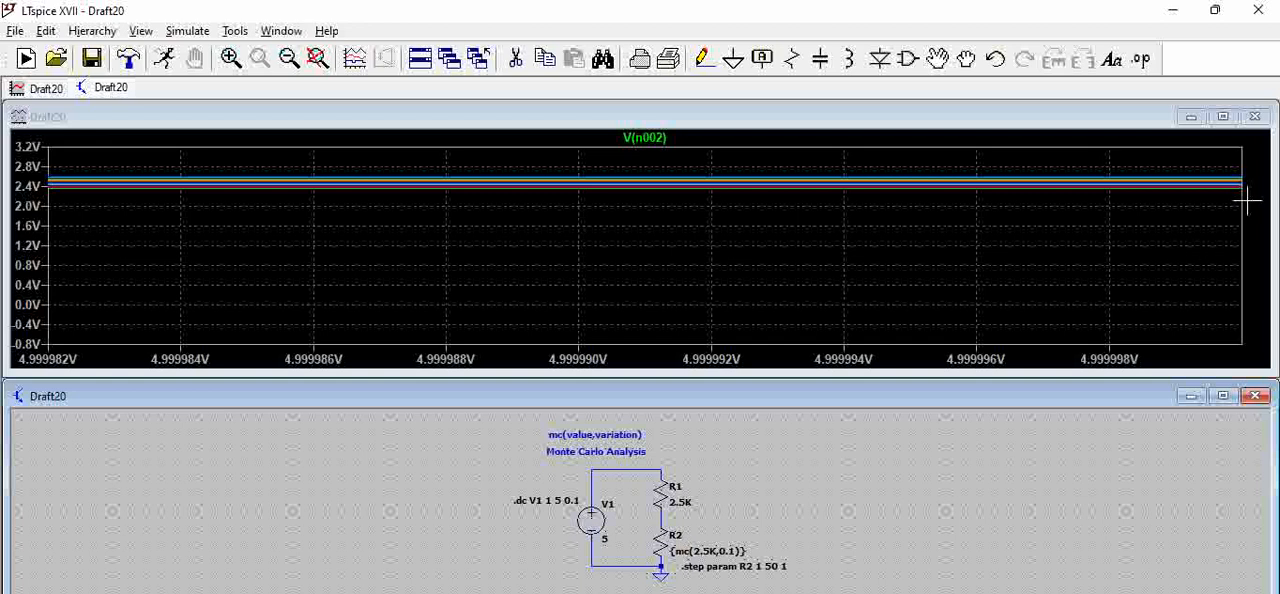
mouse_move(1233, 250)
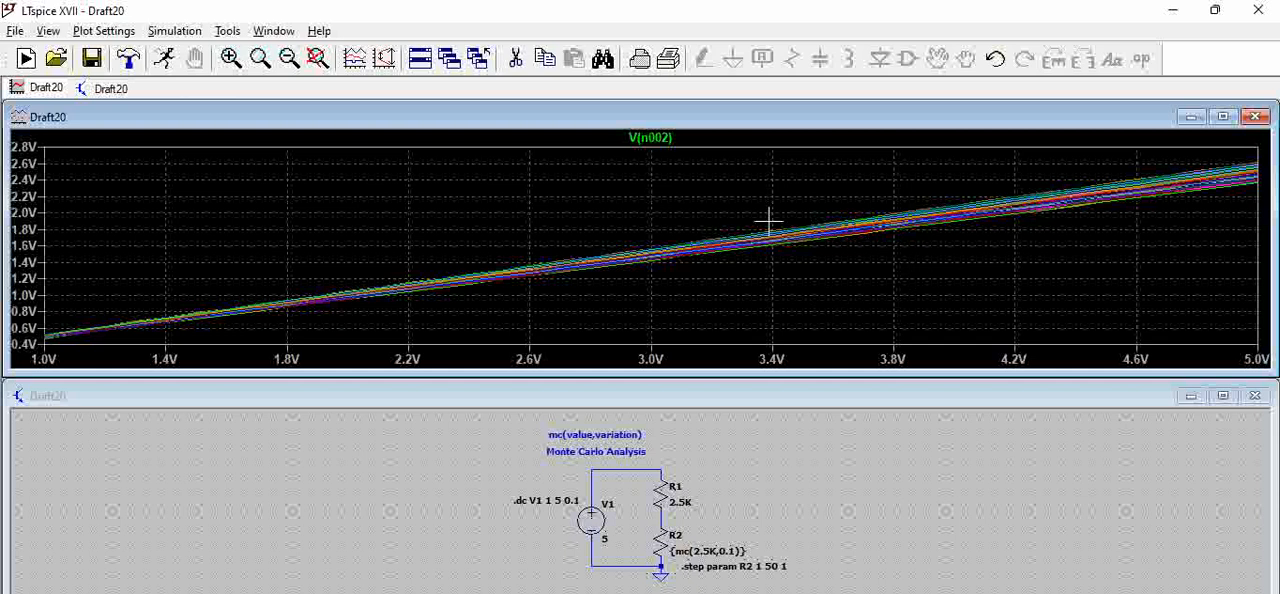
mouse_move(442, 208)
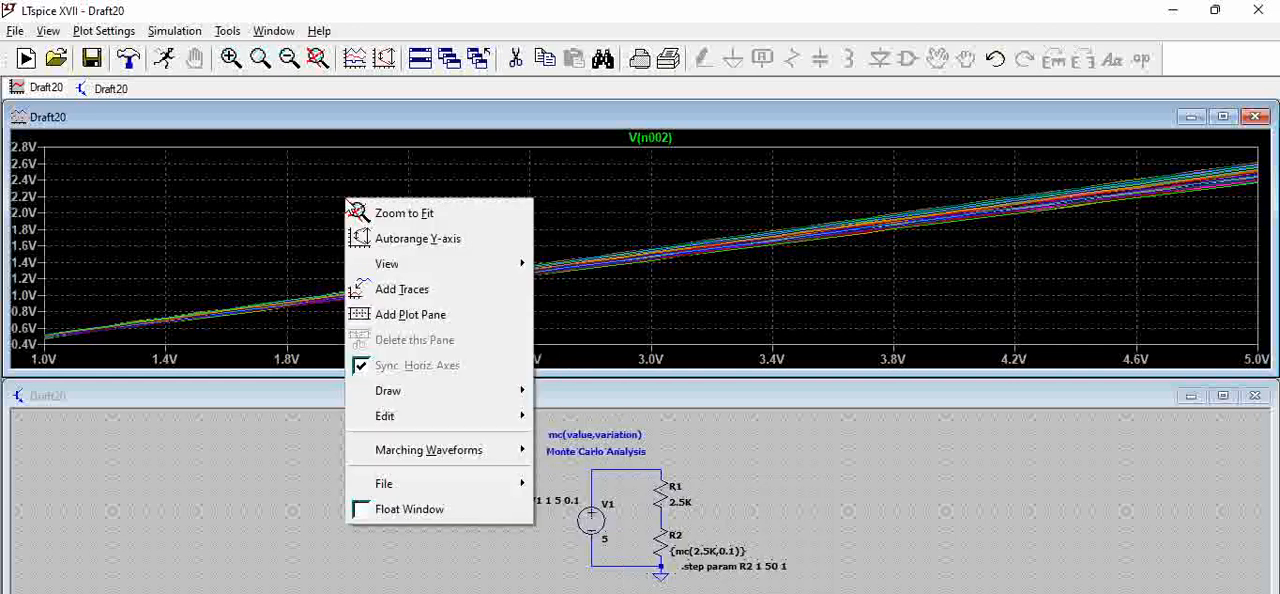
mouse_move(355, 193)
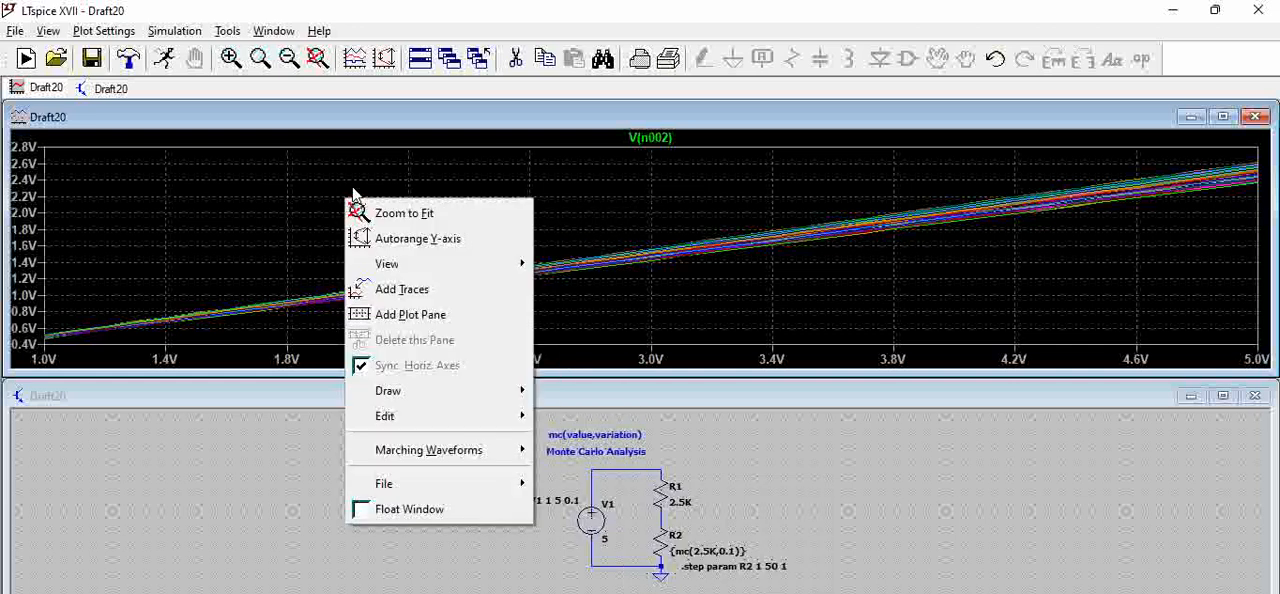
mouse_move(384, 483)
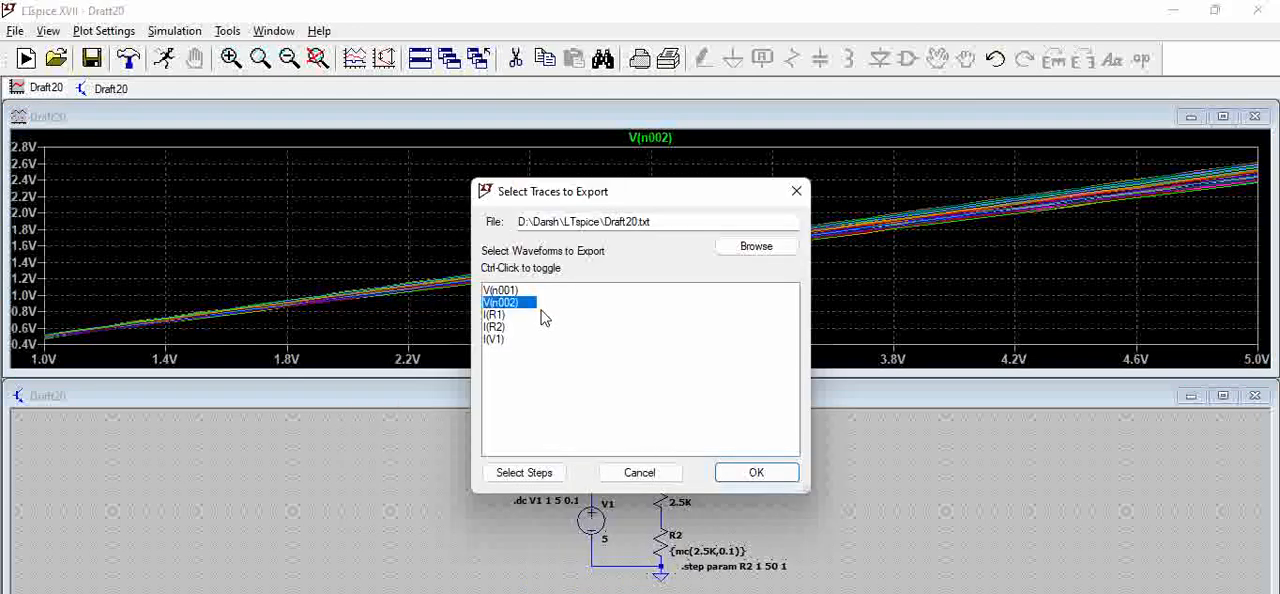
Step: Select I(V1), I(R1) and I(R2) with V(n002) and export to Draft20.txt
drag(553, 191, 478, 191)
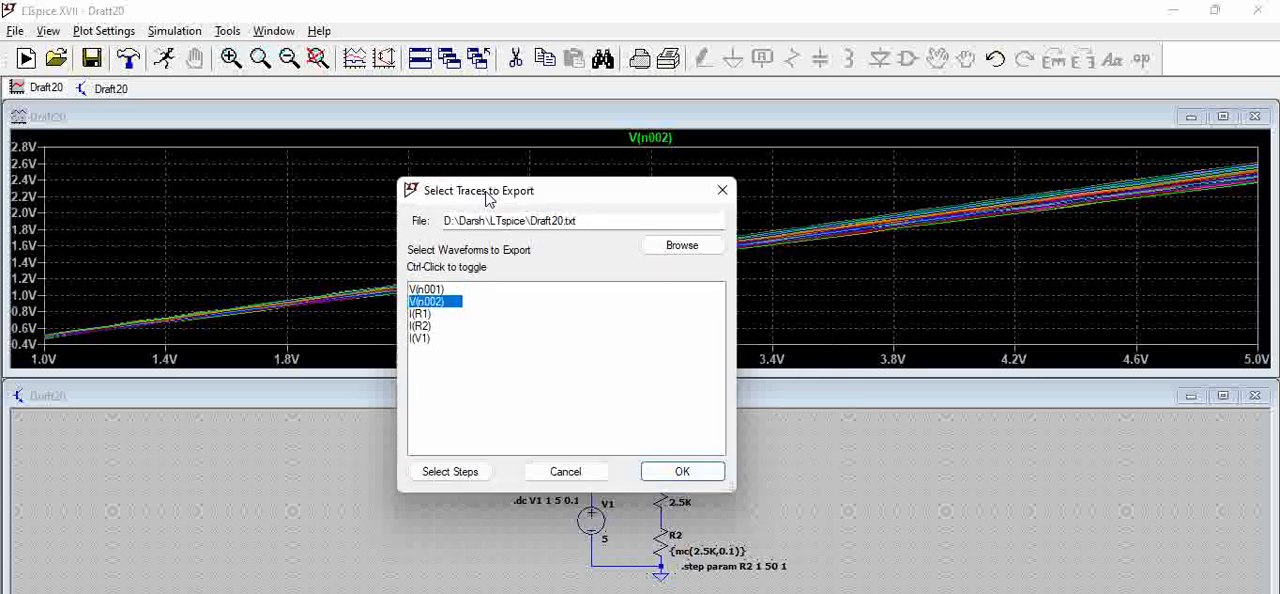
drag(478, 190, 270, 182)
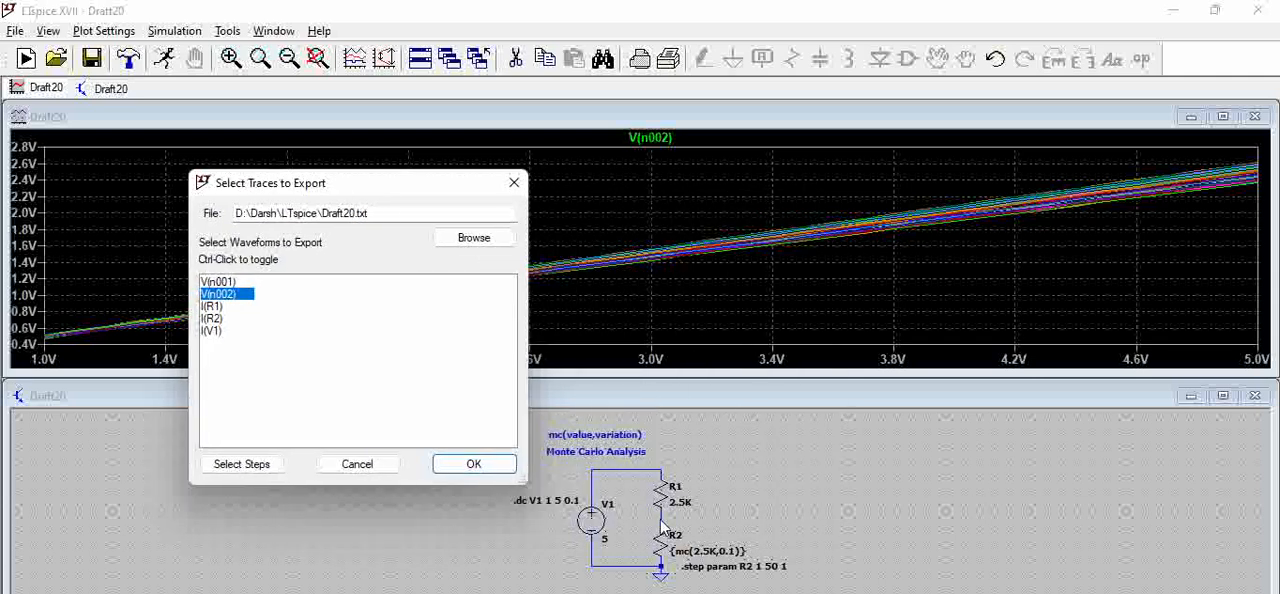
mouse_move(280, 305)
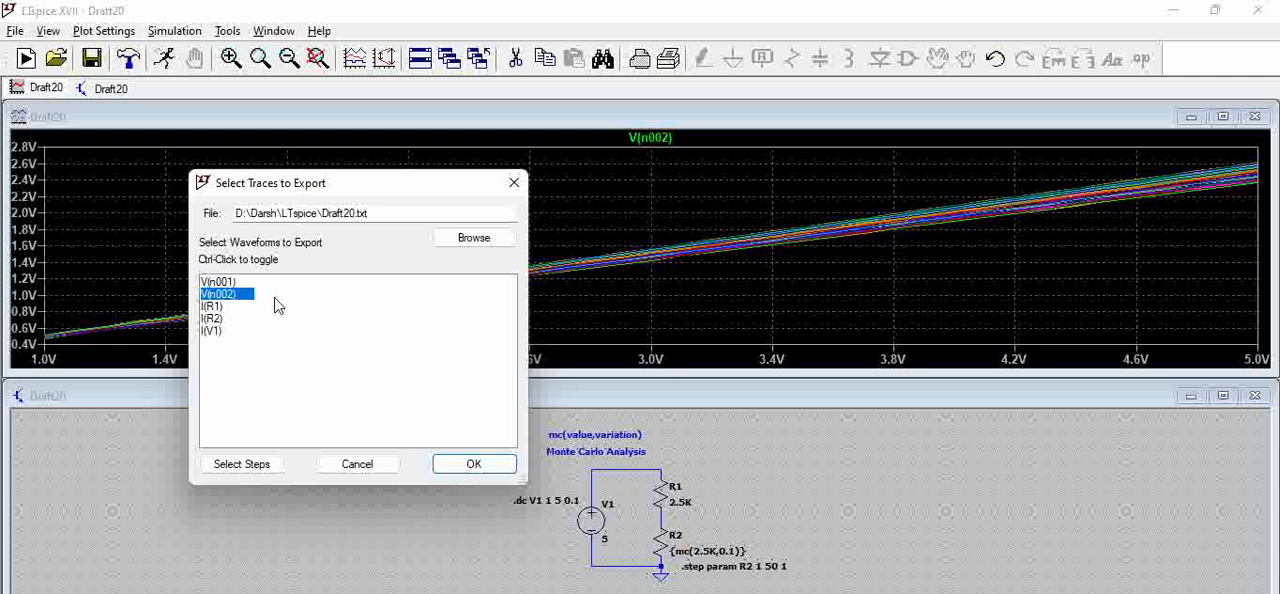
mouse_move(224, 318)
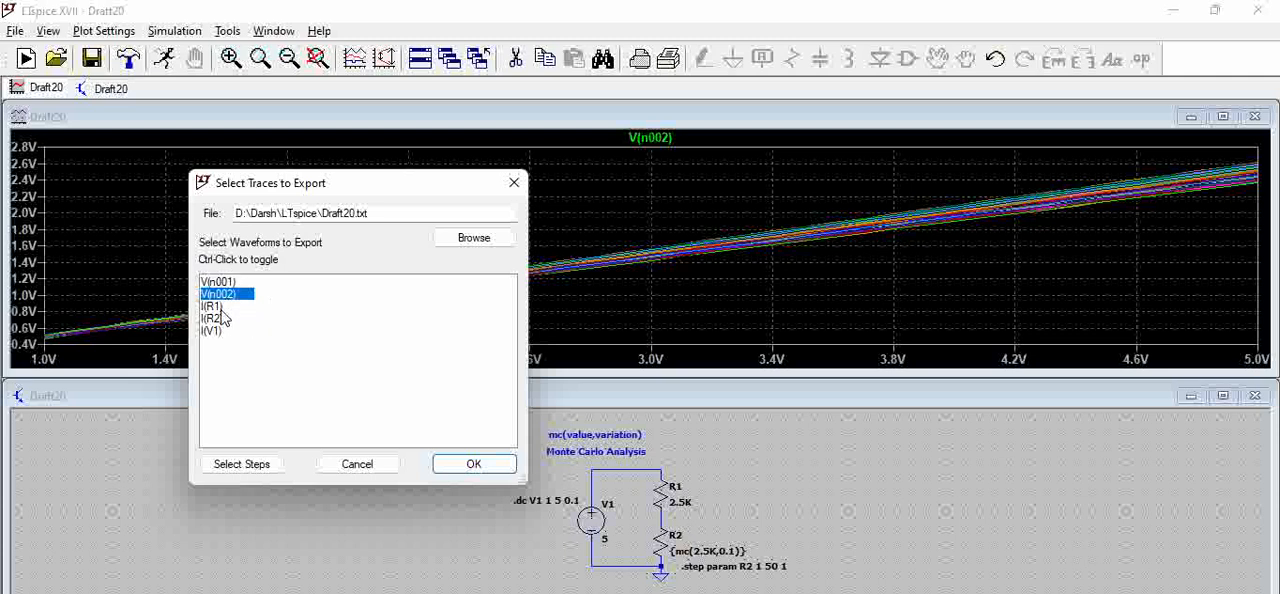
click(213, 330)
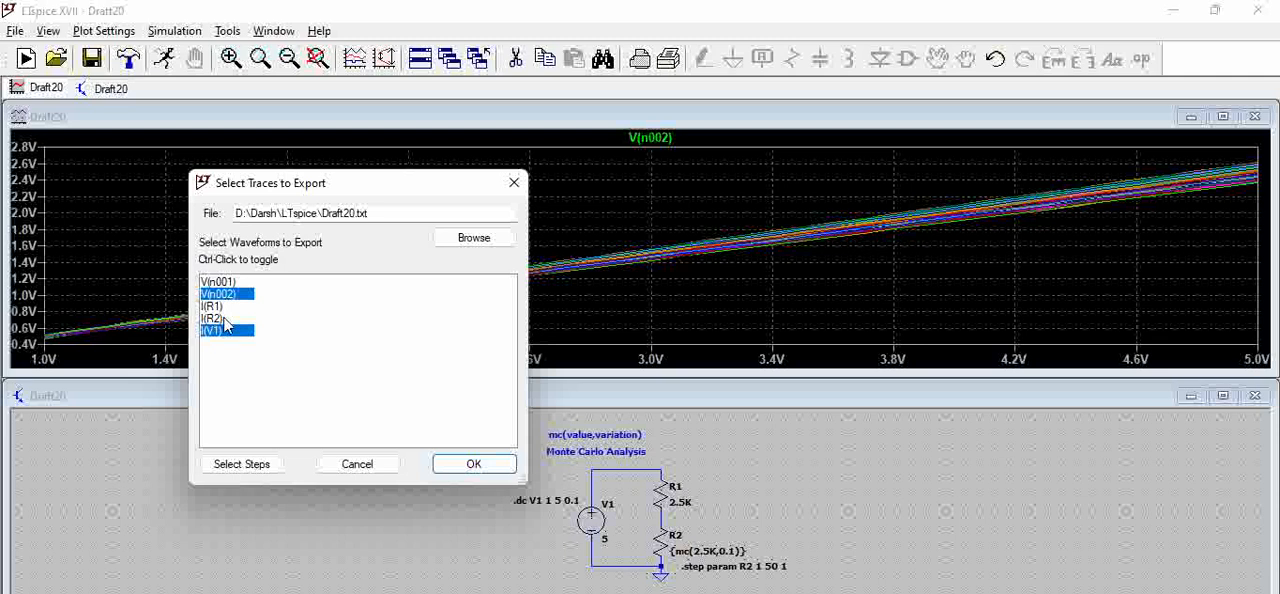
click(225, 306)
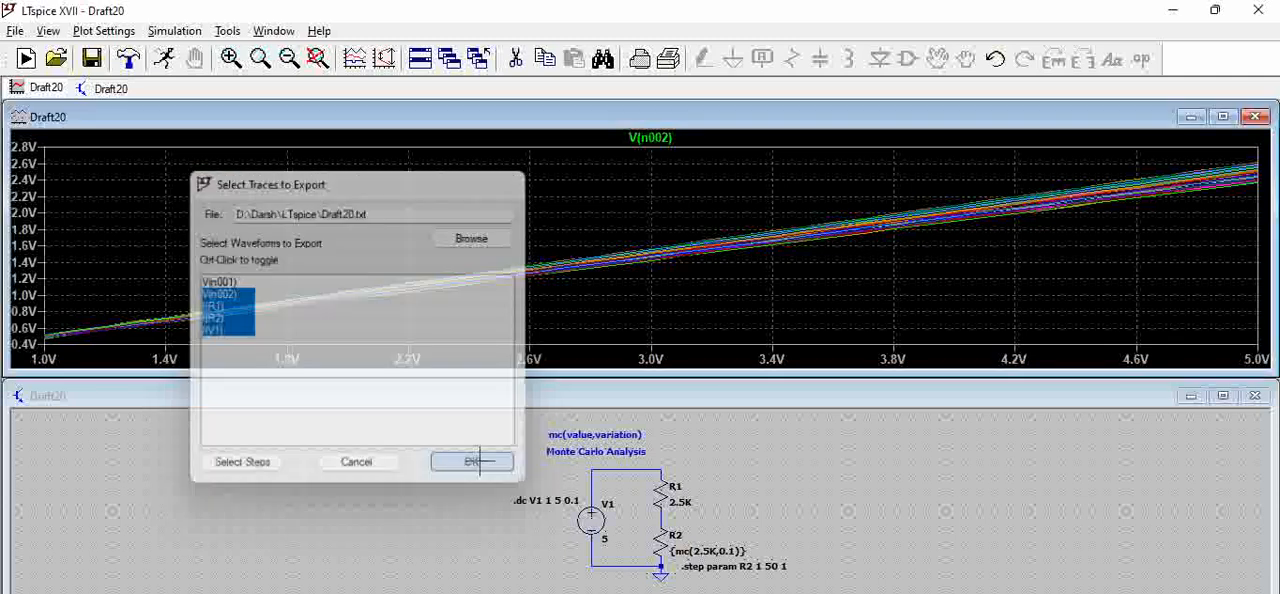
click(471, 461)
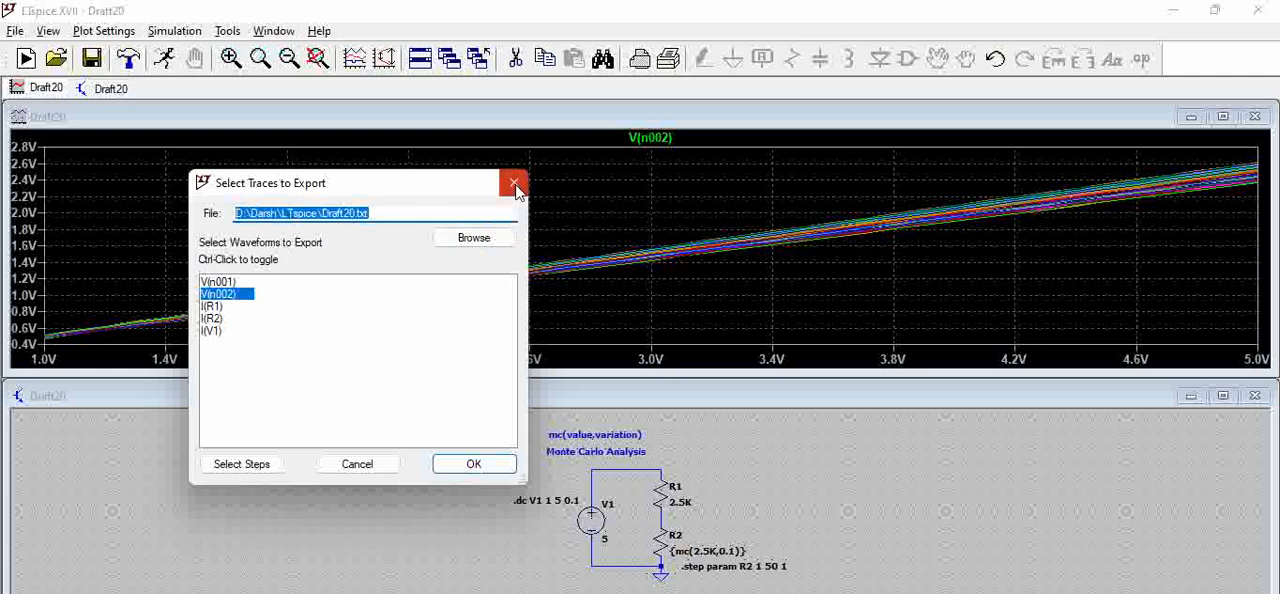
mouse_move(515, 183)
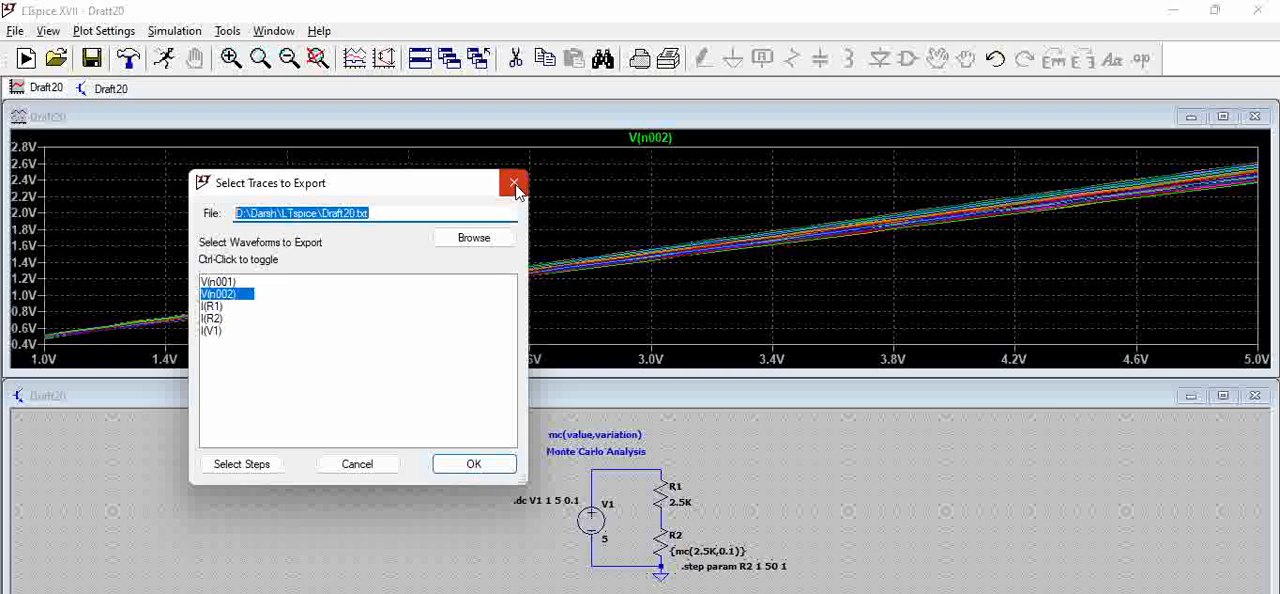
Step: Open Draft20.txt in Notepad and inspect run 1's V1, V(n002) and current values
click(473, 463)
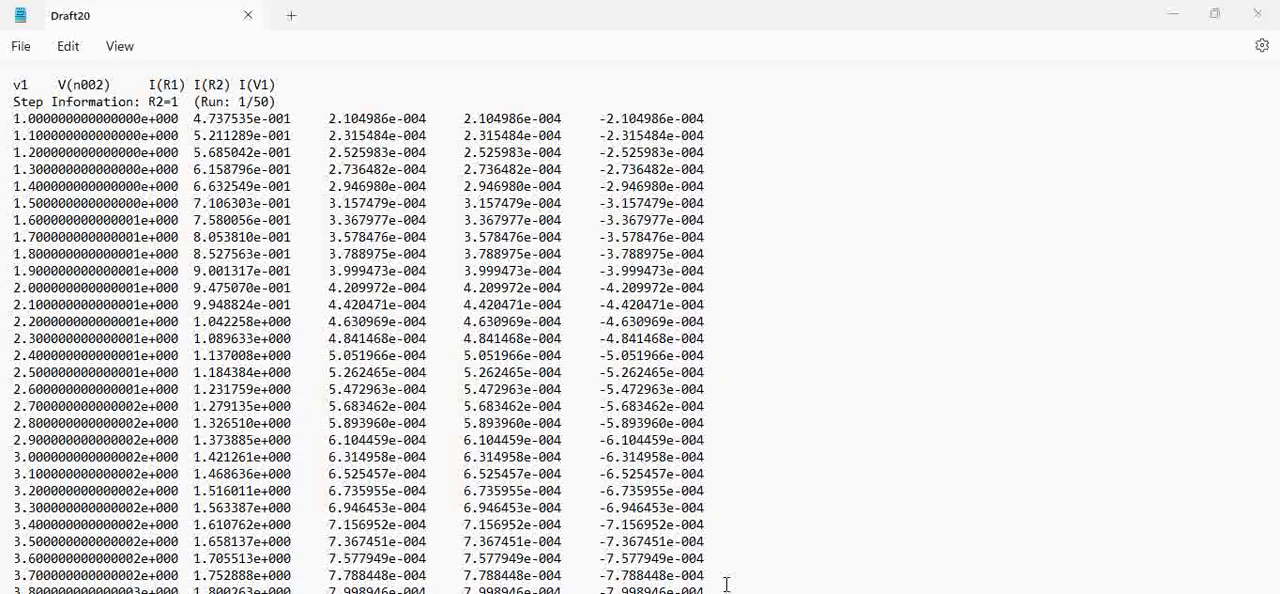
mouse_move(52, 218)
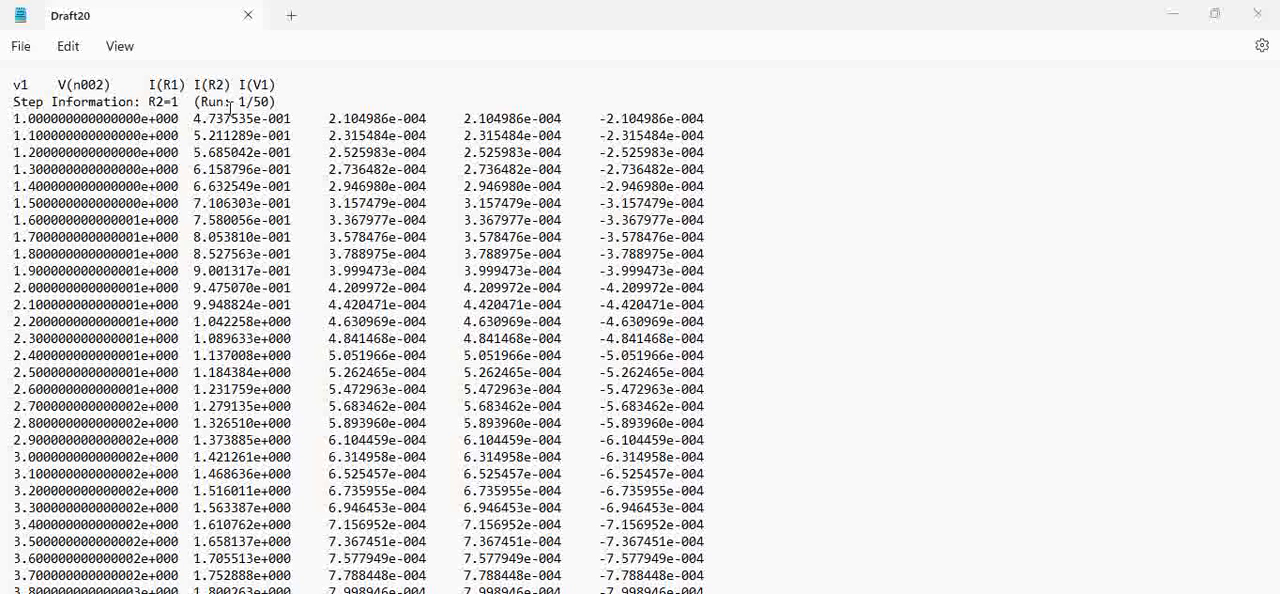
double_click(252, 101)
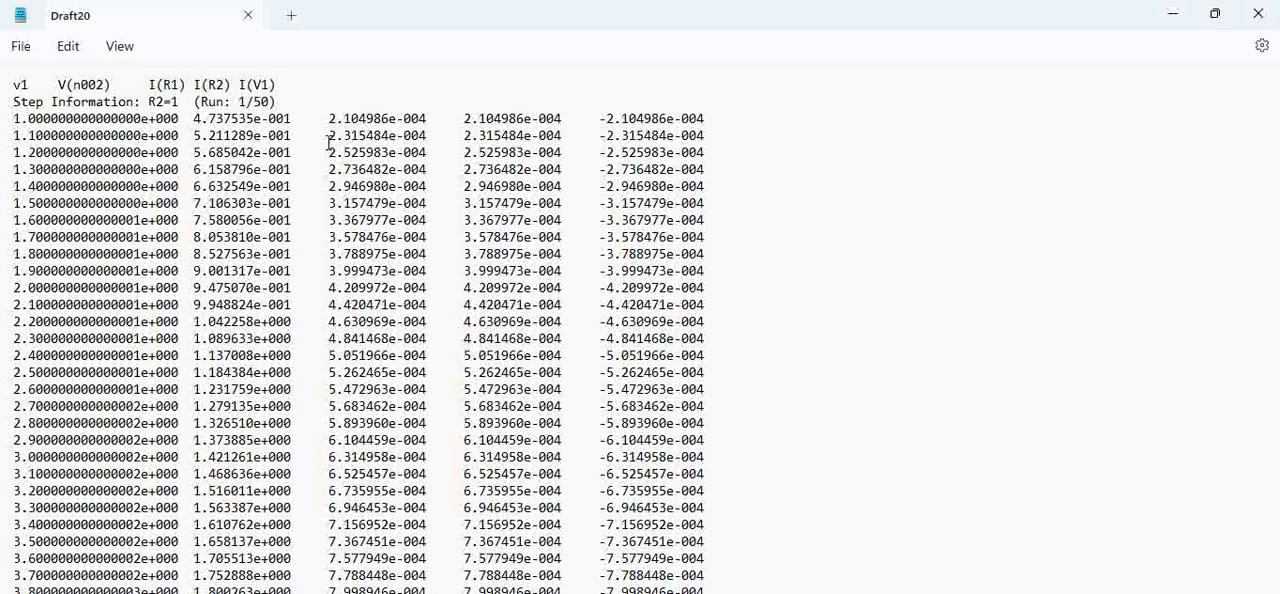
mouse_move(15, 118)
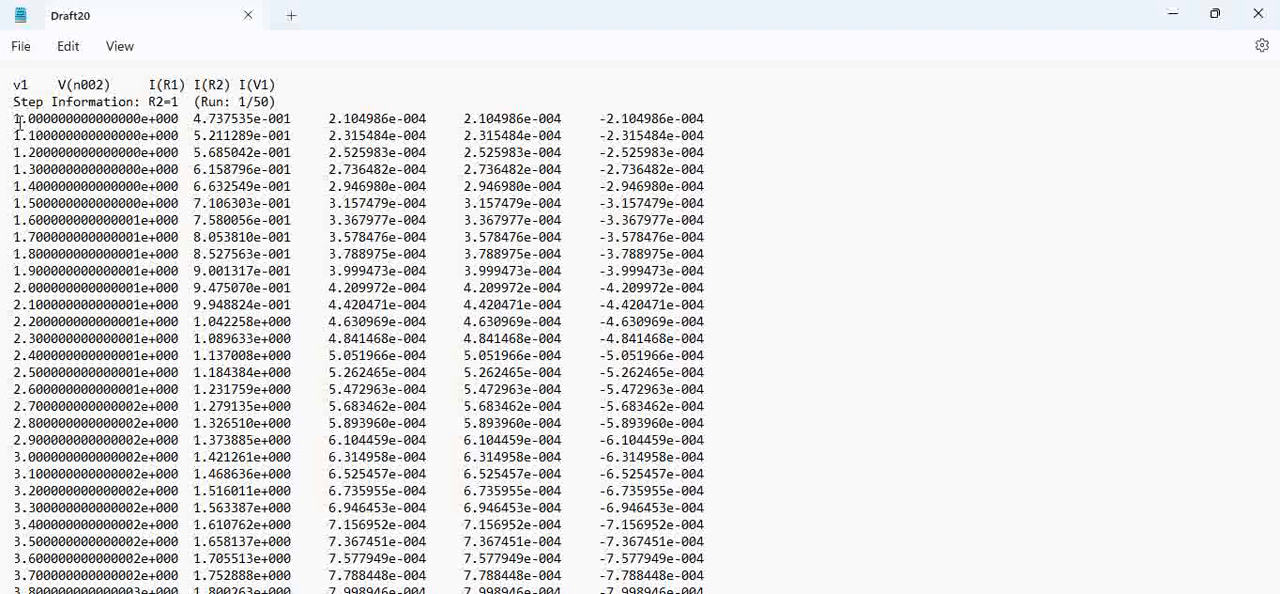
double_click(95, 118)
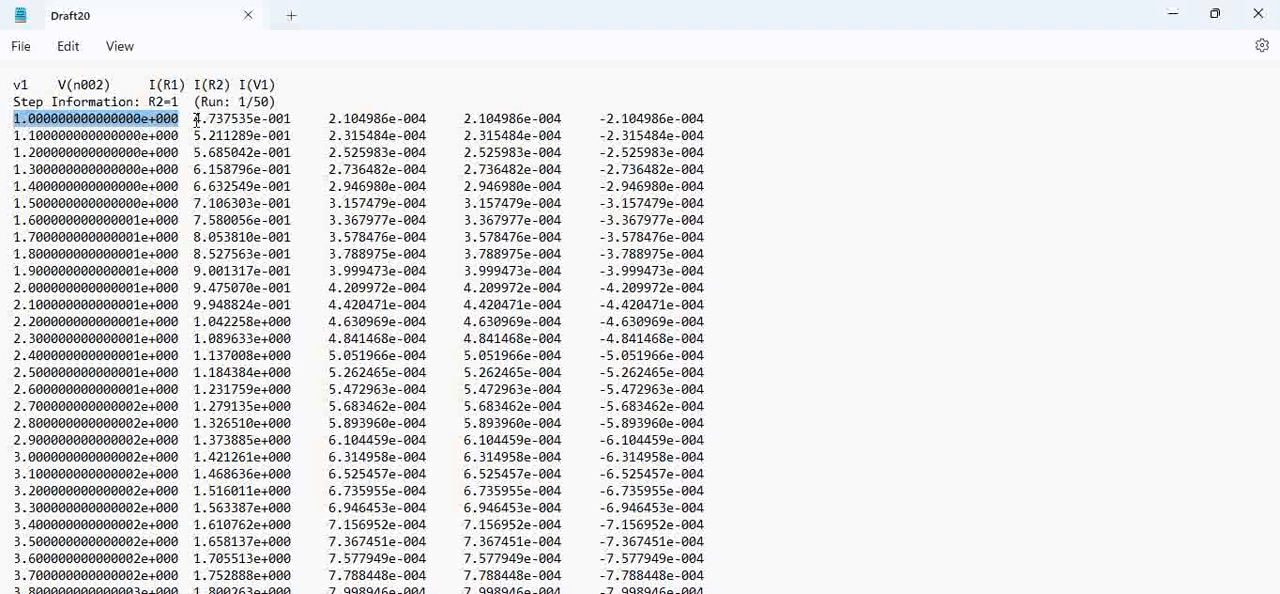
click(245, 118)
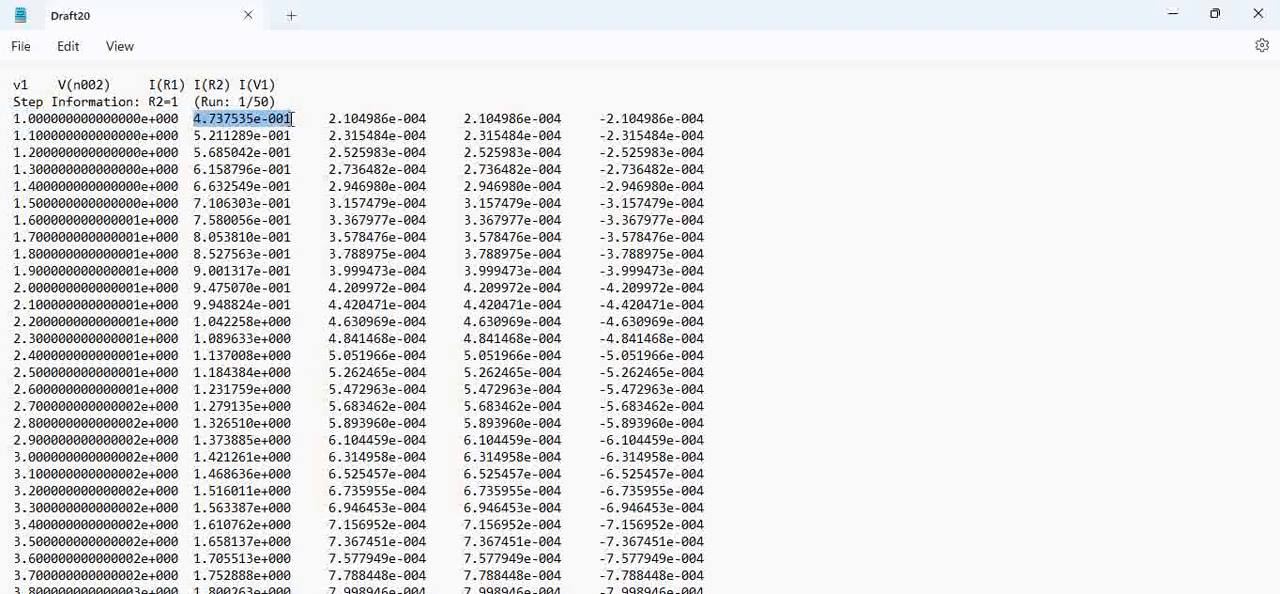
mouse_move(284, 228)
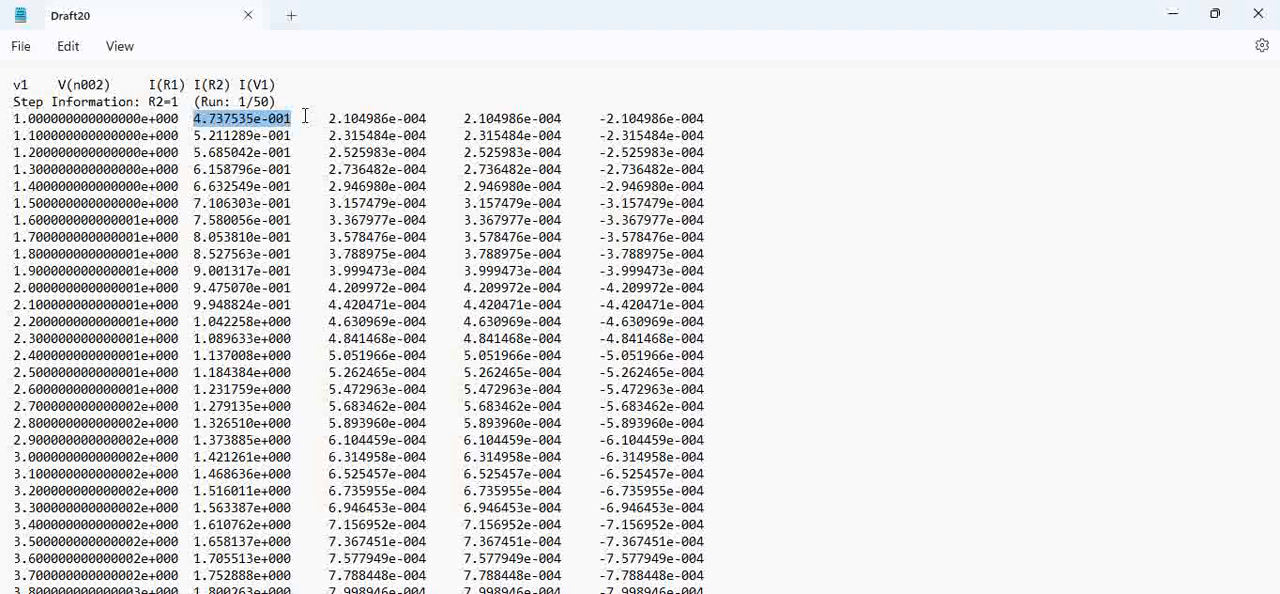
mouse_move(256, 130)
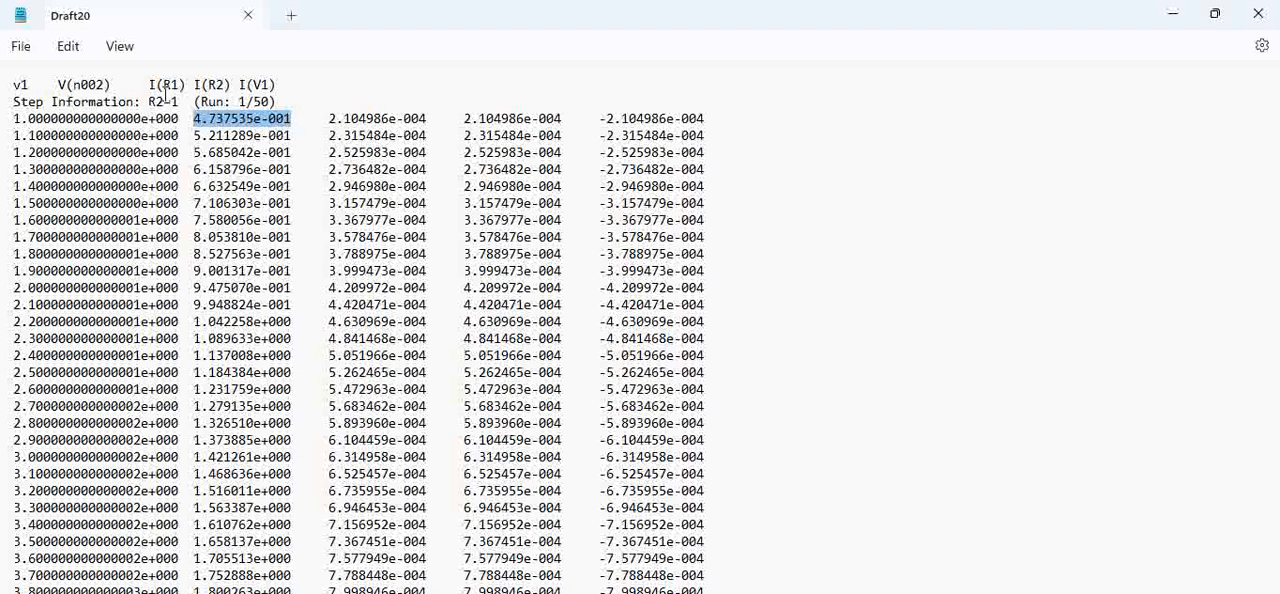
drag(195, 118, 535, 118)
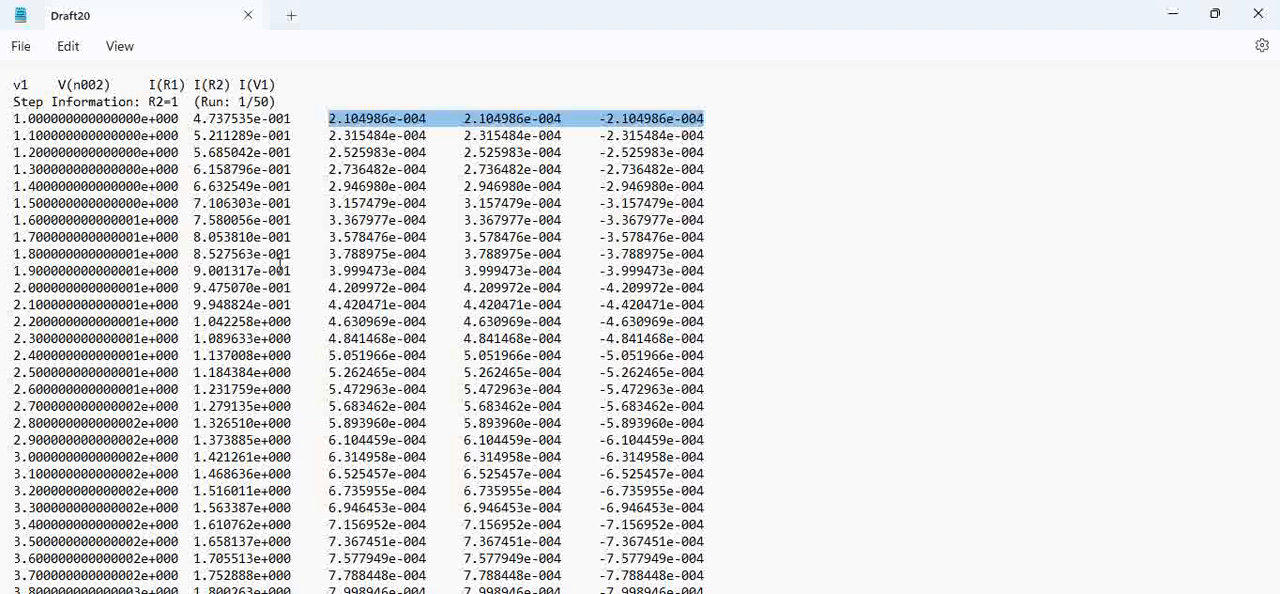
scroll(down, 3)
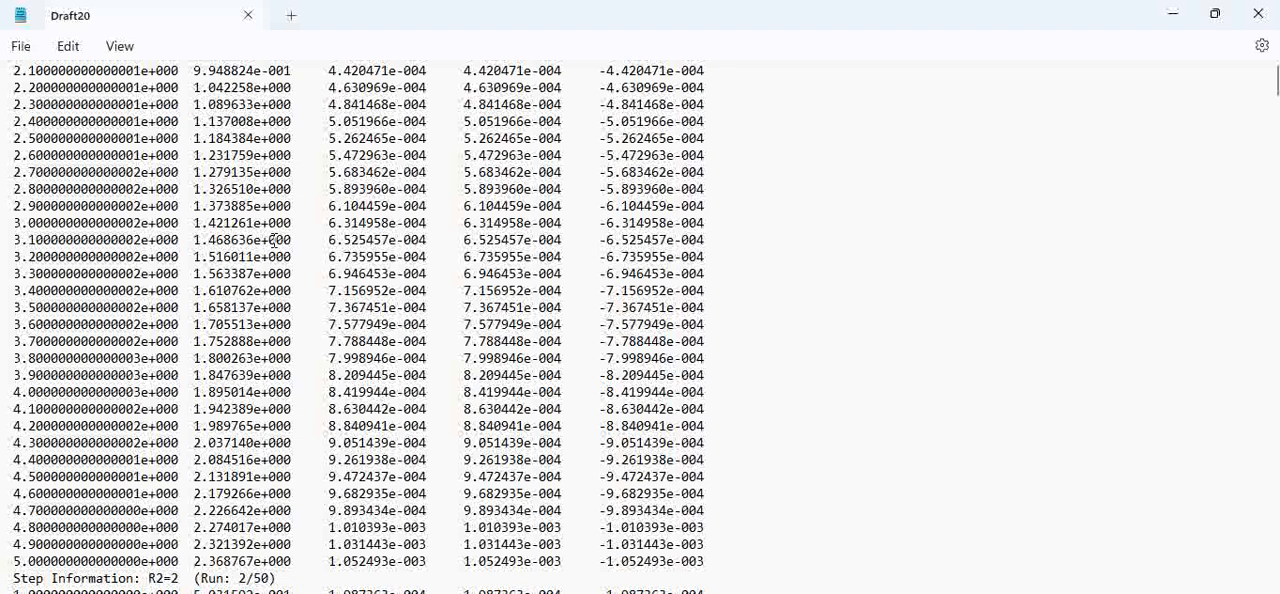
scroll(down, 3)
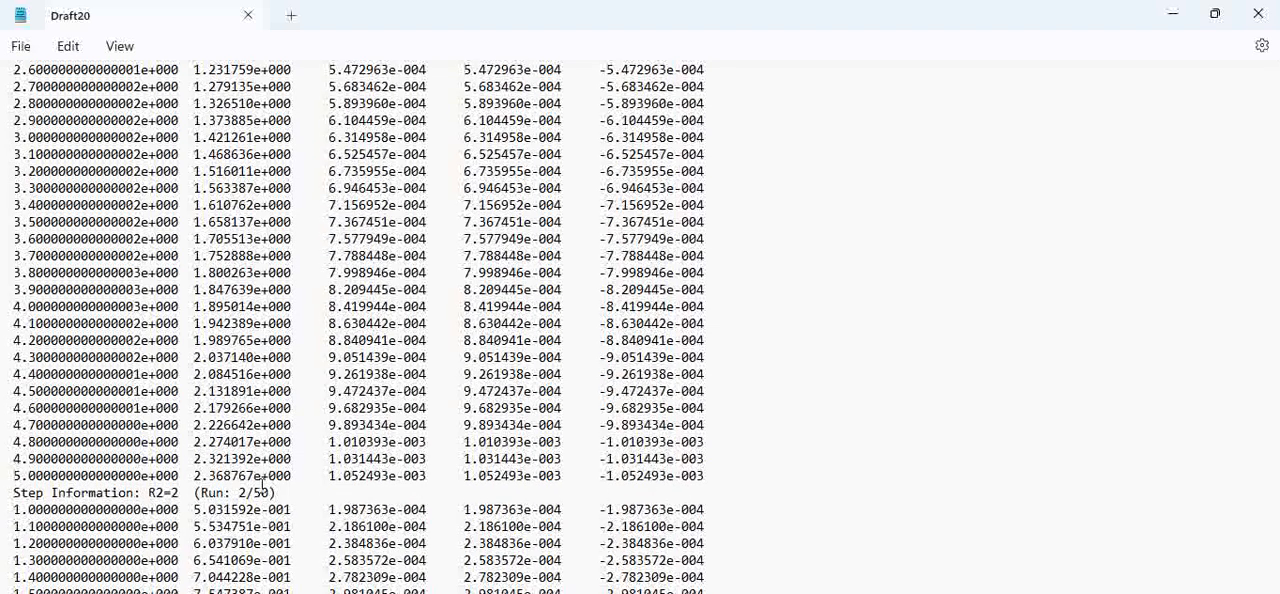
double_click(65, 475)
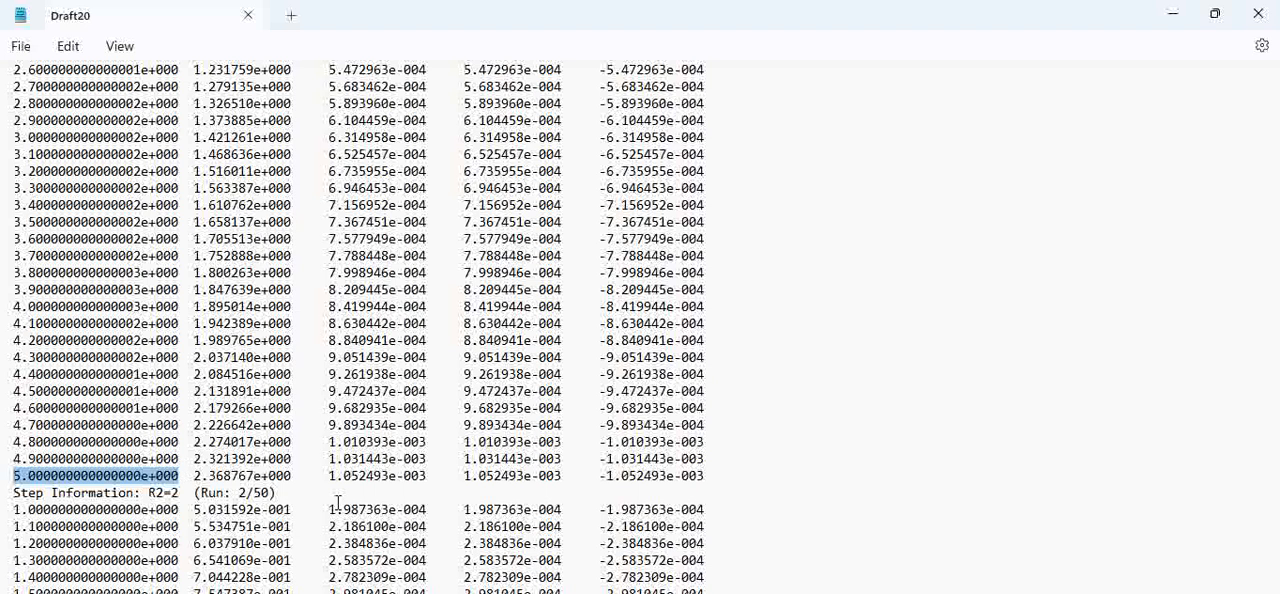
mouse_move(190, 476)
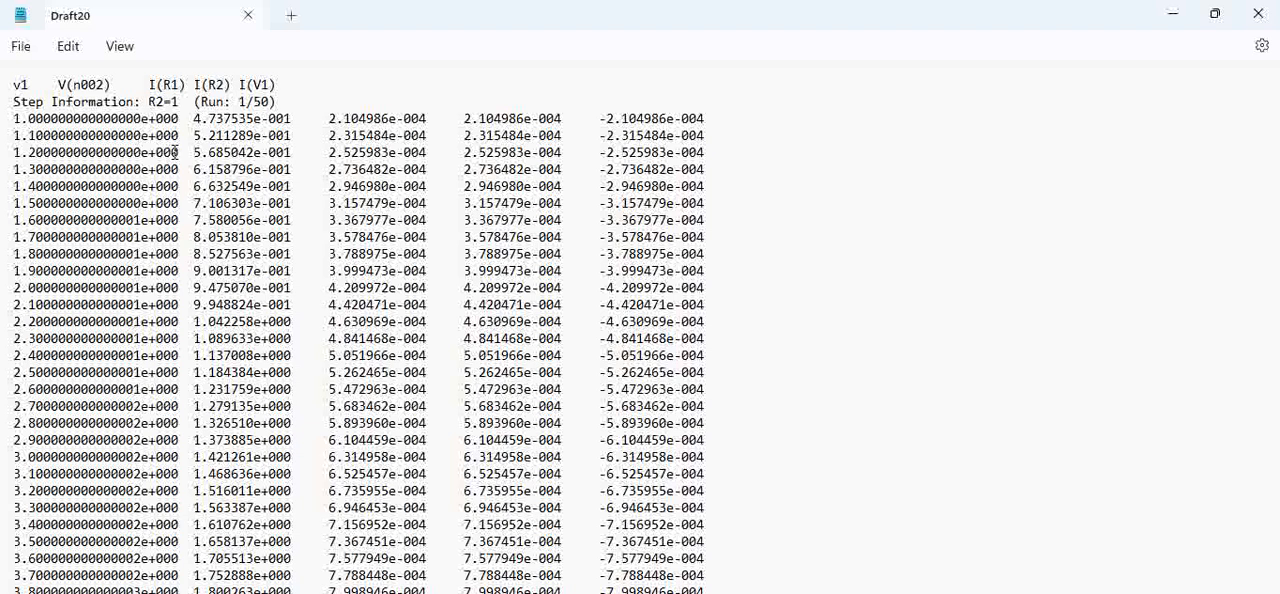
scroll(down, 3)
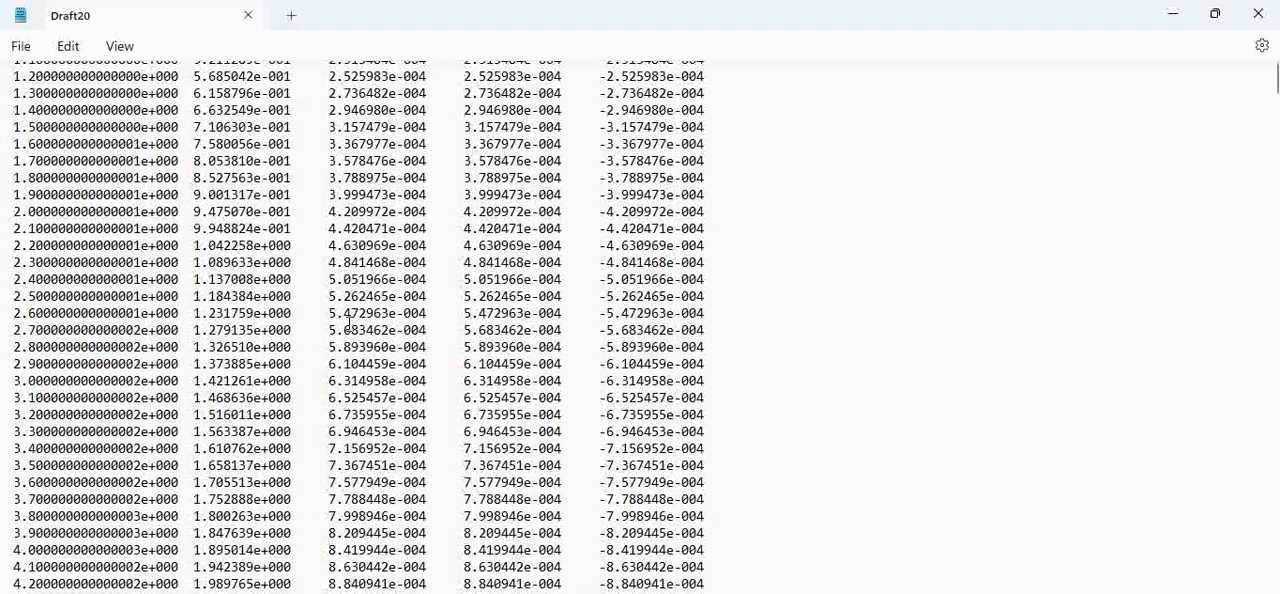
scroll(down, 3)
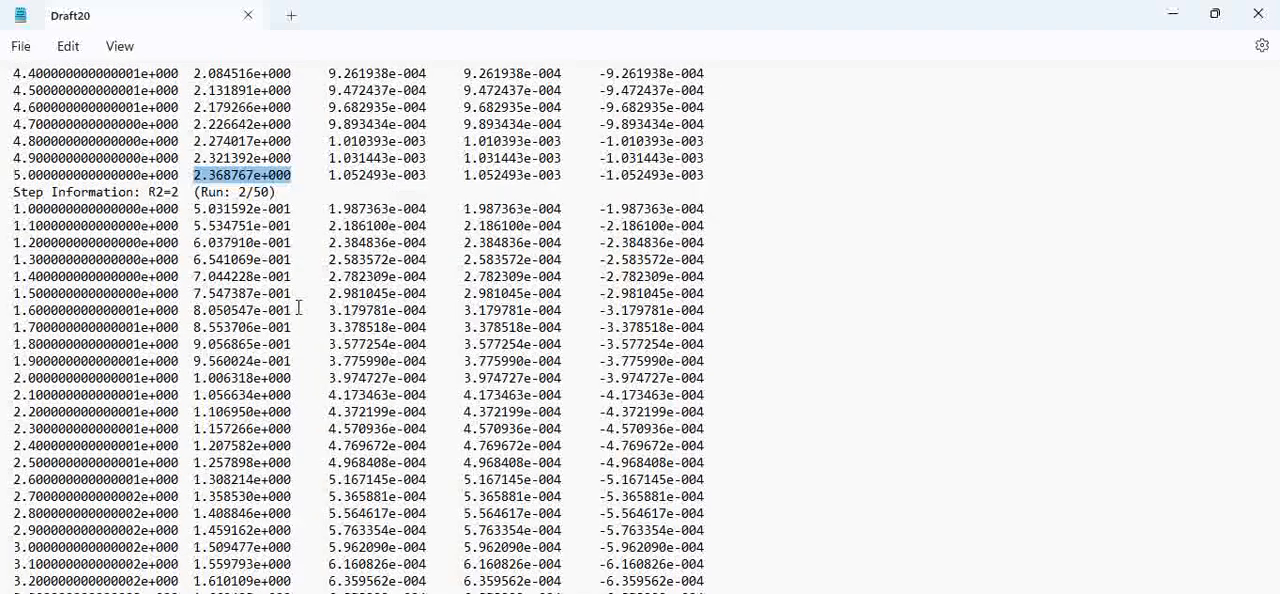
scroll(down, 3)
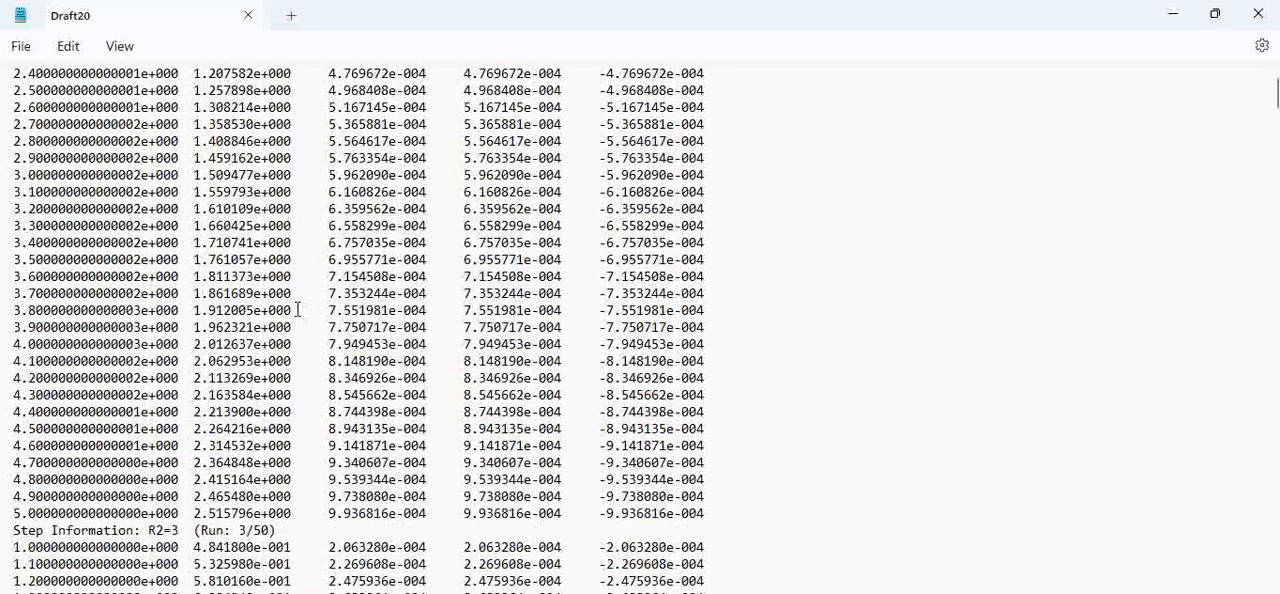
double_click(240, 513)
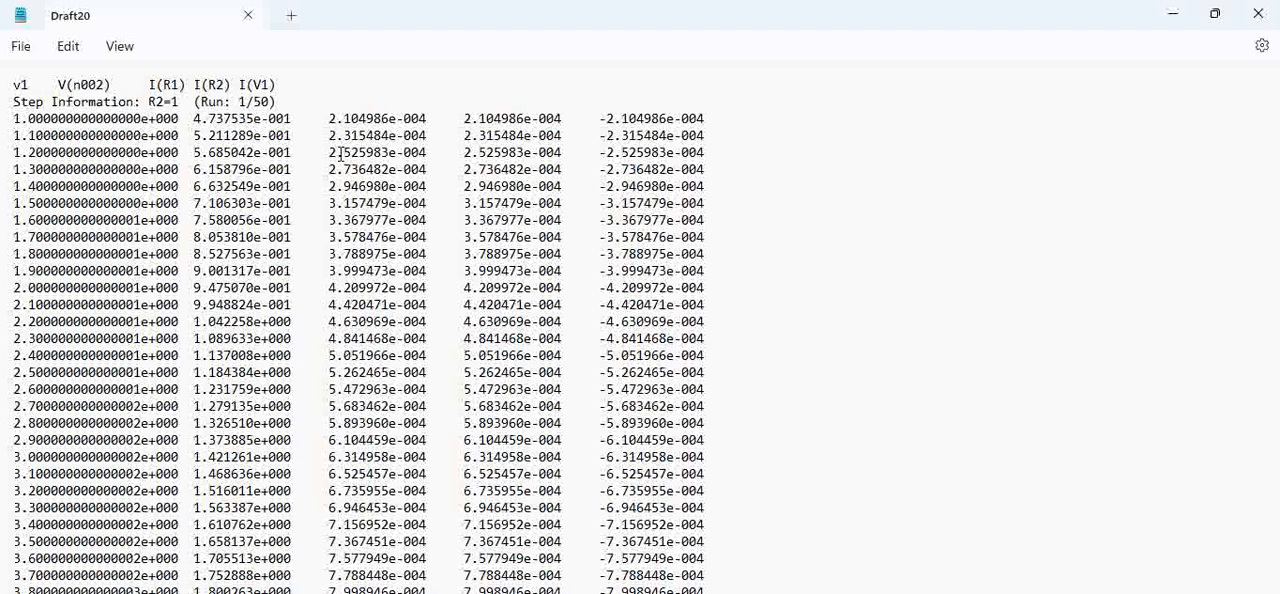
mouse_move(415, 576)
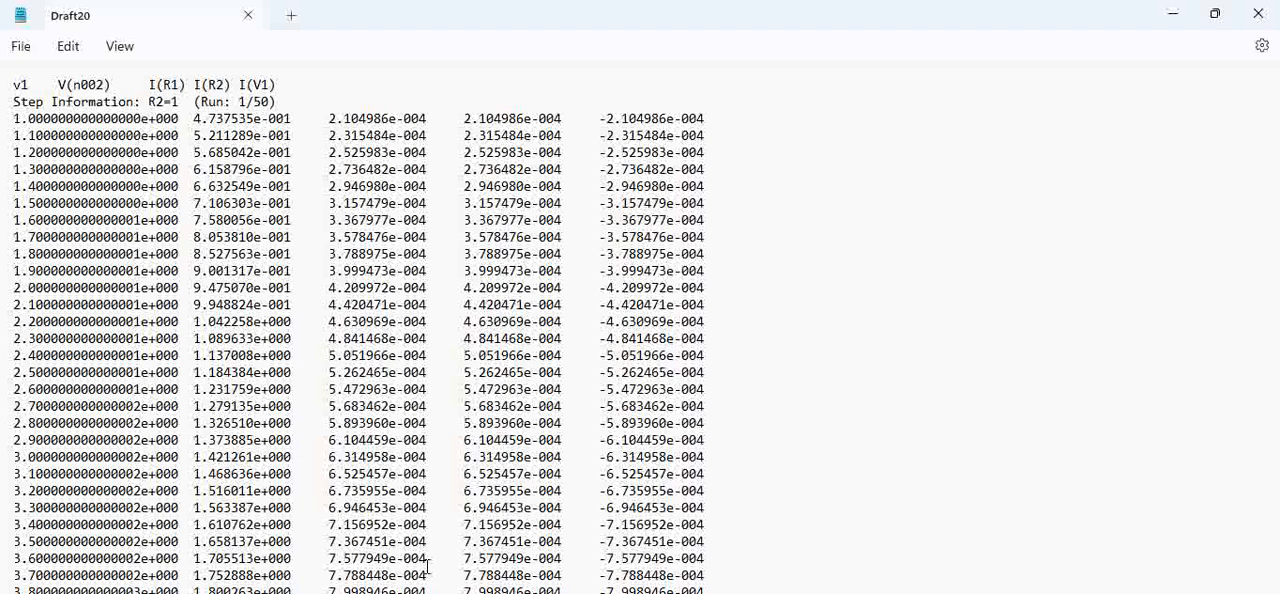
mouse_move(293, 257)
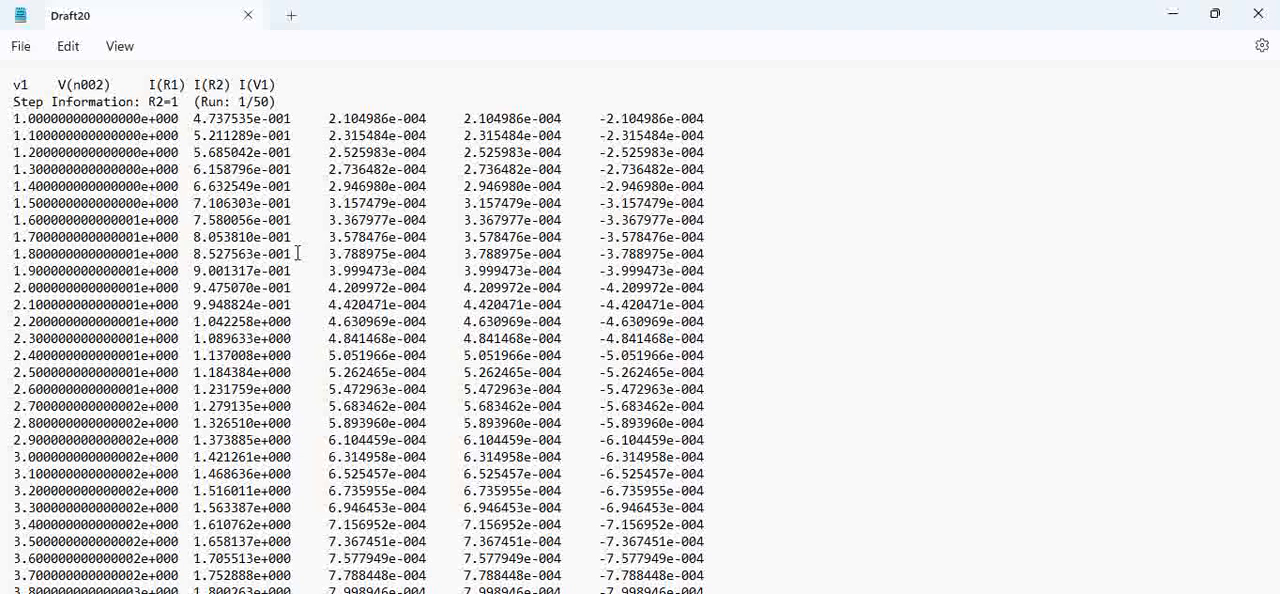
mouse_move(600, 473)
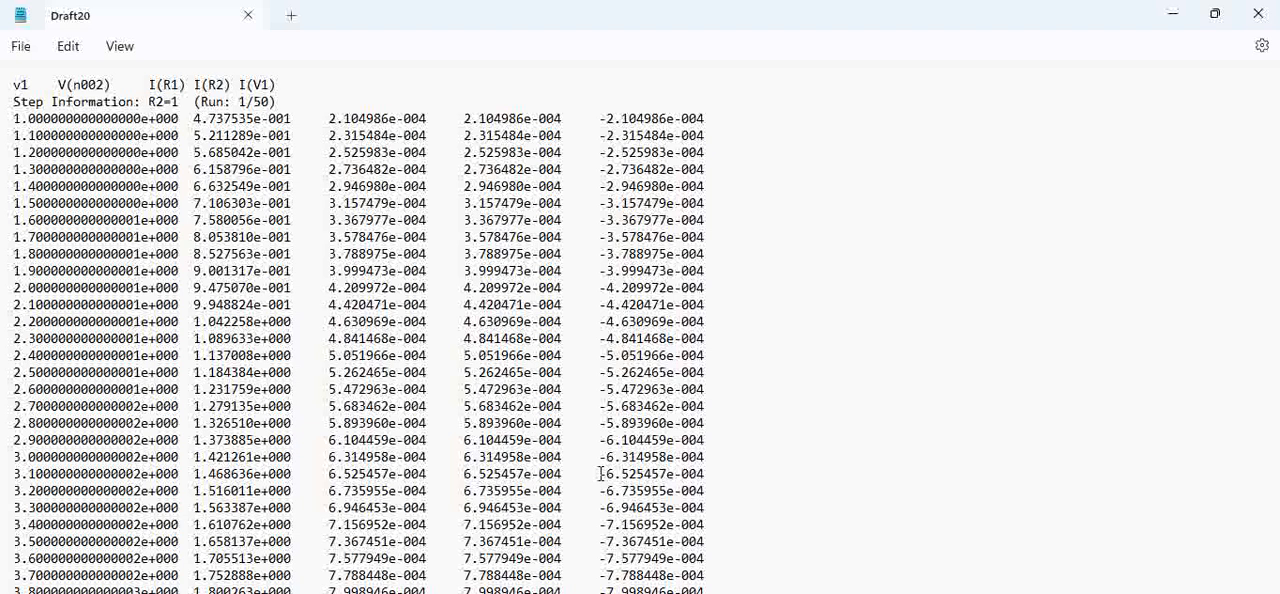